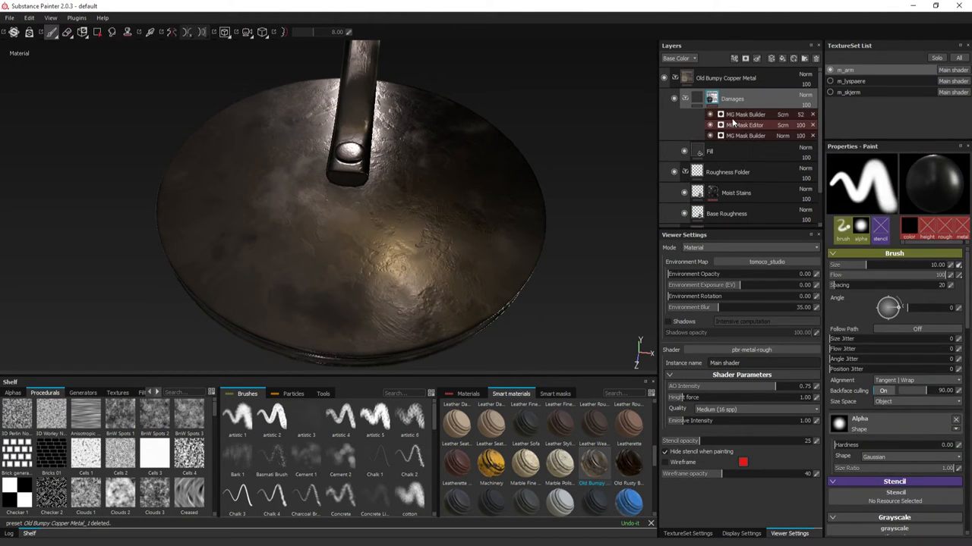
Review an existing damage generator, then select the empty Folder 1 to build the material in
left_click(743, 114)
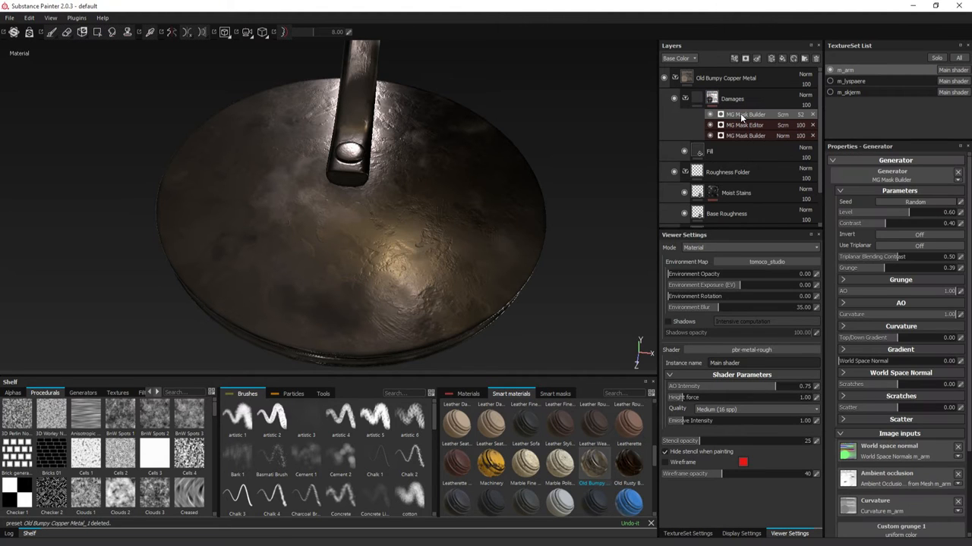
scroll("down", 3)
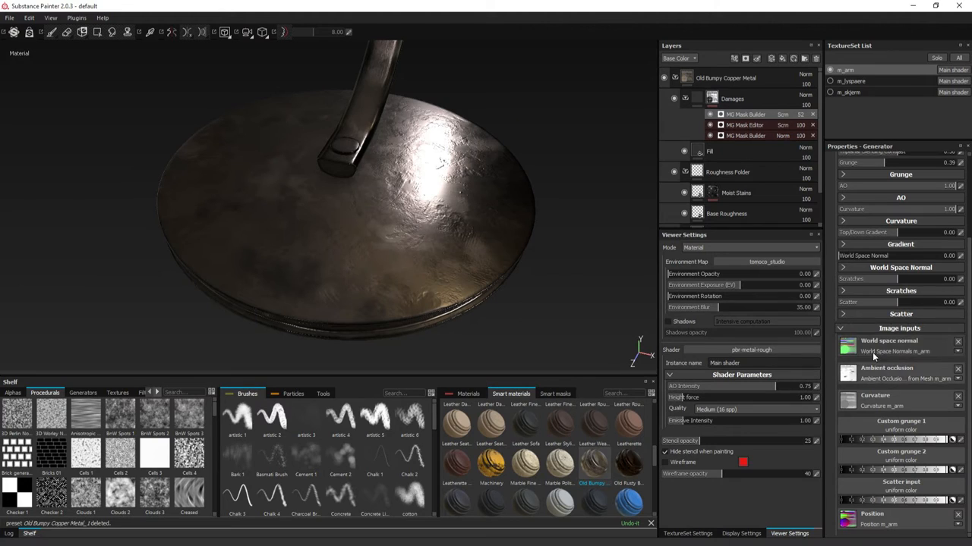
mouse_move(619, 204)
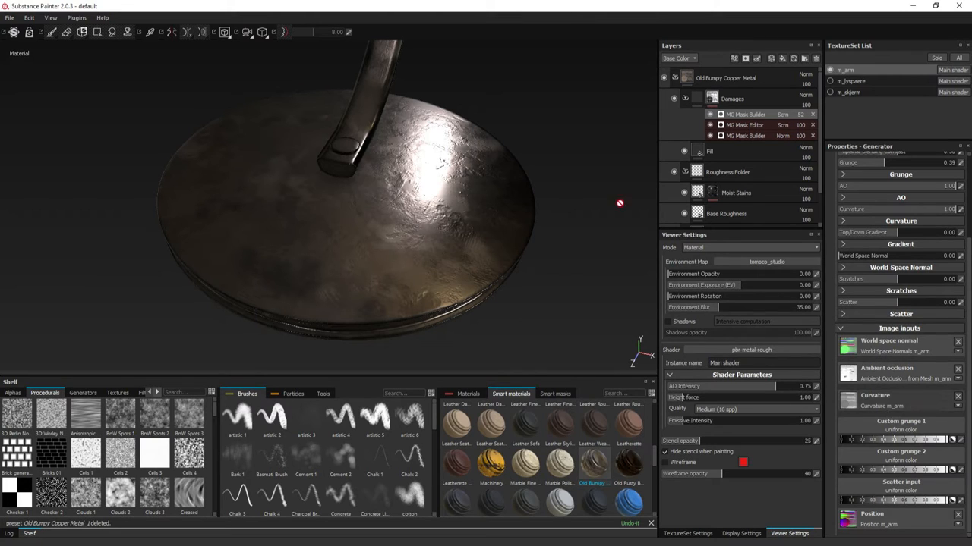
mouse_move(562, 184)
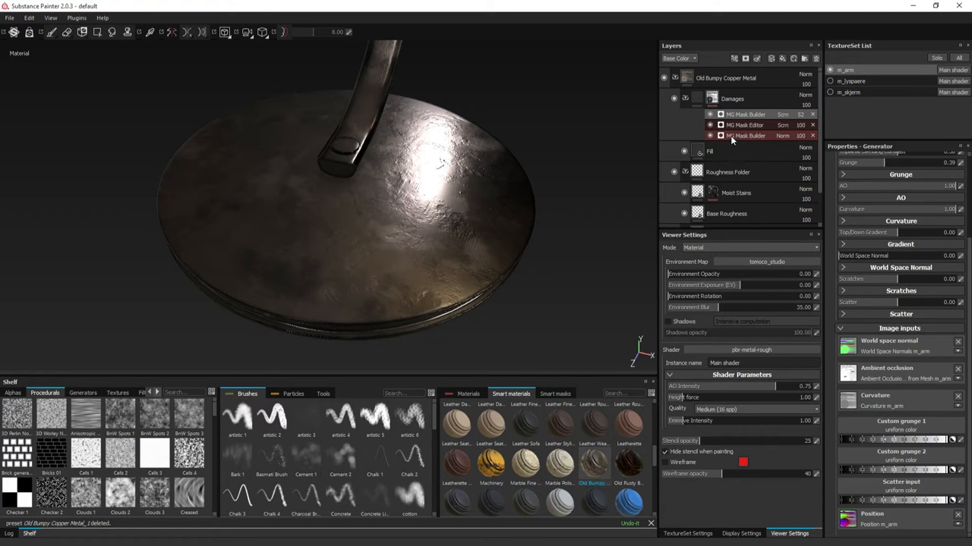
scroll("down", 3)
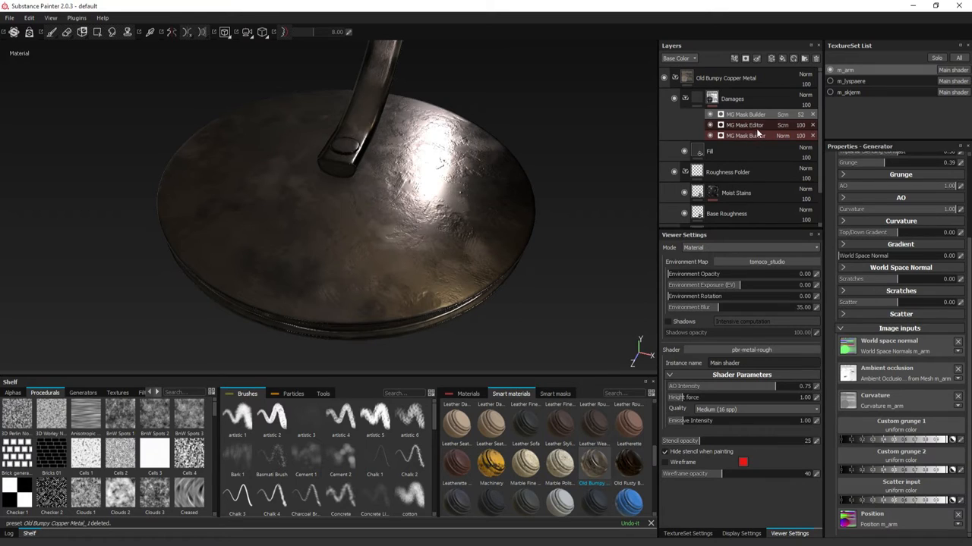
left_click(726, 78)
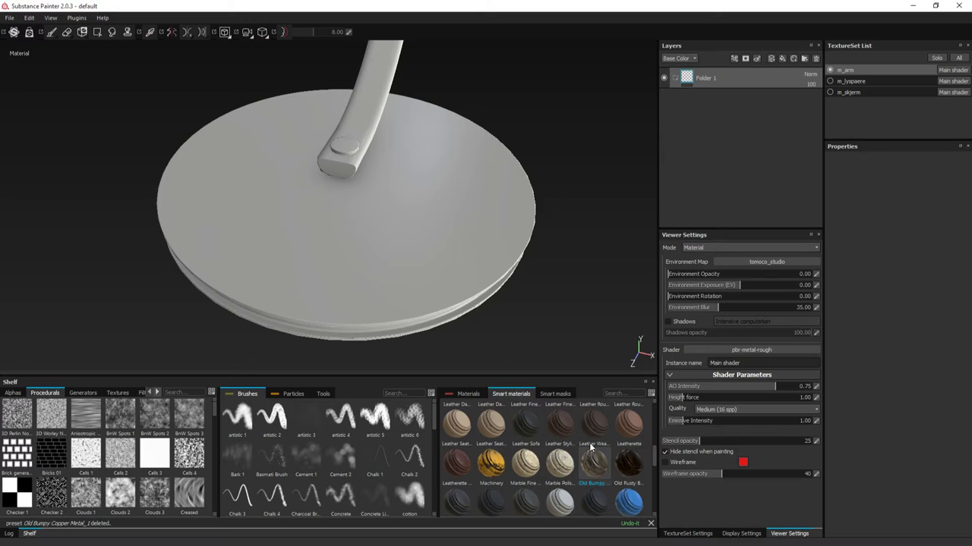
left_click(706, 77)
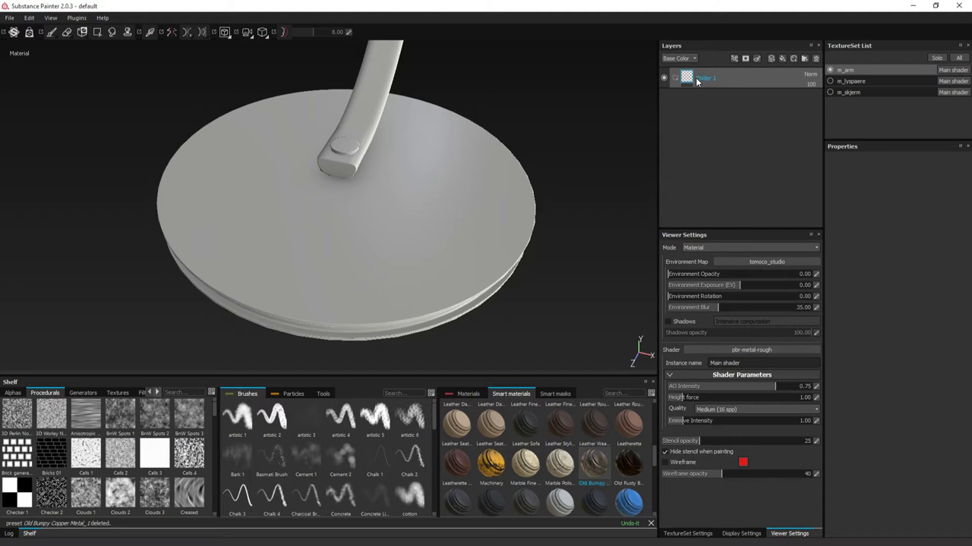
mouse_move(747, 85)
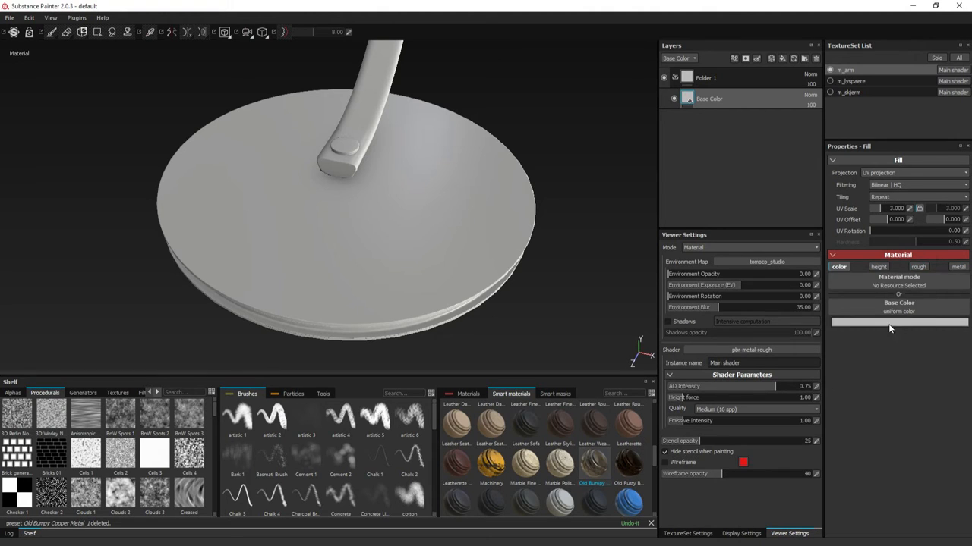
Add a fill layer with a near-black olive base colour and the metallic channel enabled
left_click(899, 322)
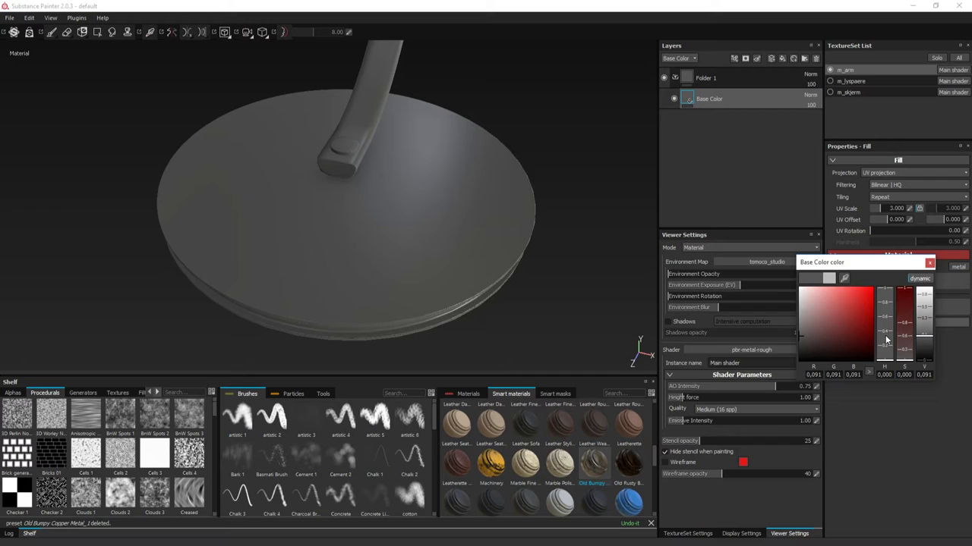
left_click(834, 343)
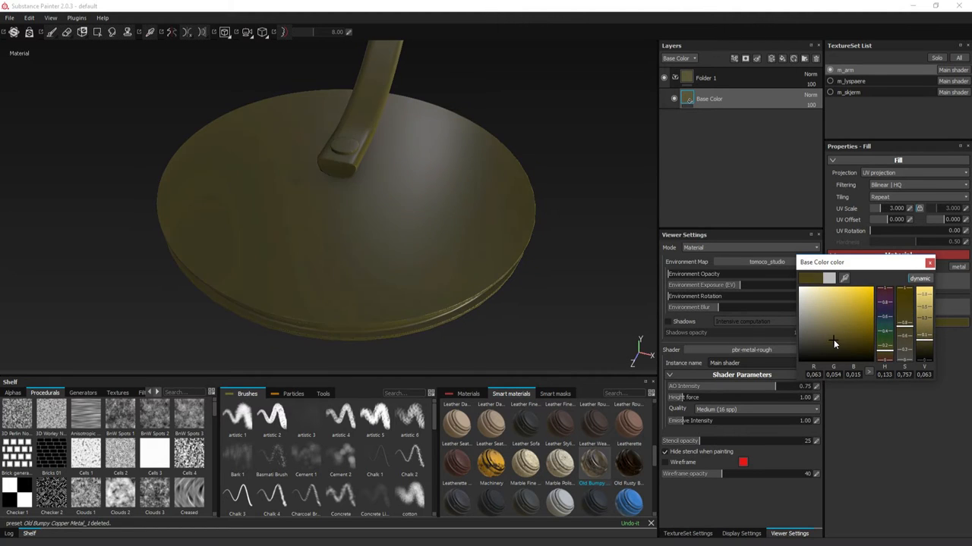
left_click(929, 261)
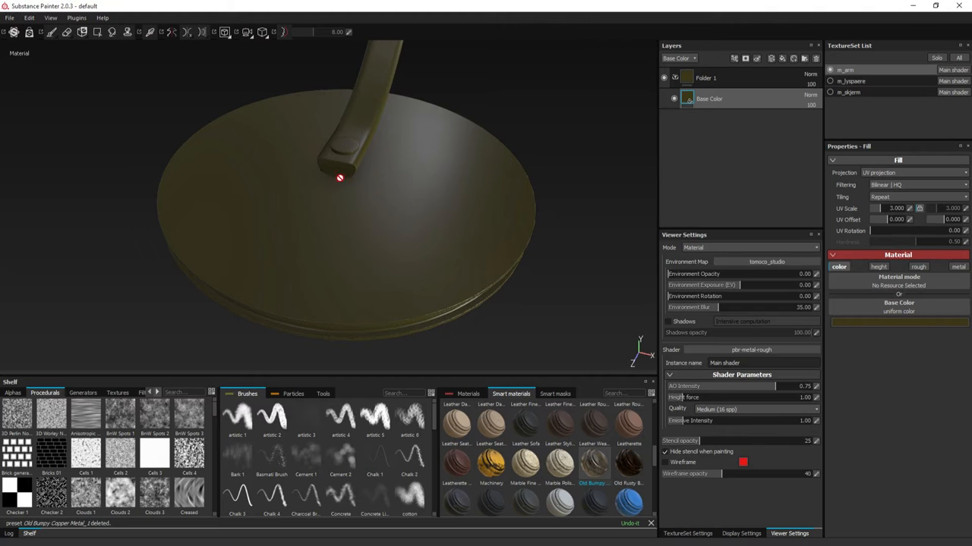
left_click(958, 267)
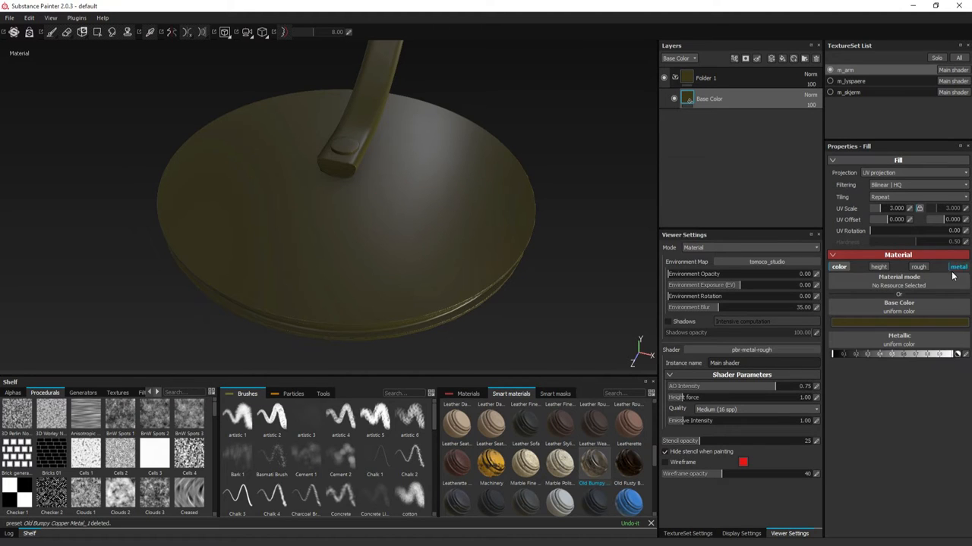
mouse_move(721, 110)
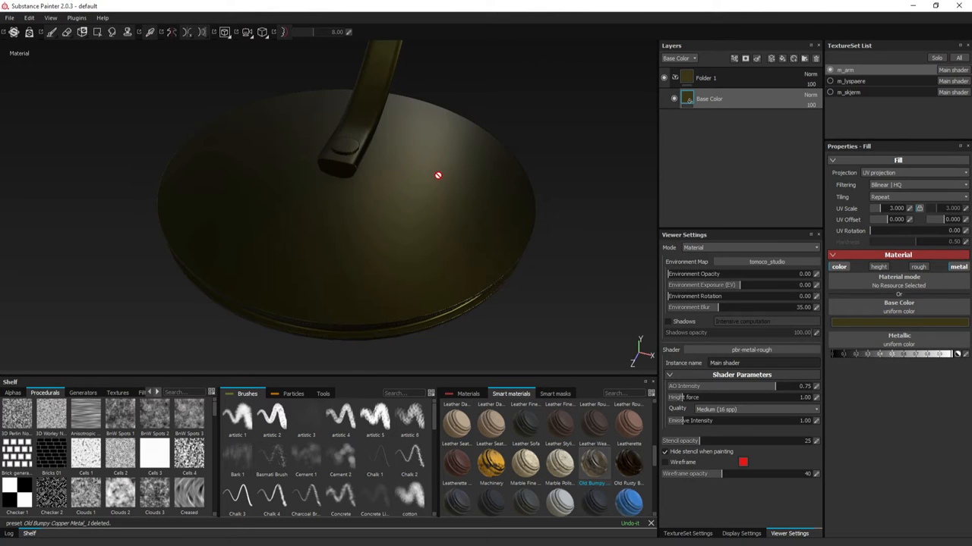
left_click(899, 322)
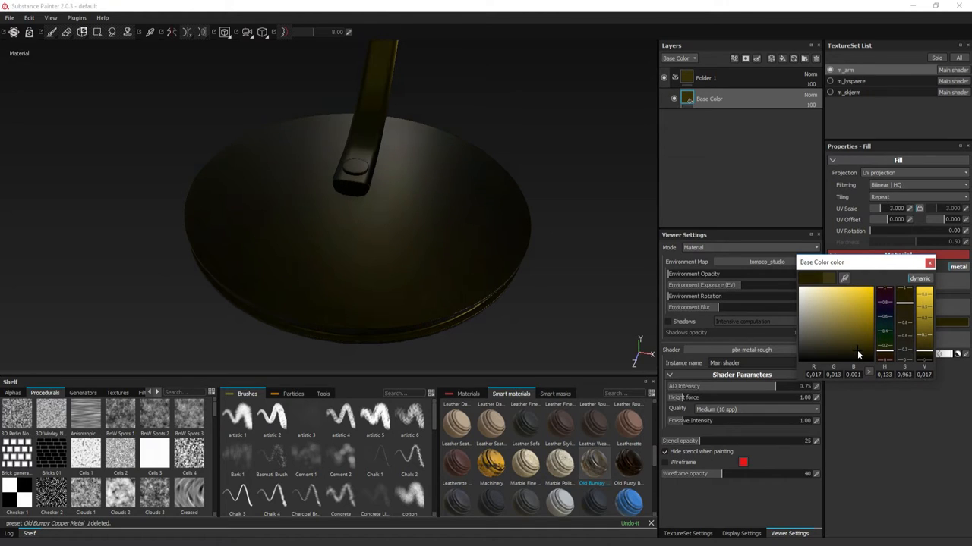
left_click(706, 78)
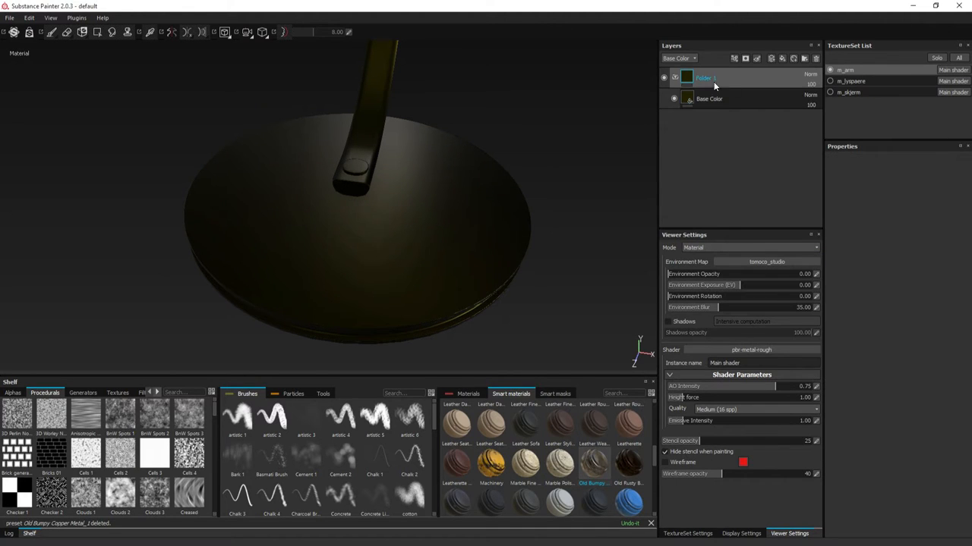
Add Folder 2 and place it above the base colour fill inside Folder 1
left_click(745, 58)
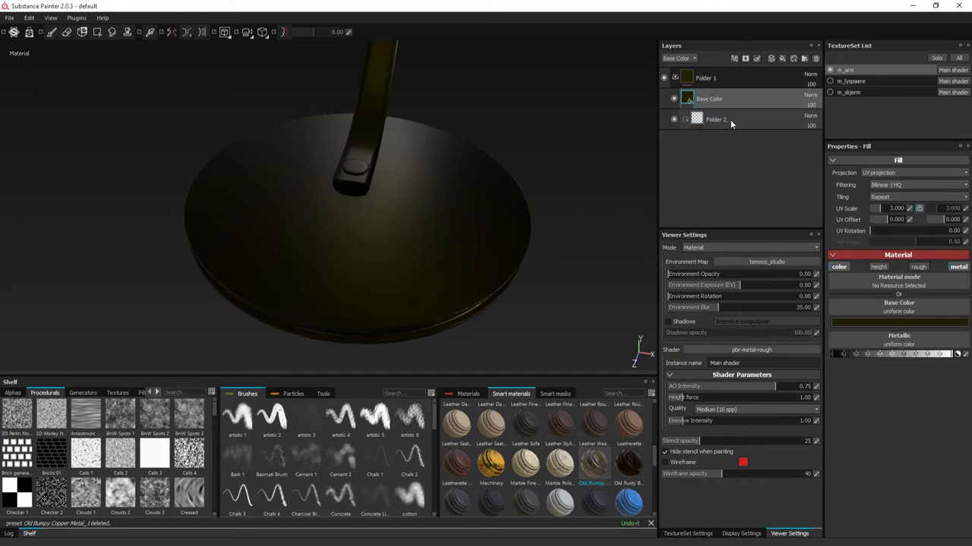
left_click_drag(709, 98, 709, 118)
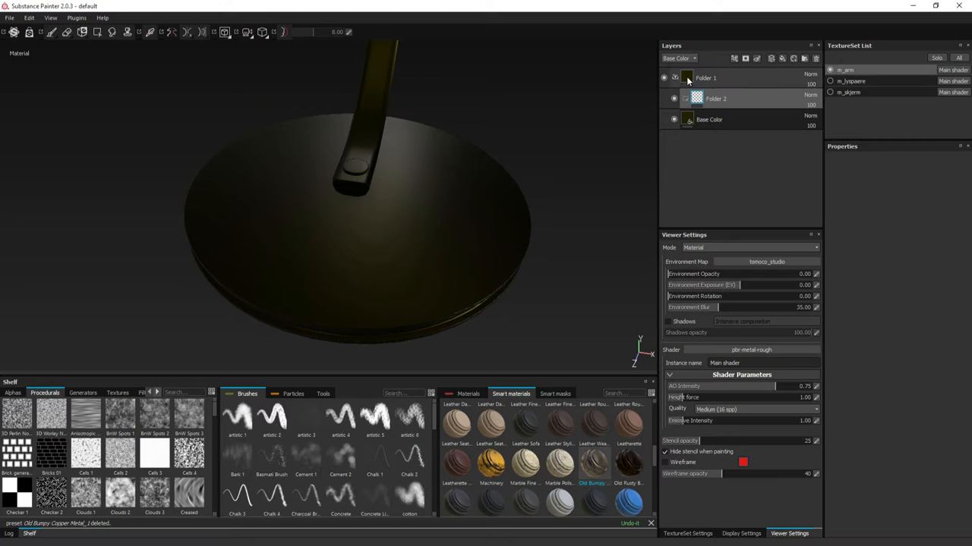
left_click(706, 77)
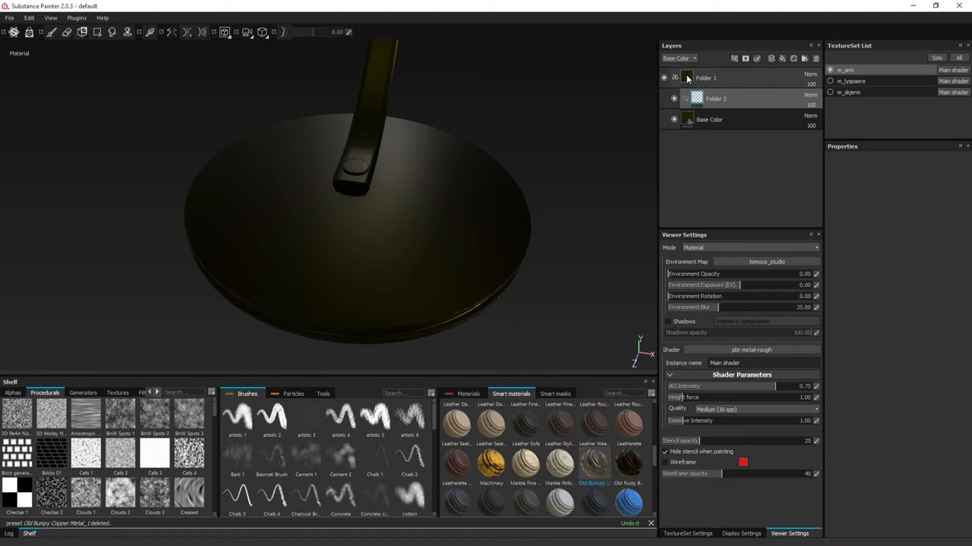
Give Folder 1 a black mask and polygon-fill the lamp base so only it shows the dark metal
left_click(704, 78)
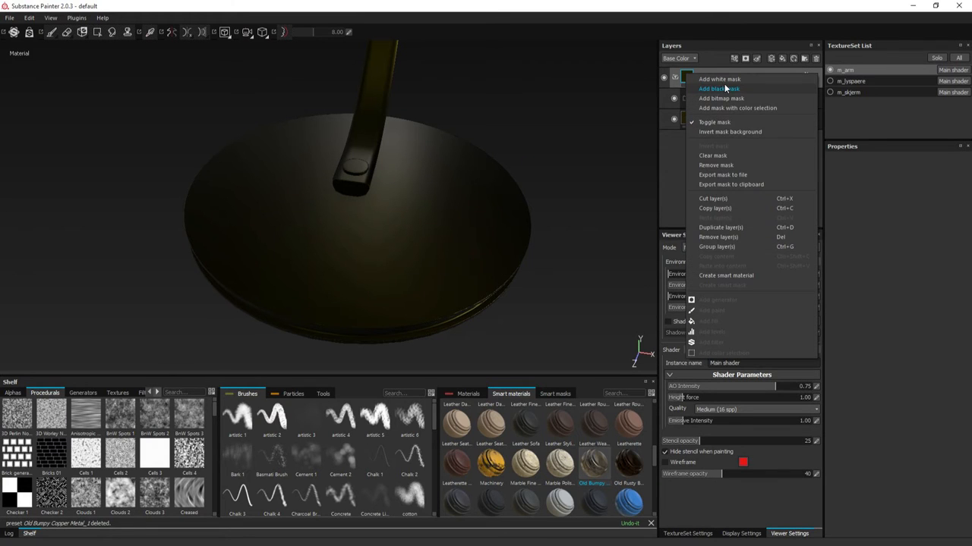
left_click(718, 88)
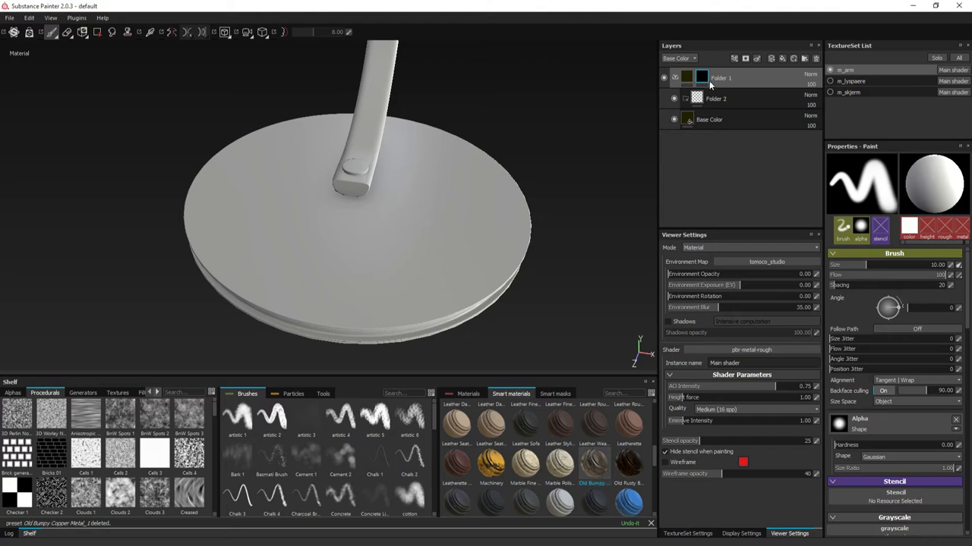
left_click(97, 32)
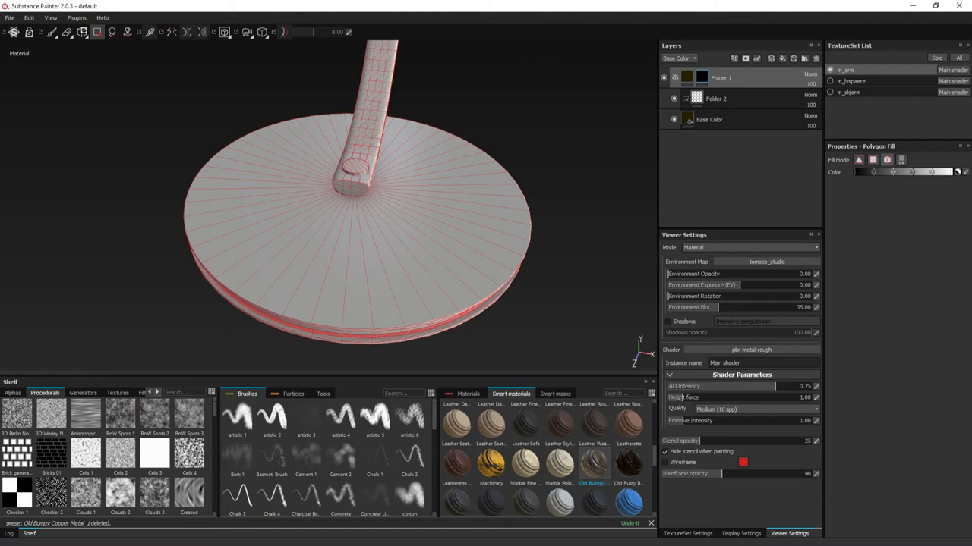
left_click(699, 77)
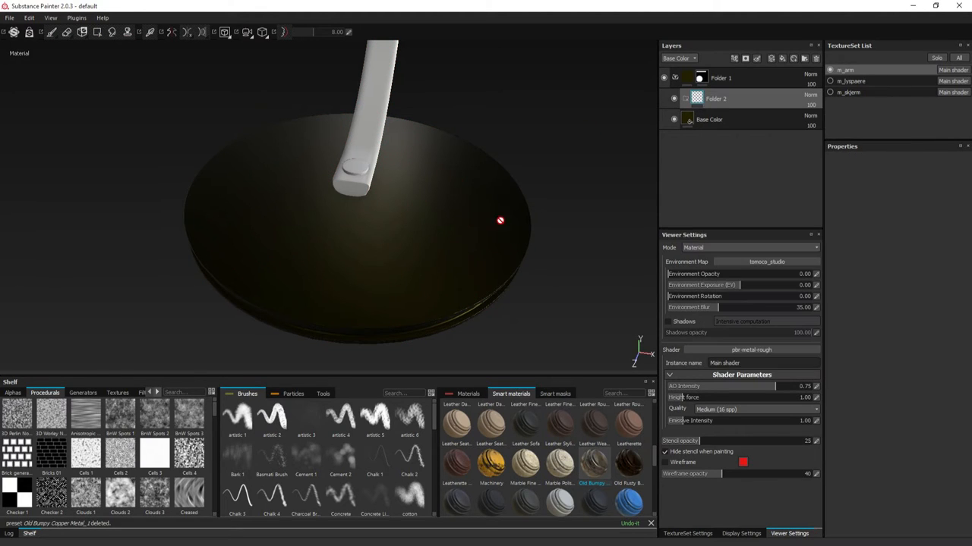
Mask Folder 2's fill layer to a wedge of base faces and remove a stray empty folder
left_click(708, 118)
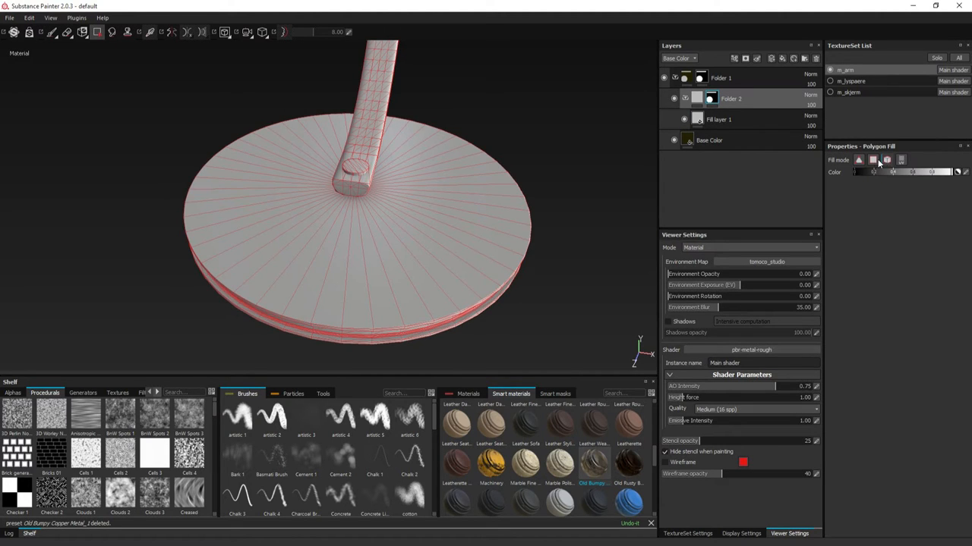
left_click(873, 161)
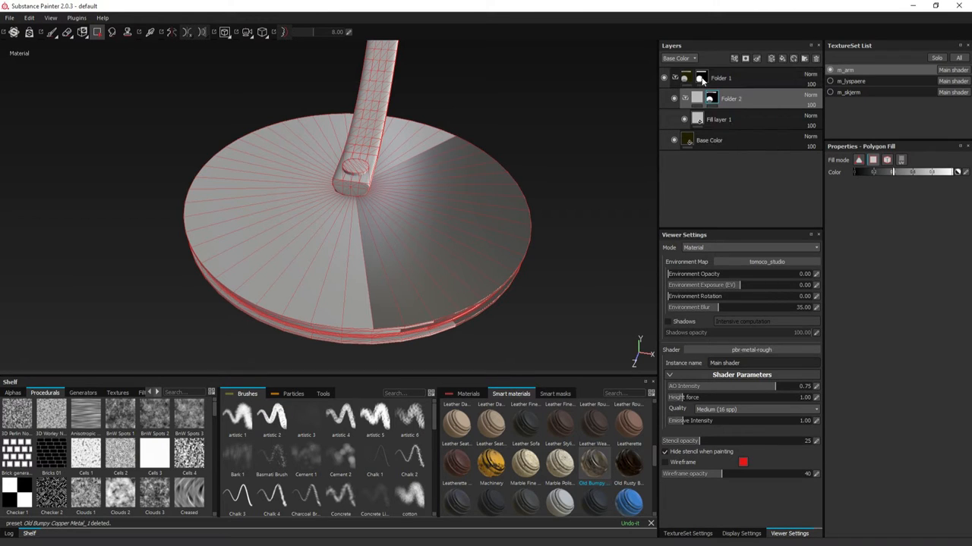
left_click(702, 78)
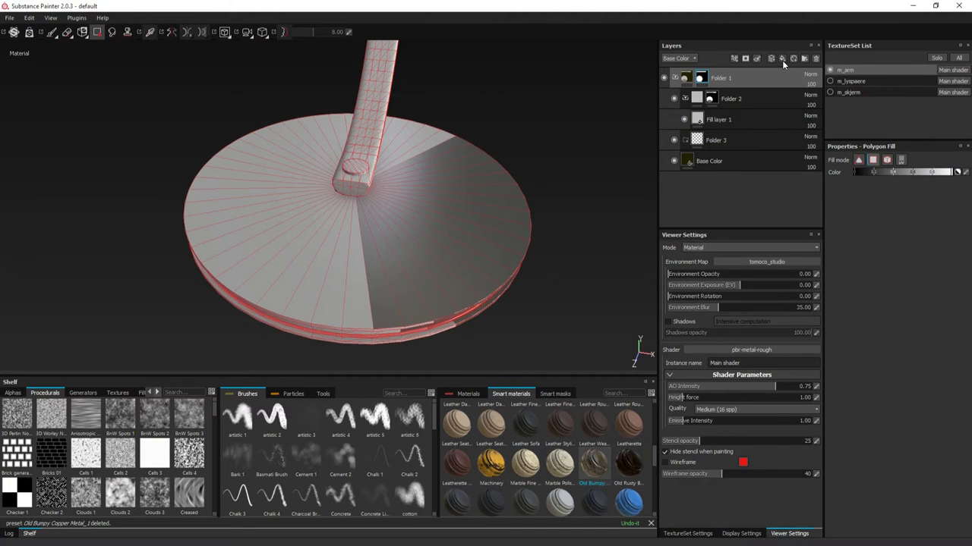
left_click(719, 161)
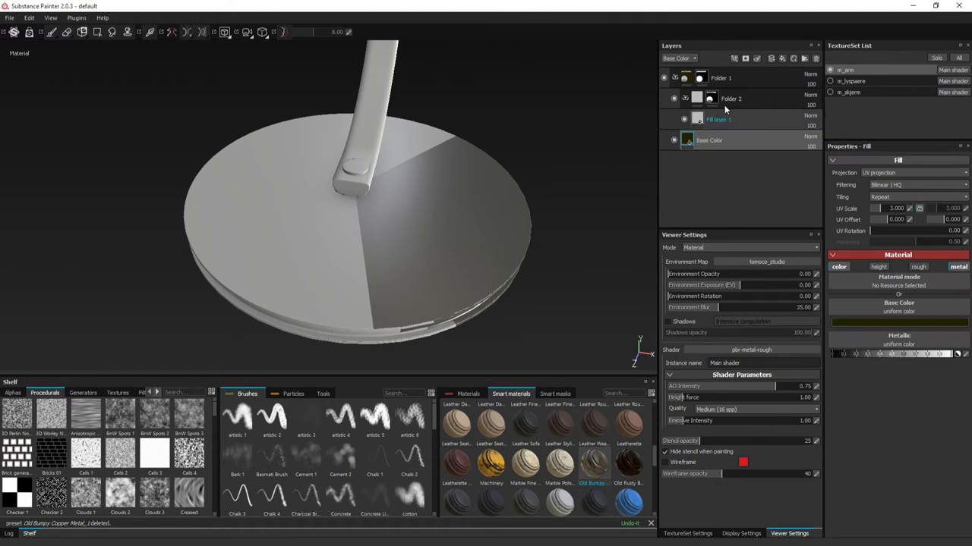
Rename the roughness folder's fill layer to 'Base Roughness'
left_click(718, 118)
type("Roughness Fo")
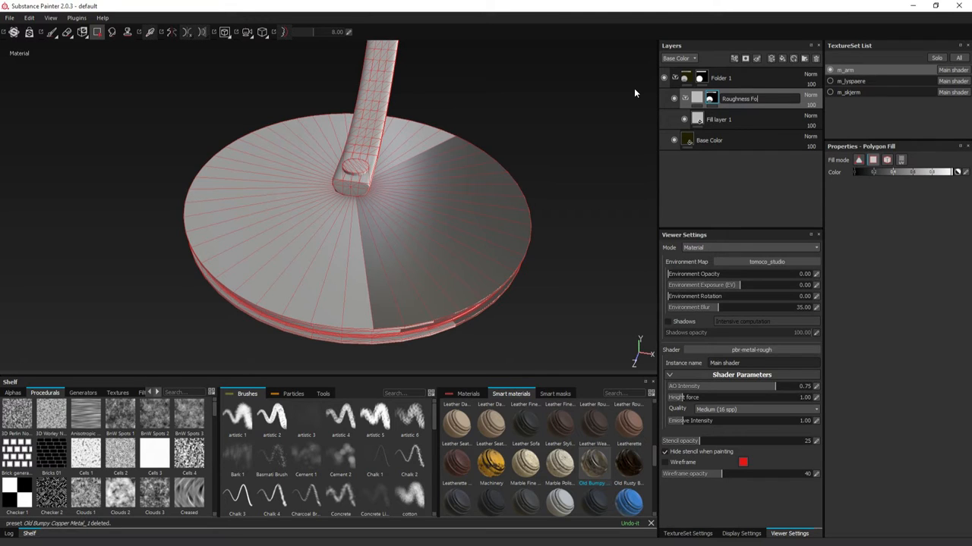
left_click(720, 119)
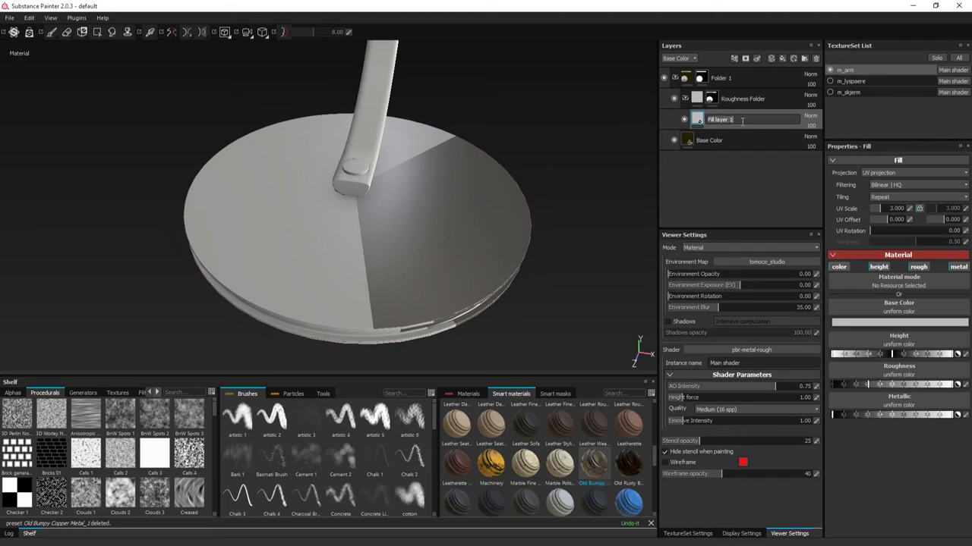
type("Base R")
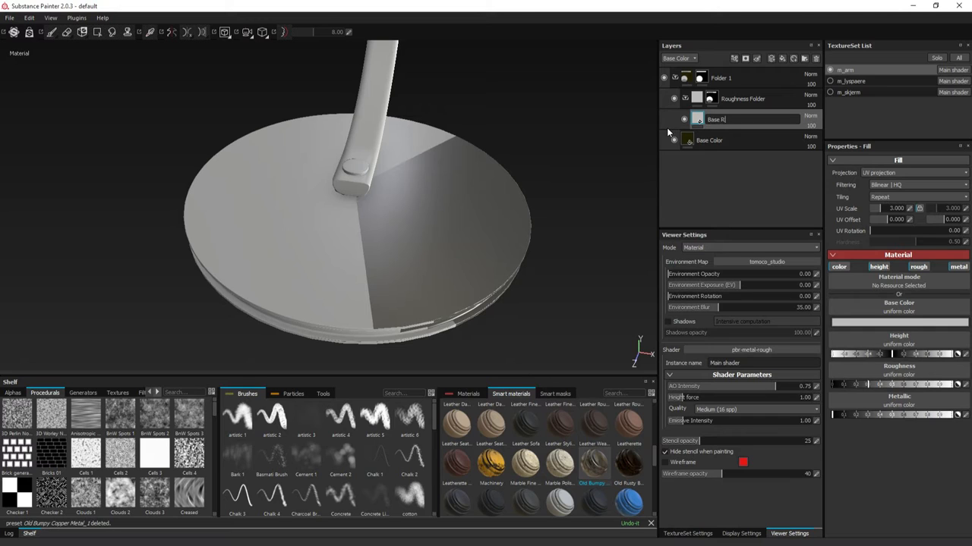
type("oughness")
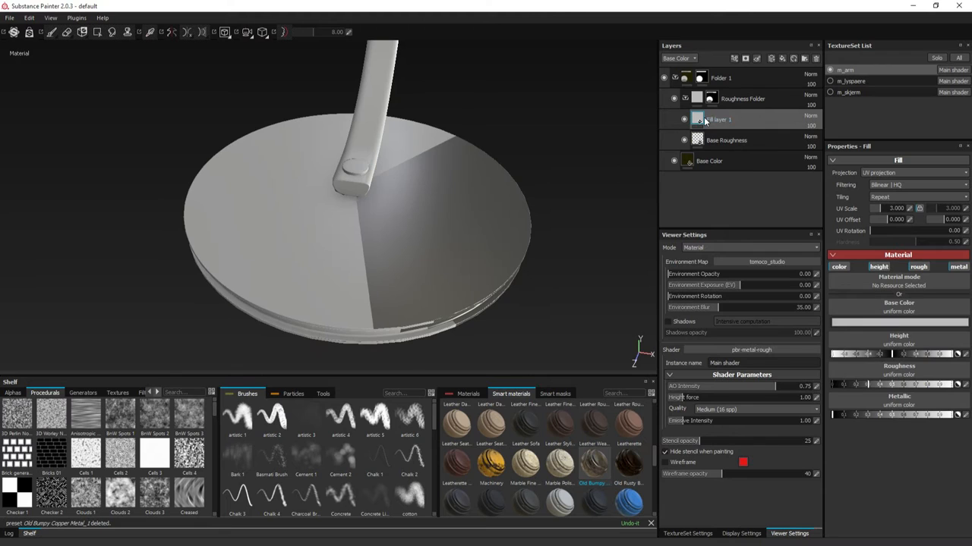
Give the new fill layer a black mask and check its material settings
right_click(719, 118)
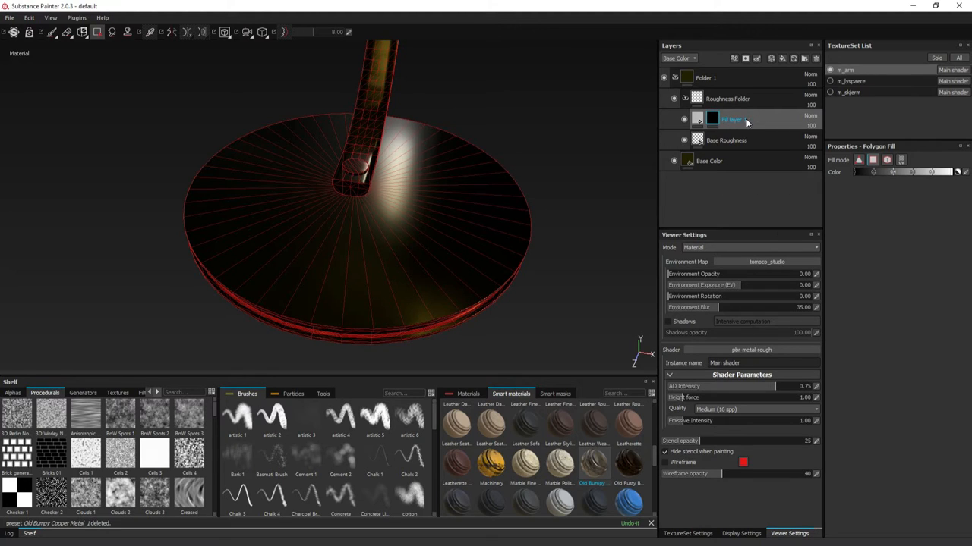
left_click(726, 140)
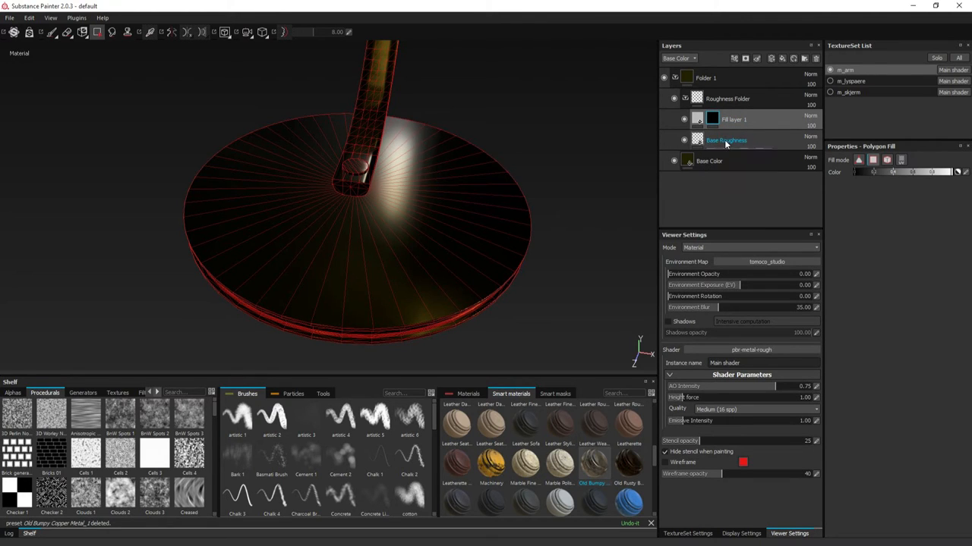
right_click(698, 118)
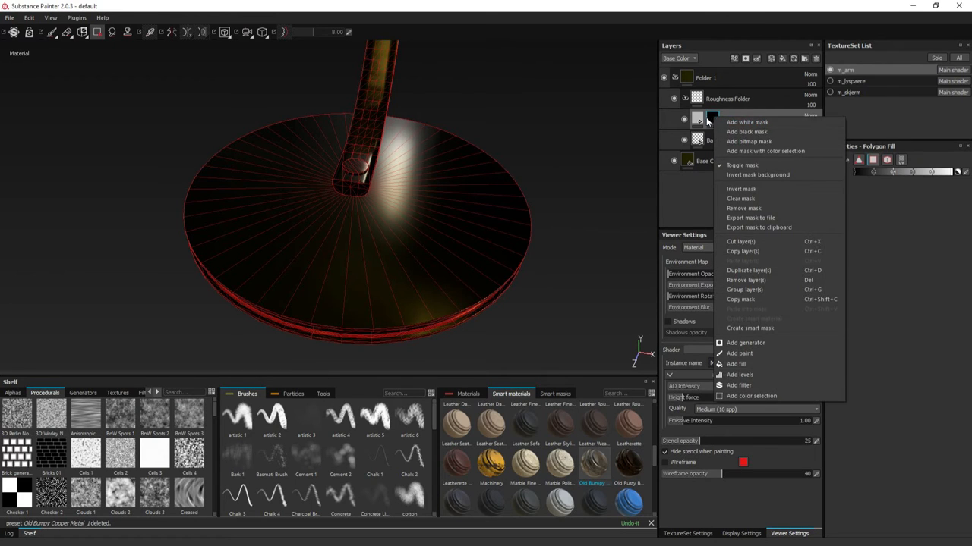
left_click(738, 364)
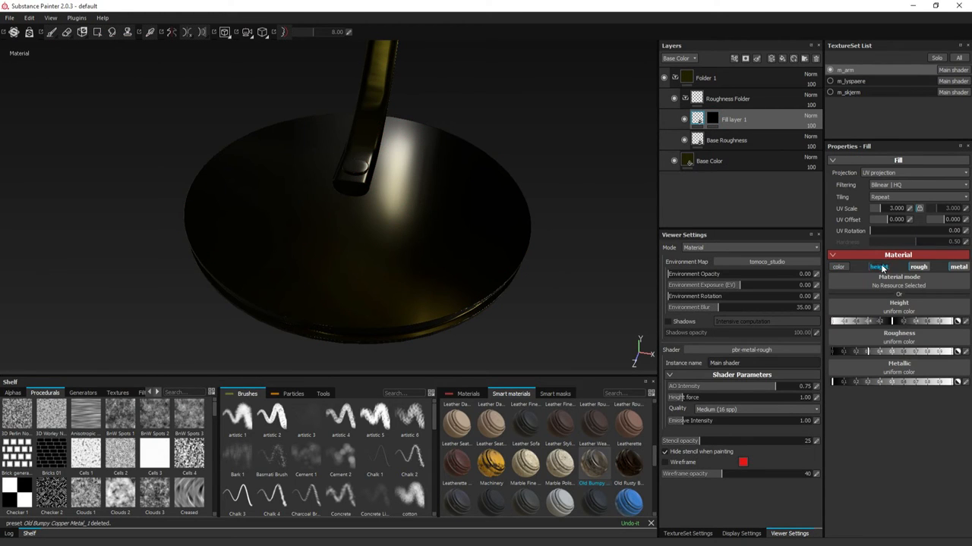
Add a generator effect inside the fill layer's black mask
left_click(919, 267)
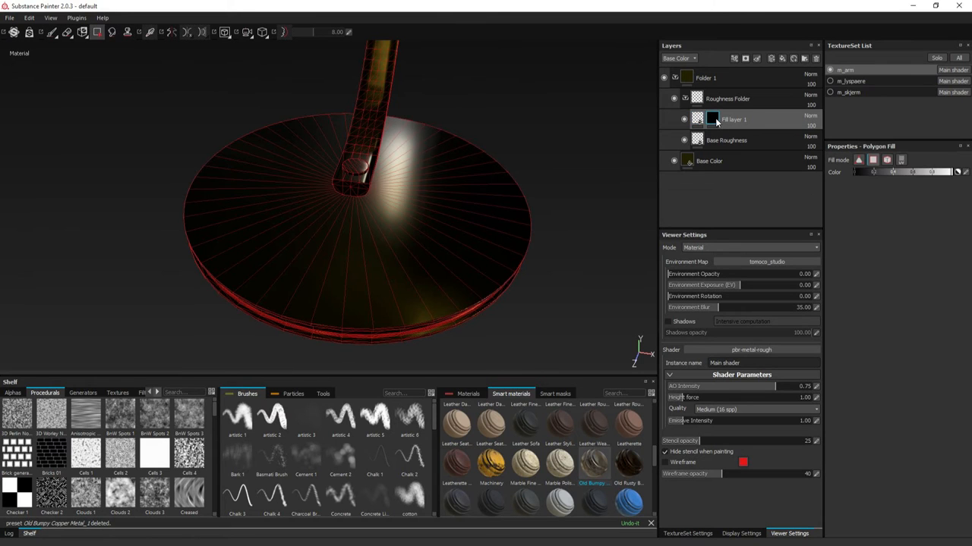
right_click(712, 118)
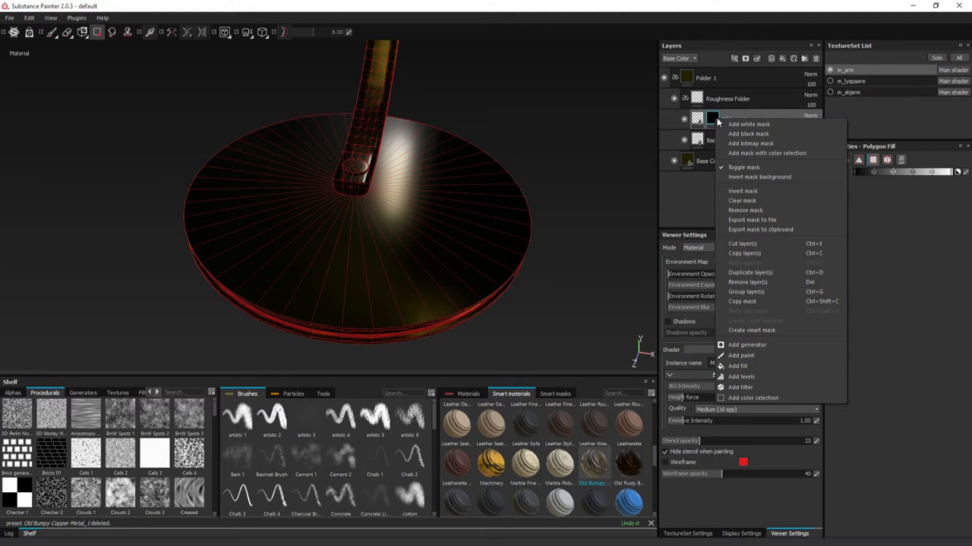
left_click(747, 344)
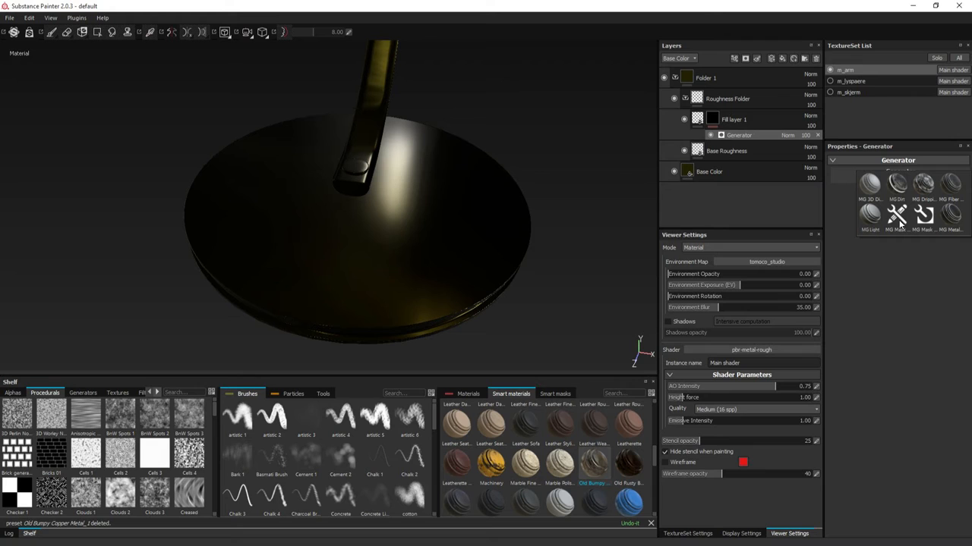
Set the generator to MG Mask Builder and inspect the resulting scratches on the lamp base
left_click(896, 205)
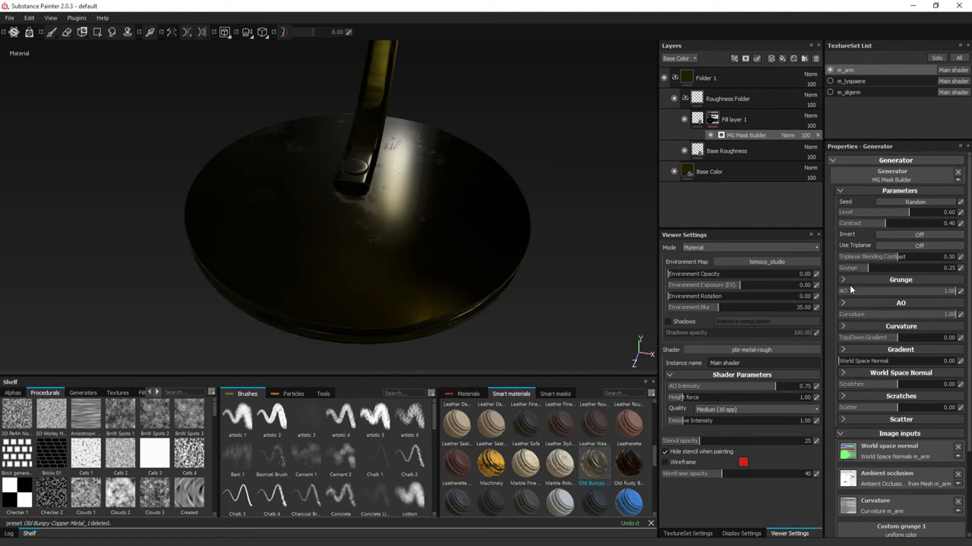
left_click(735, 118)
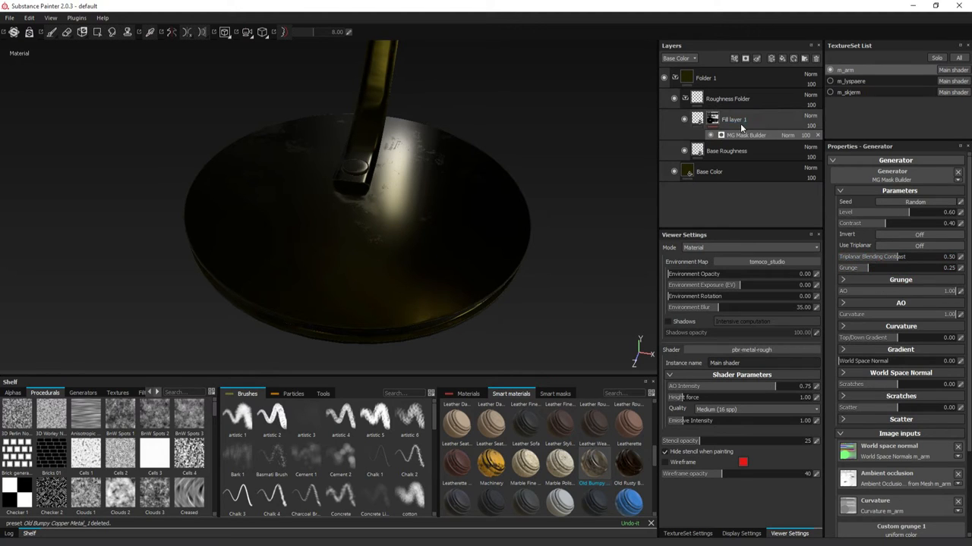
scroll("down", 3)
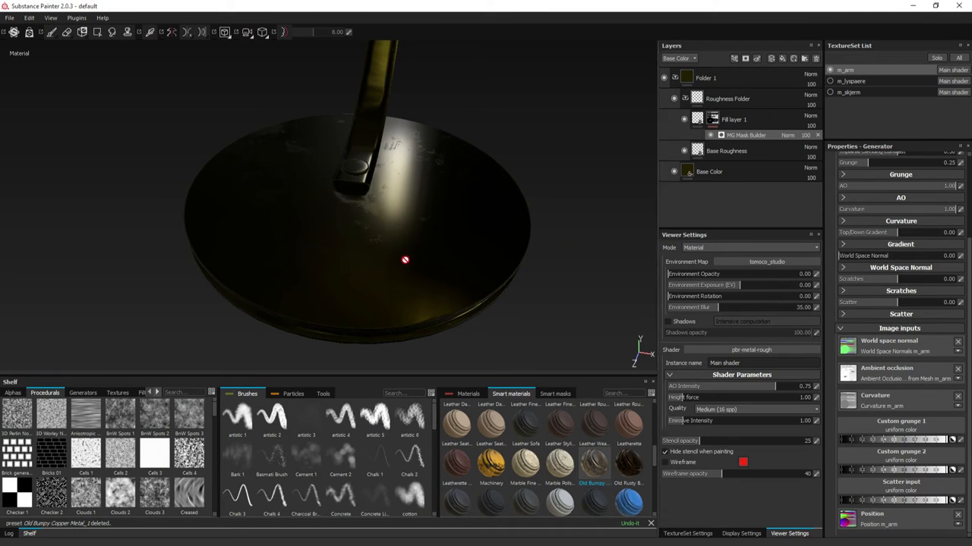
left_click_drag(404, 261, 294, 166)
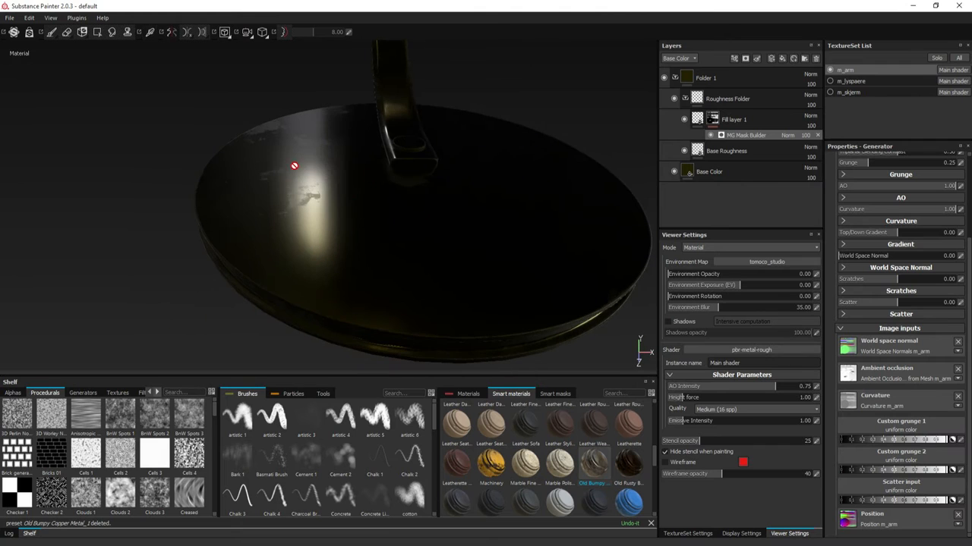
left_click_drag(294, 166, 328, 239)
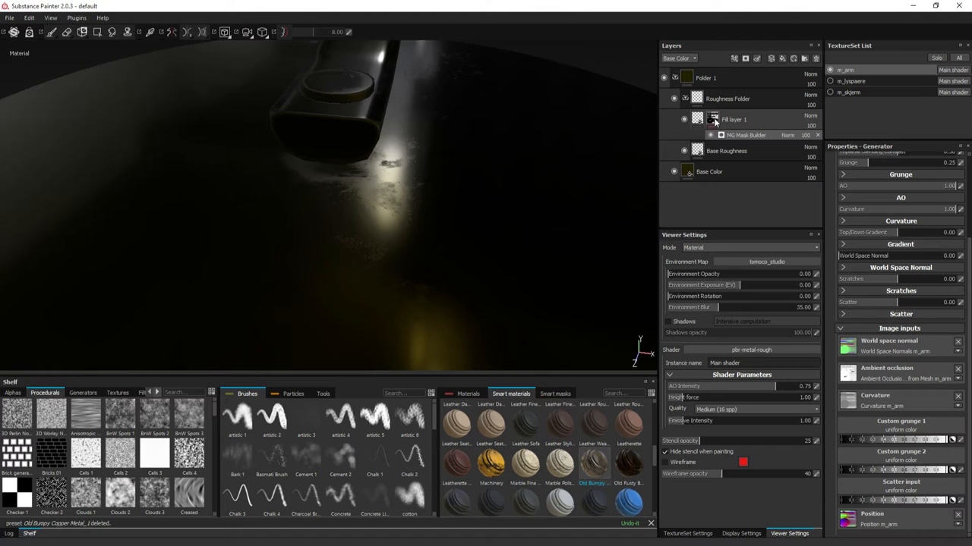
left_click(697, 119)
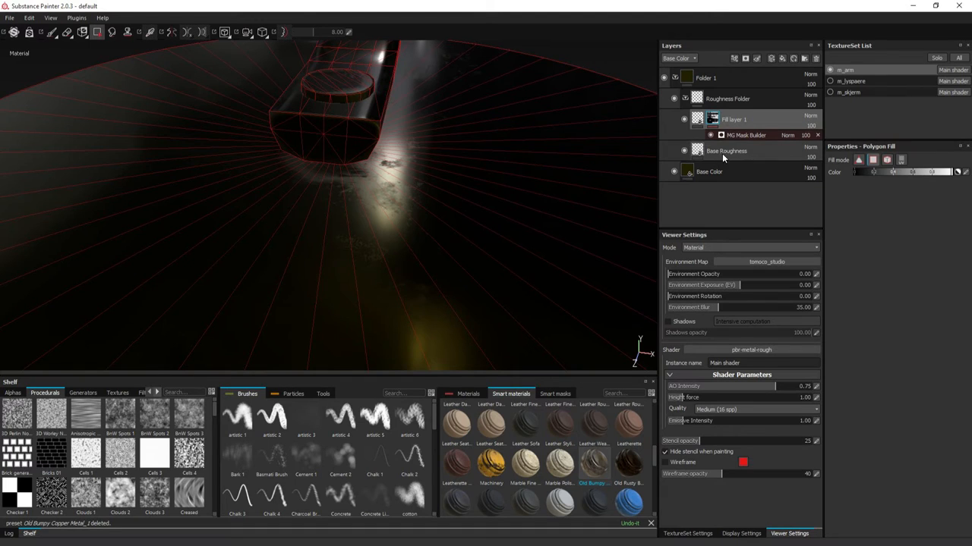
left_click(726, 150)
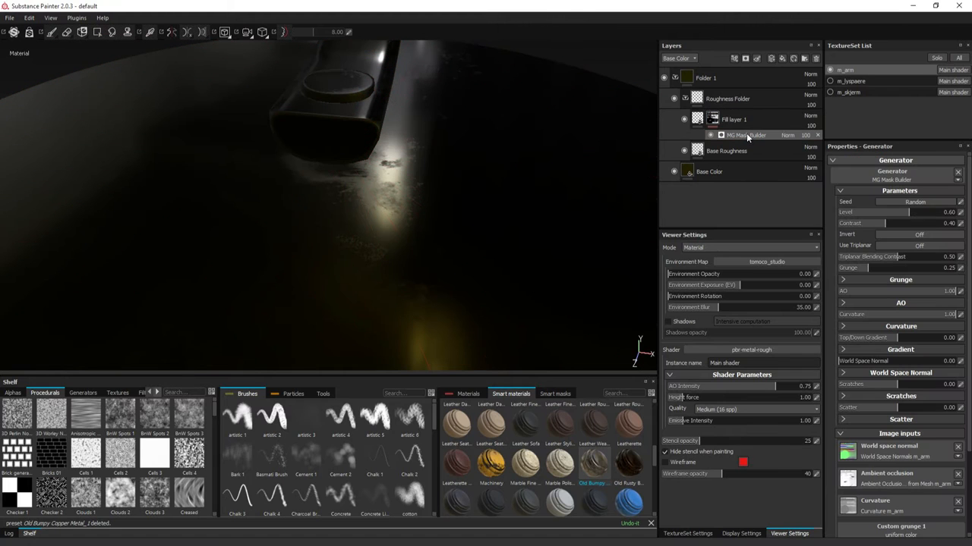
Duplicate the MG Mask Builder so the mask stacks two copies
right_click(745, 135)
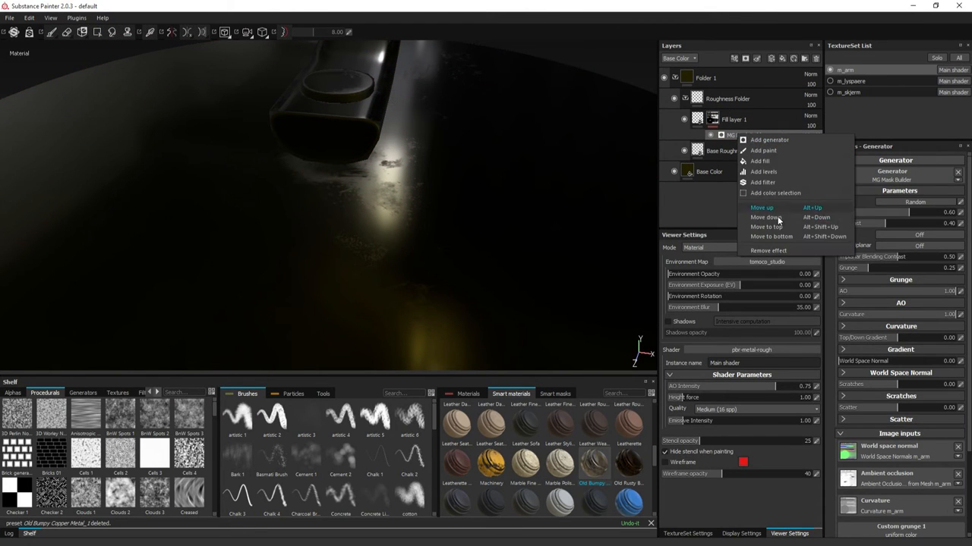
left_click(768, 139)
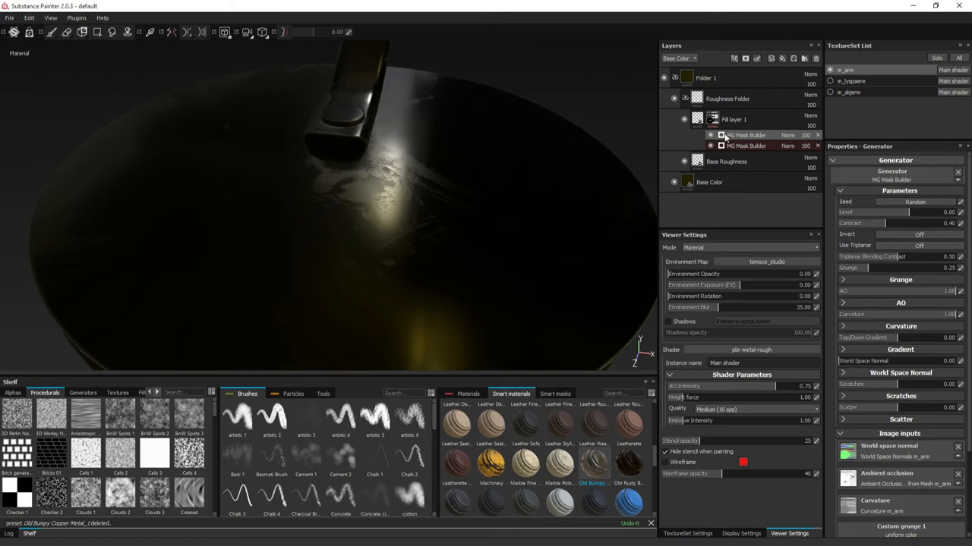
left_click(747, 146)
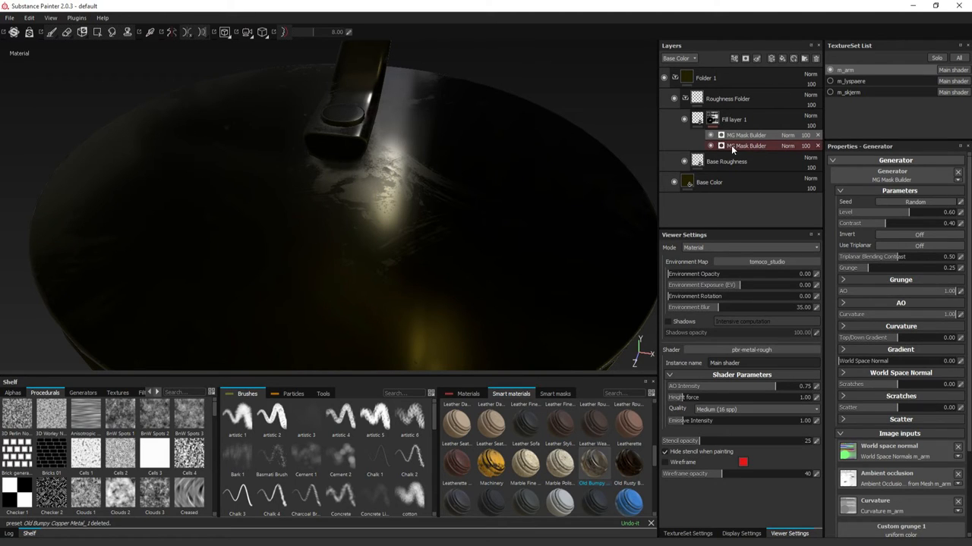
left_click(726, 161)
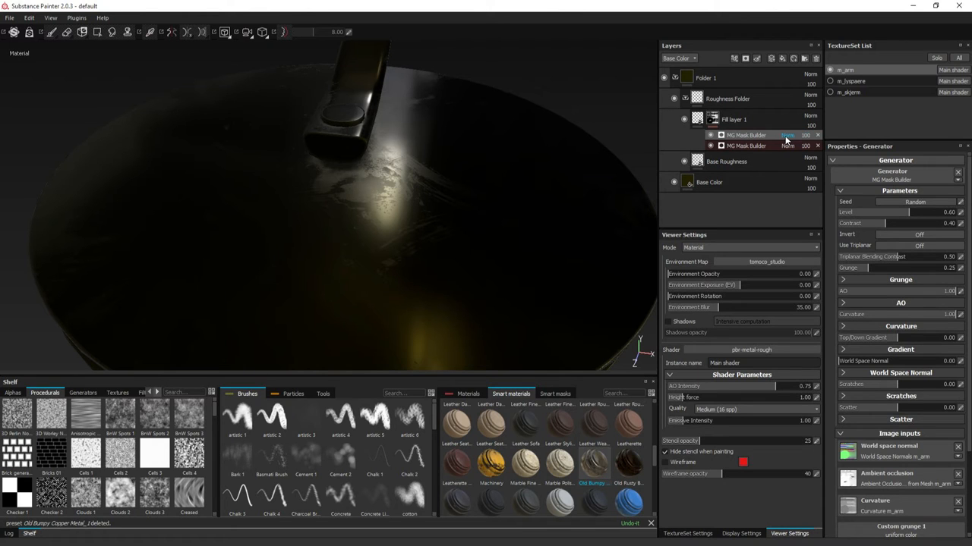
Change the upper Mask Builder's blend mode so both scratch masks combine
left_click(786, 133)
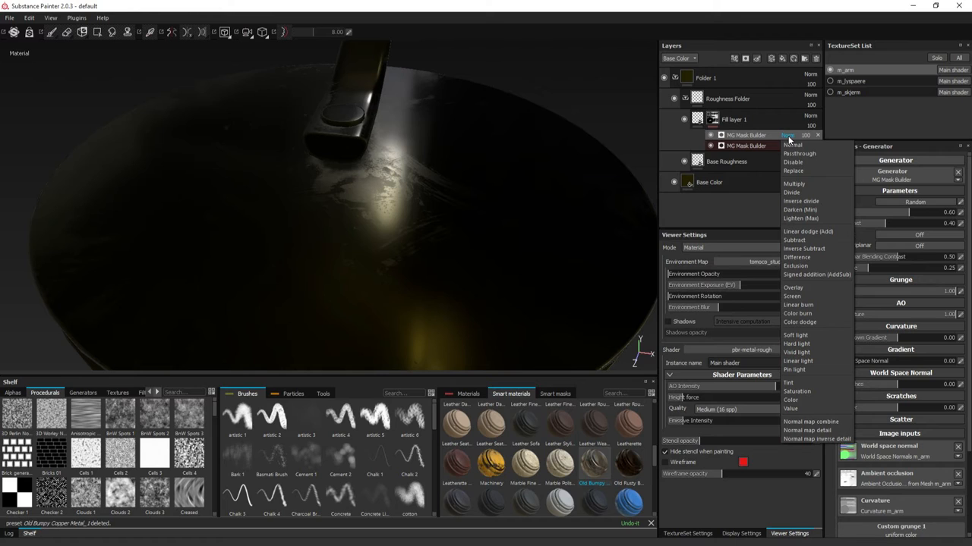
mouse_move(786, 139)
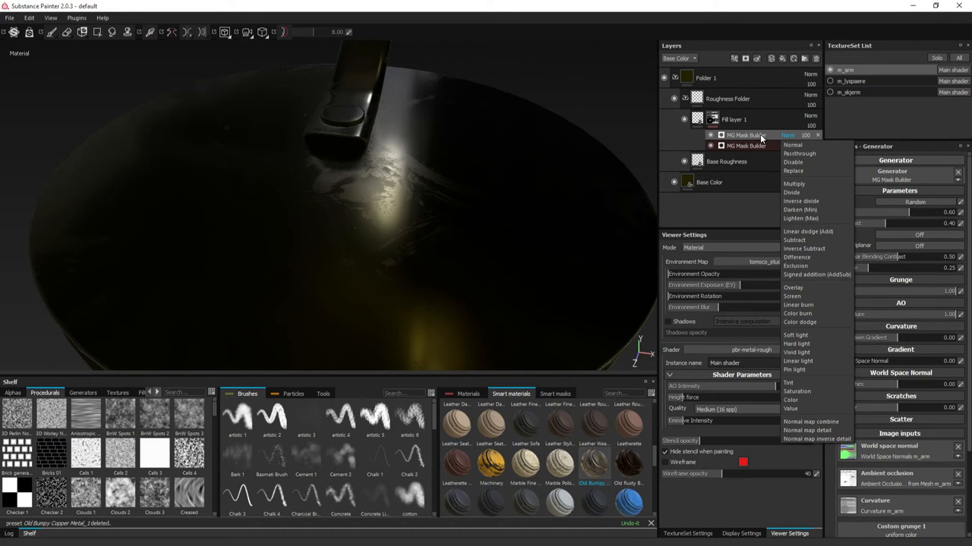
mouse_move(786, 140)
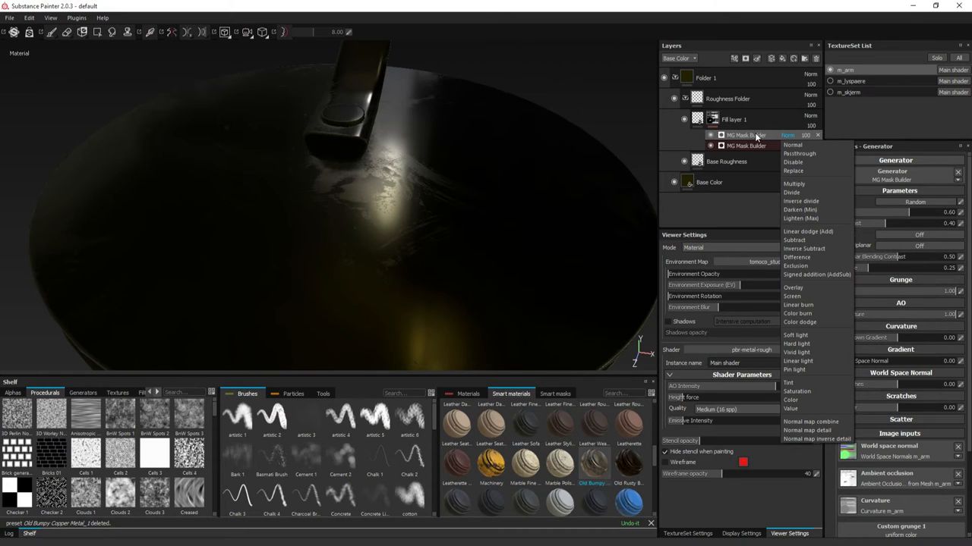
mouse_move(756, 138)
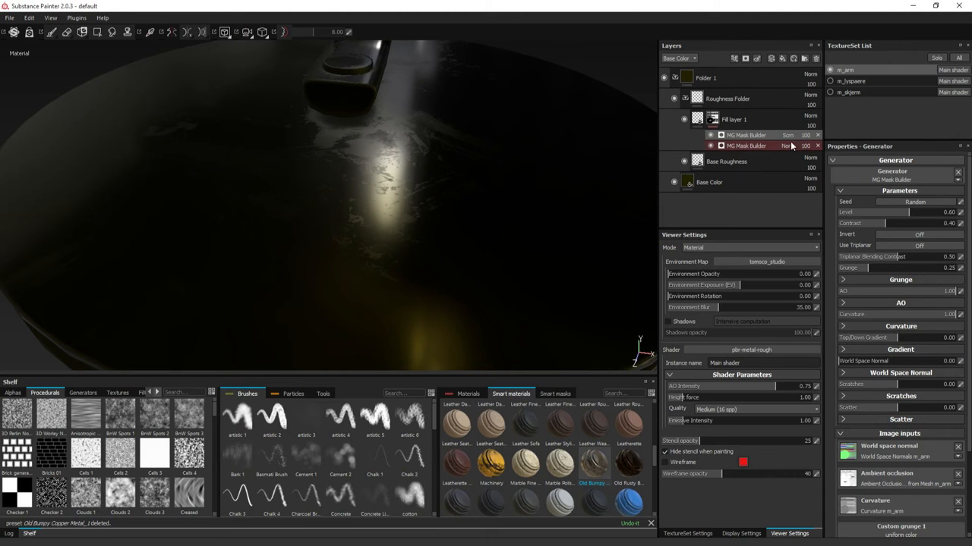
left_click(727, 98)
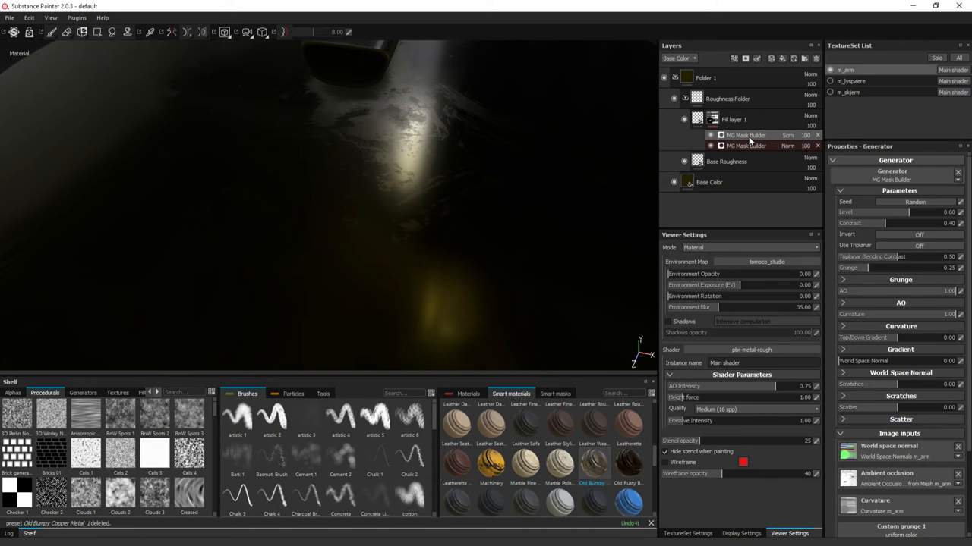
Enable Use Custom Grunge on the Mask Builder and filter the Procedurals shelf by 'sum'
scroll("down", 3)
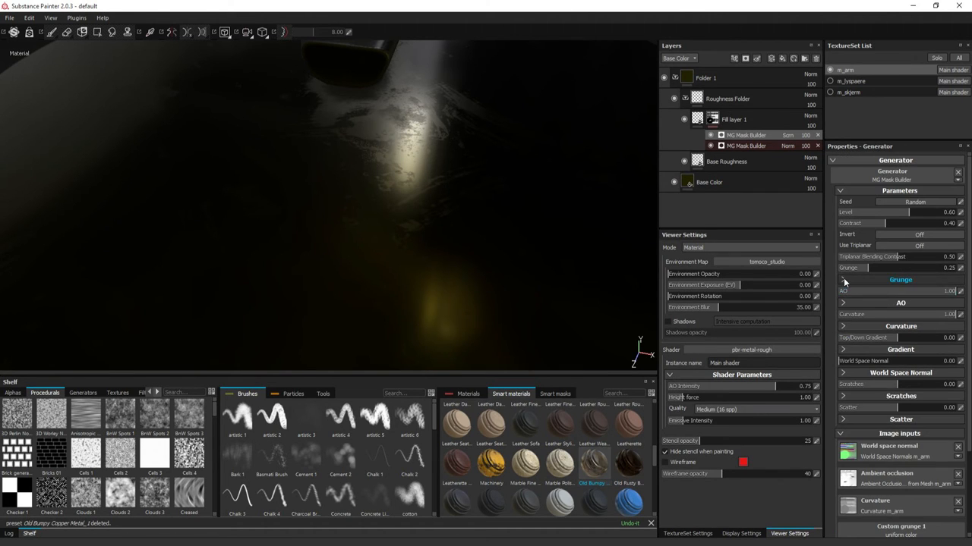
left_click(842, 279)
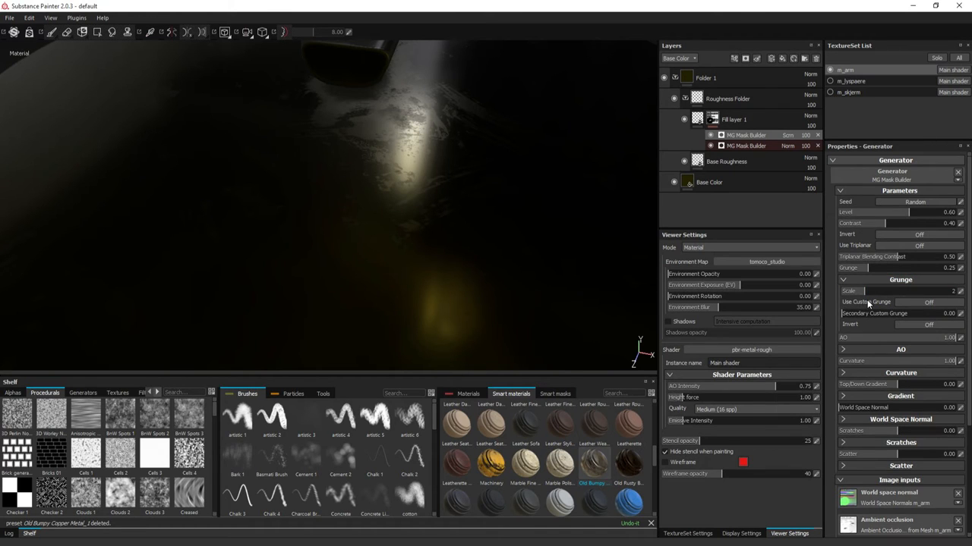
left_click(927, 302)
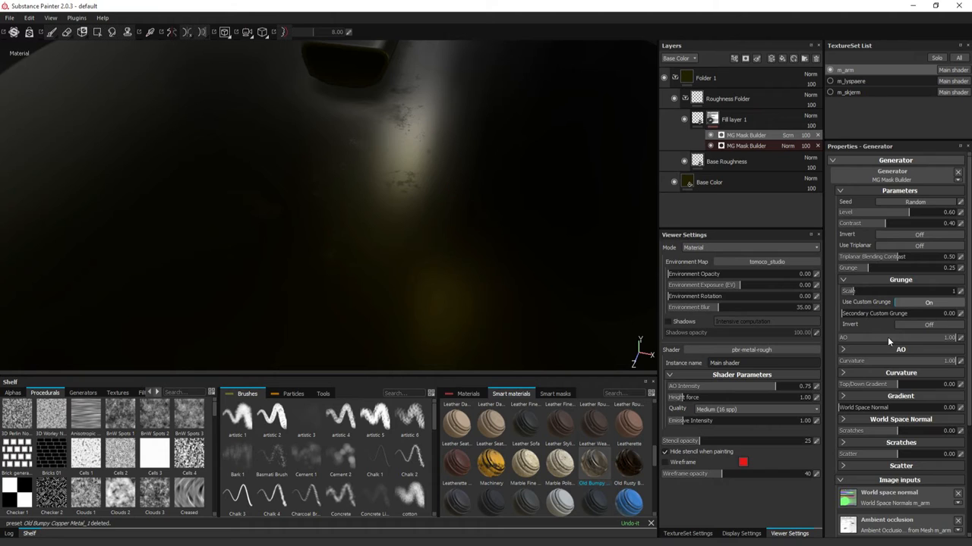
scroll("down", 3)
type("cl")
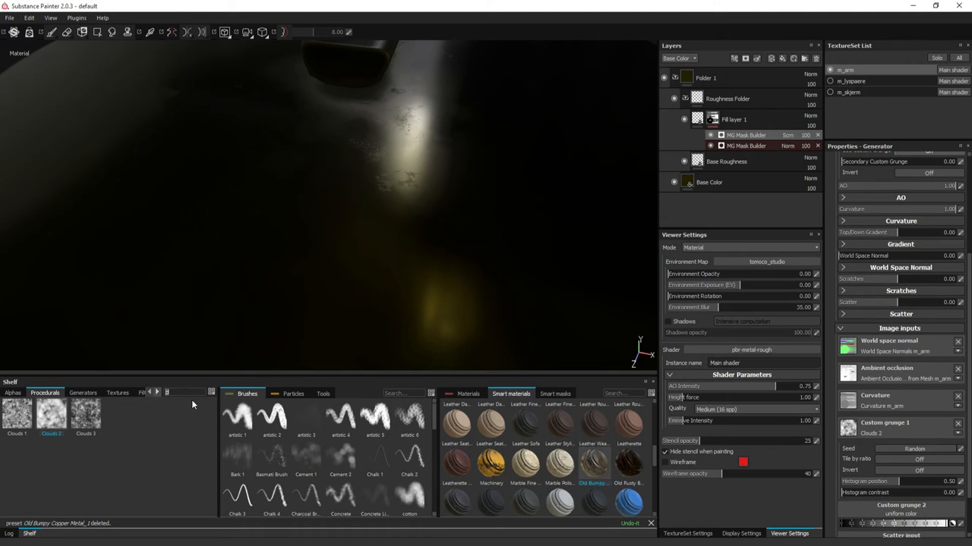
type("sum")
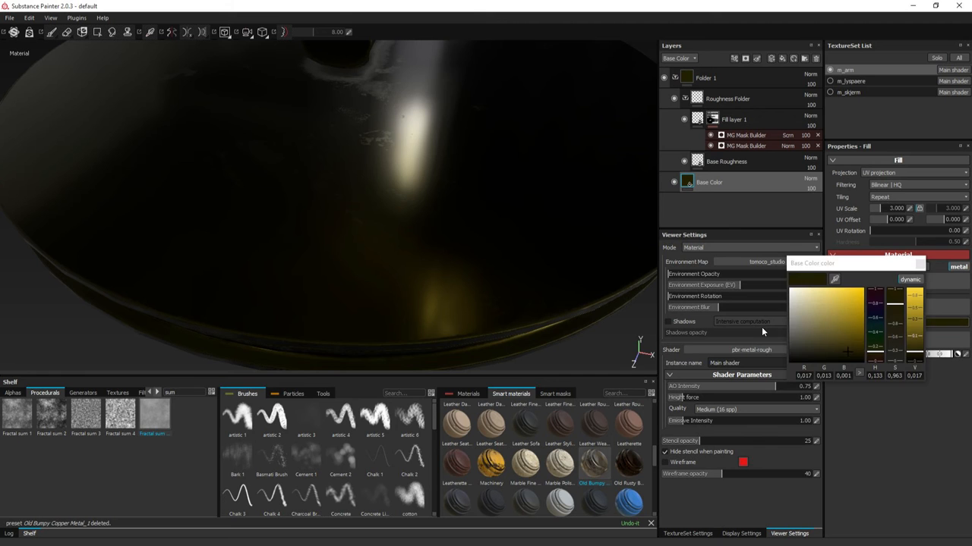
Lighten the metal's base colour to a lighter grey and return to the mask generator
left_click(796, 309)
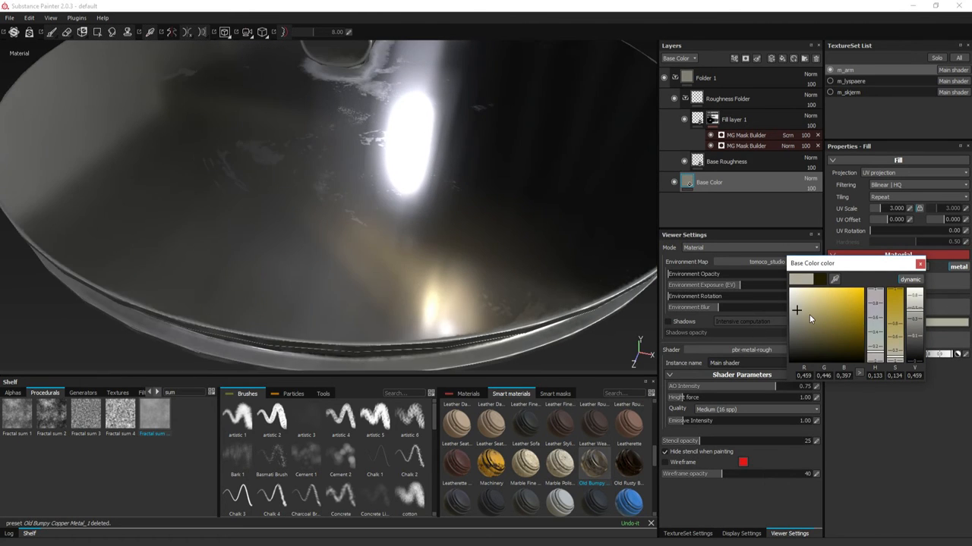
left_click(798, 317)
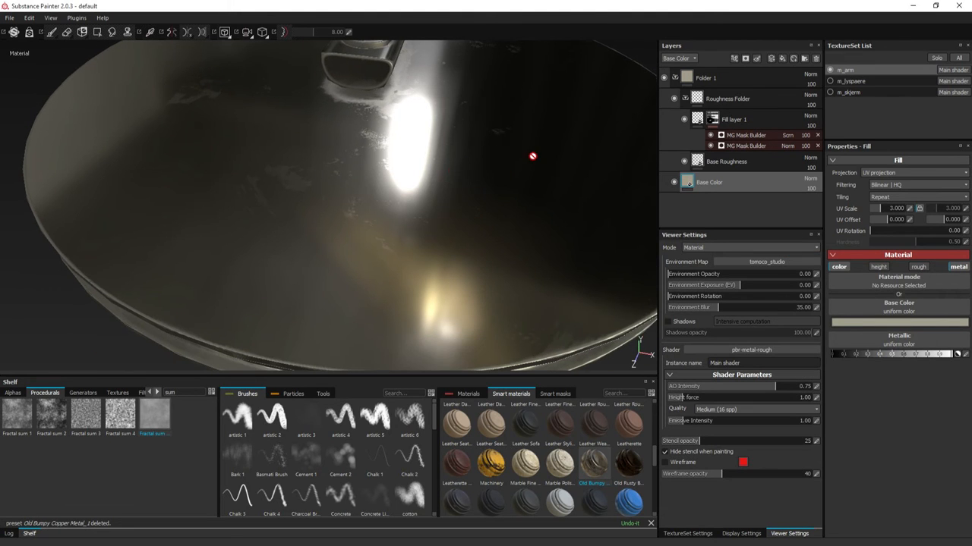
left_click(745, 146)
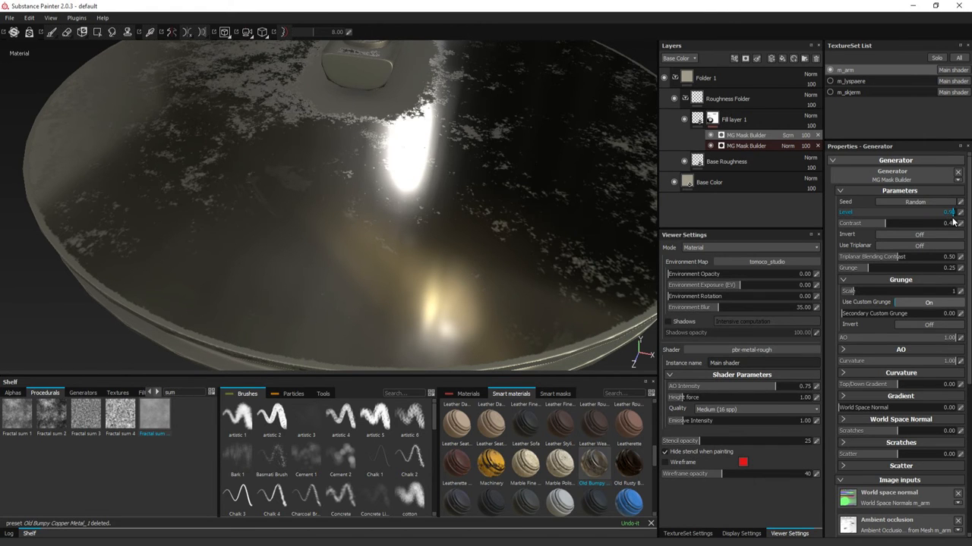
Adjust the Mask Builder's grunge amount so Fractal sum base breaks up the roughness mask
left_click_drag(895, 267, 905, 268)
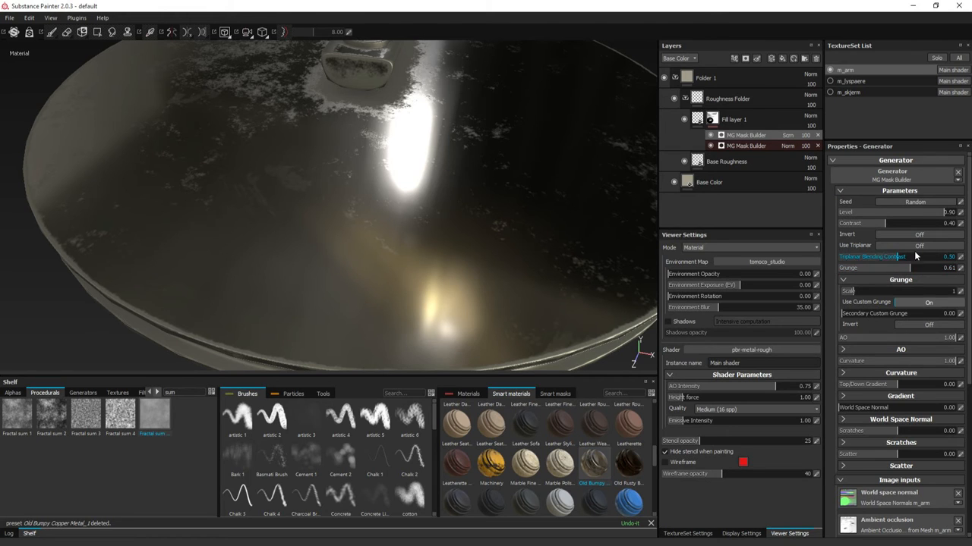
mouse_move(872, 313)
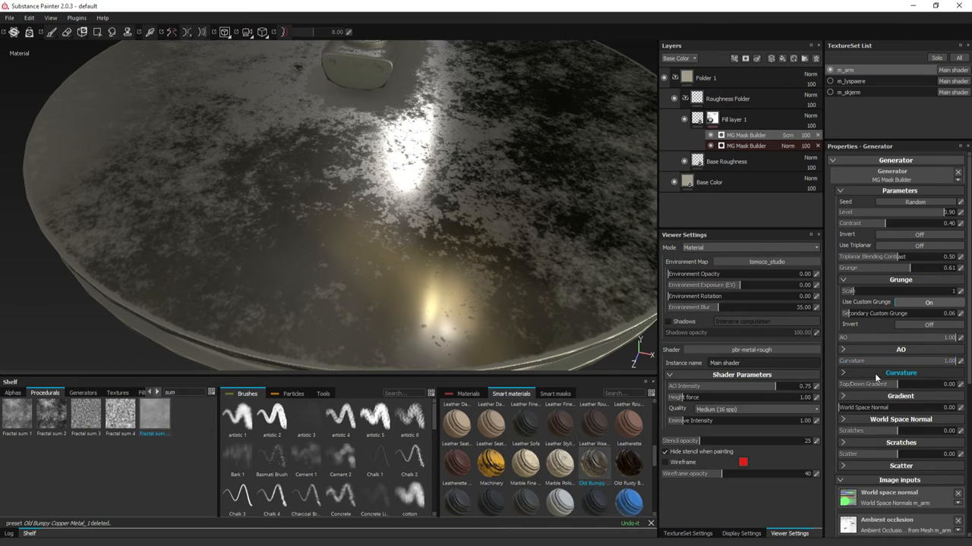
scroll("down", 3)
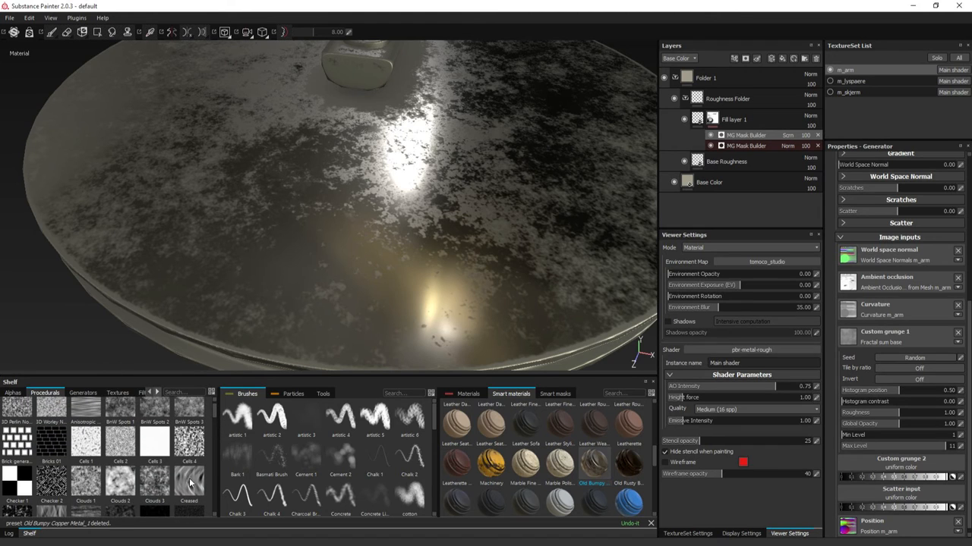
mouse_move(364, 467)
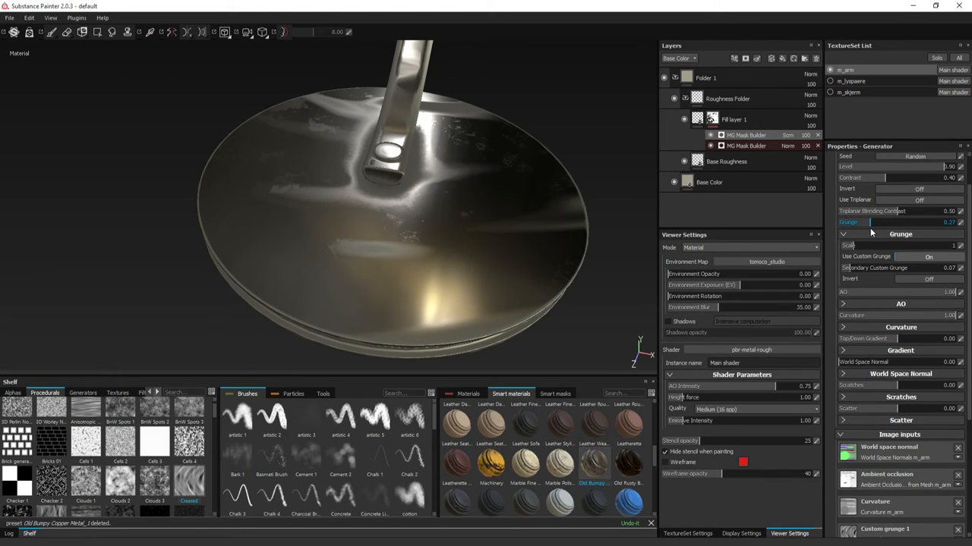
Lower the Mask Builder's grunge to faint smudges, expand the AO section and inspect the base
left_click_drag(869, 222, 871, 222)
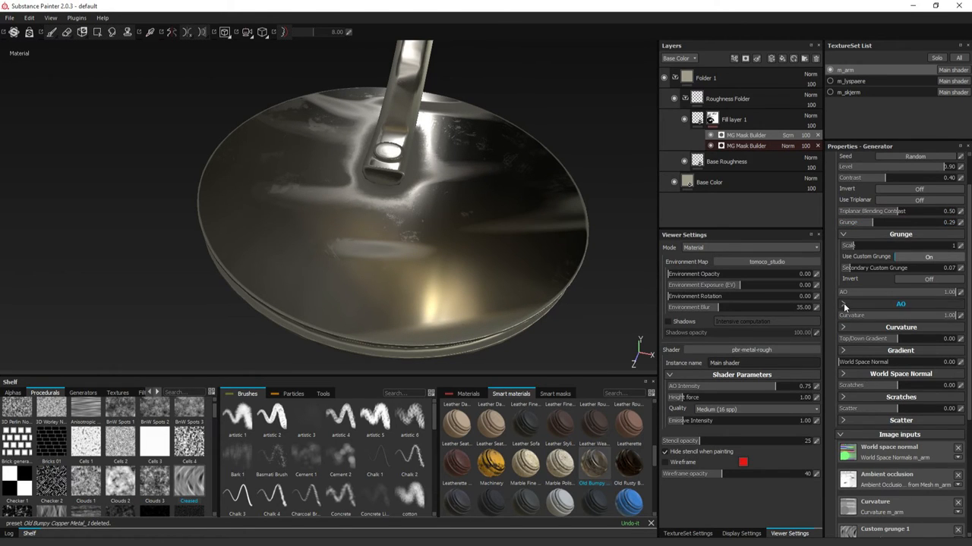
left_click(843, 303)
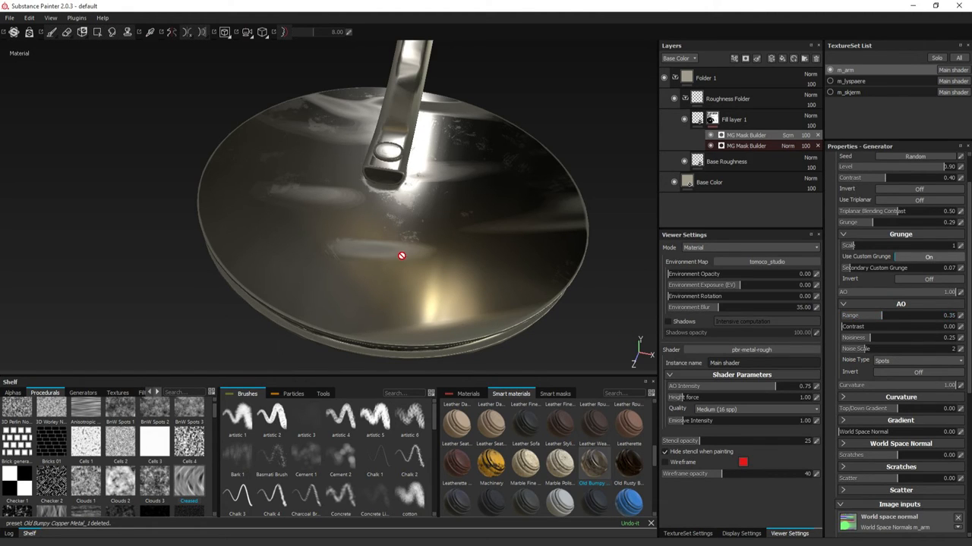
left_click_drag(401, 255, 377, 223)
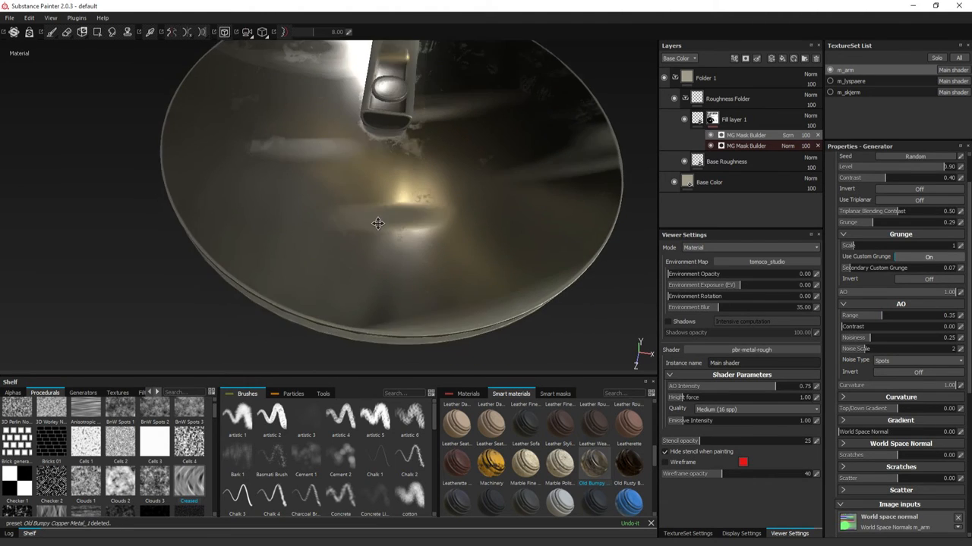
left_click_drag(378, 223, 406, 233)
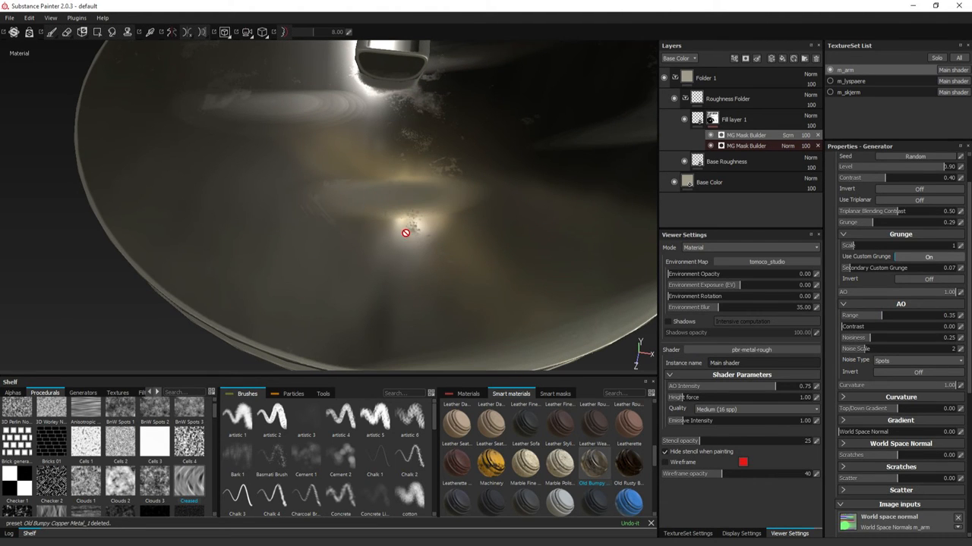
left_click_drag(405, 234, 444, 194)
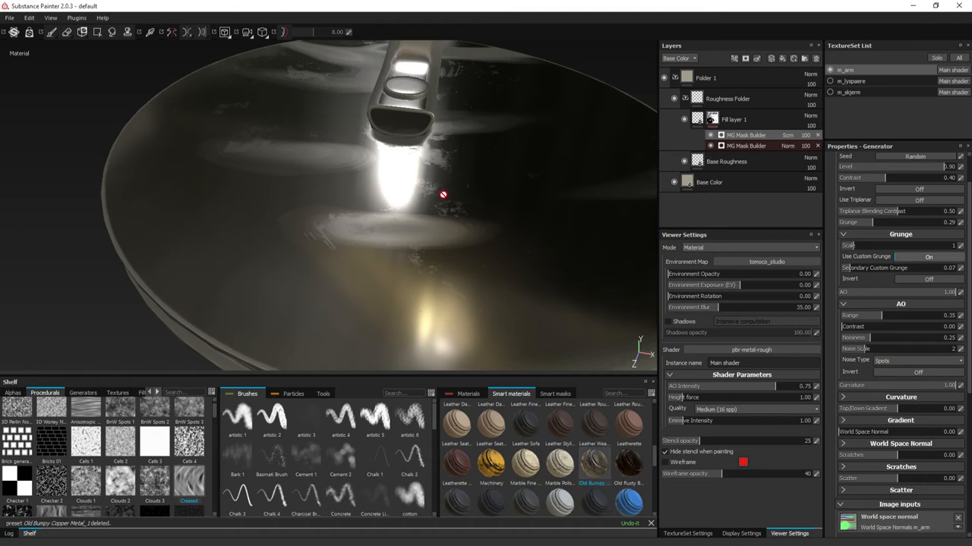
mouse_move(322, 232)
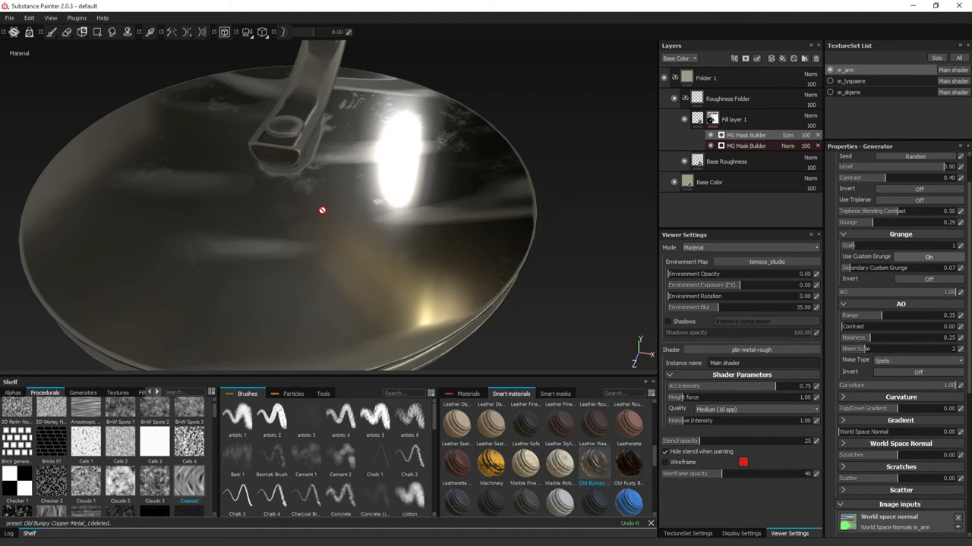
left_click_drag(322, 209, 337, 127)
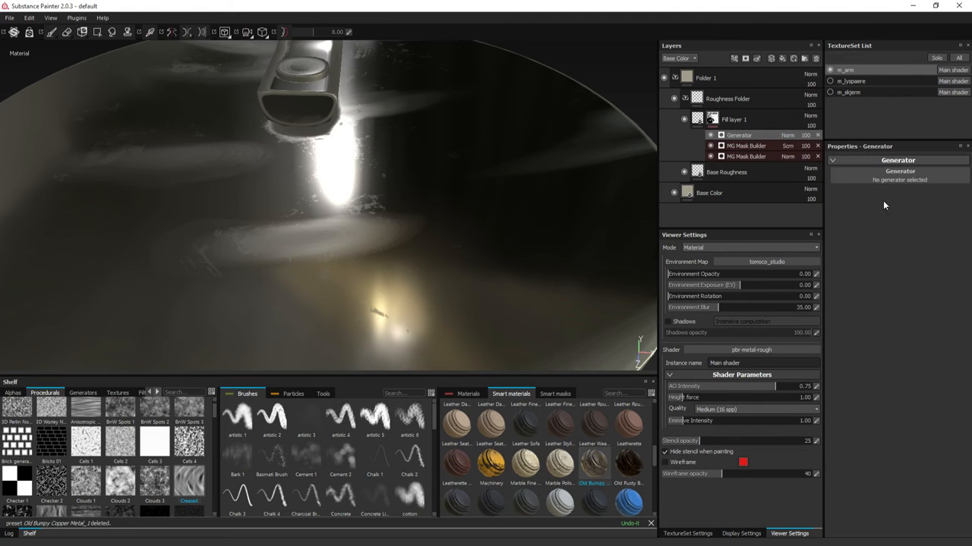
Make the new mask generator an MG Mask Builder, set its blend mode and adjust its level
left_click(745, 145)
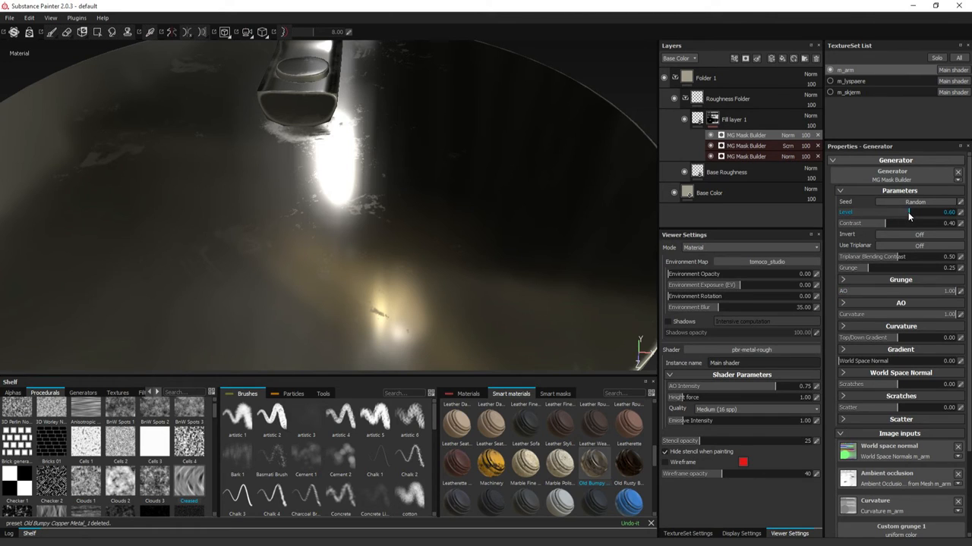
left_click(843, 279)
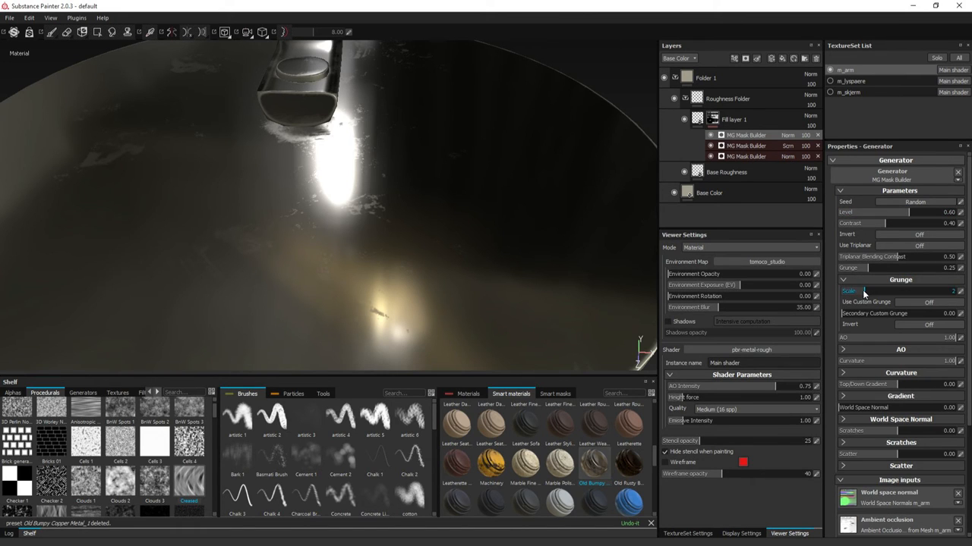
left_click(786, 135)
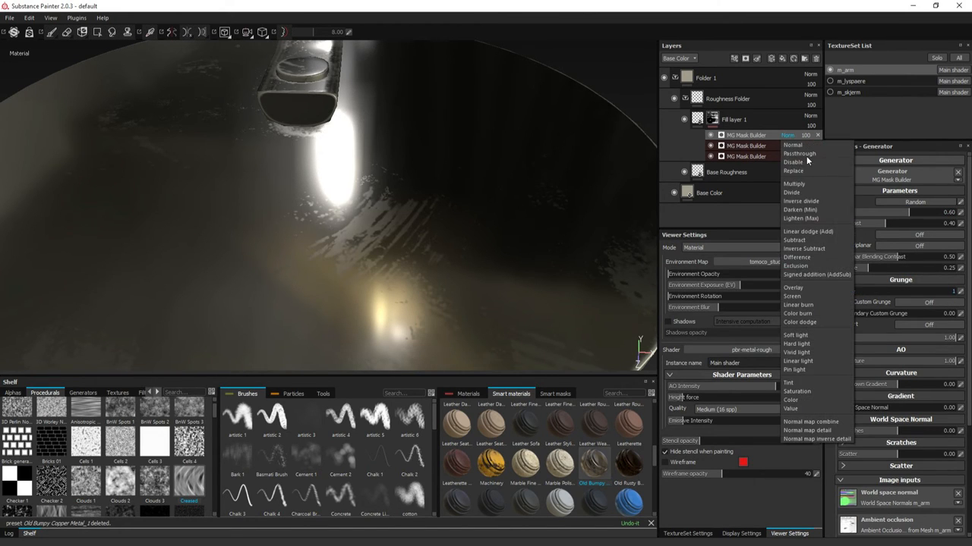
mouse_move(792, 296)
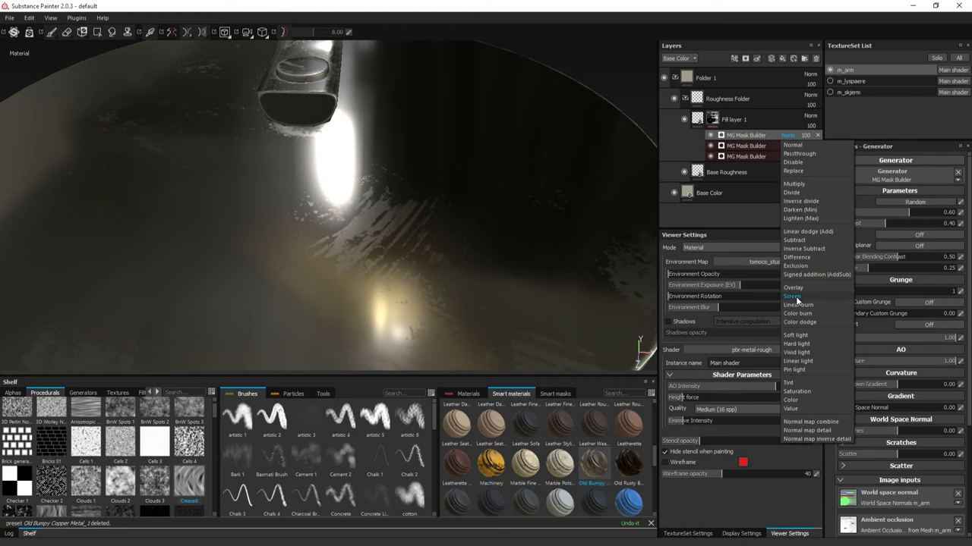
left_click(792, 296)
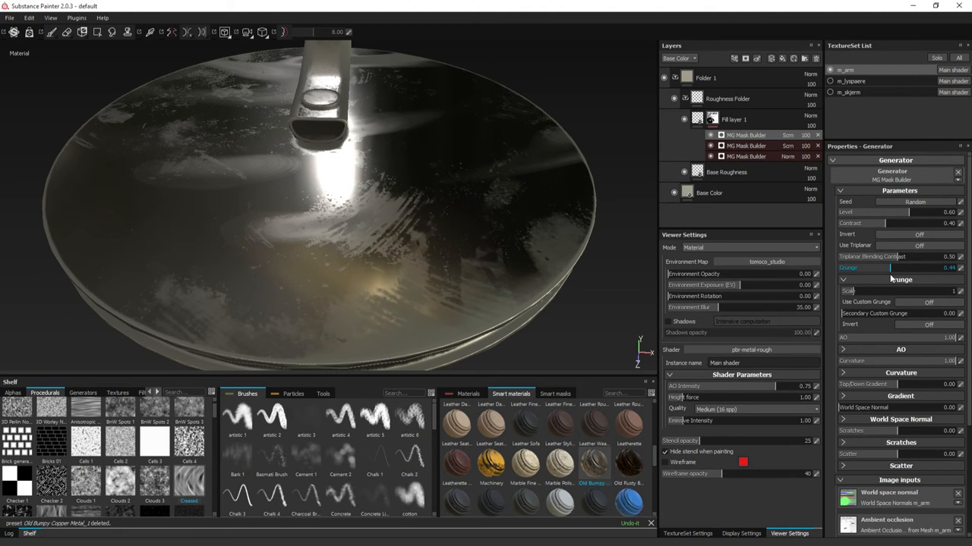
left_click_drag(911, 213, 888, 213)
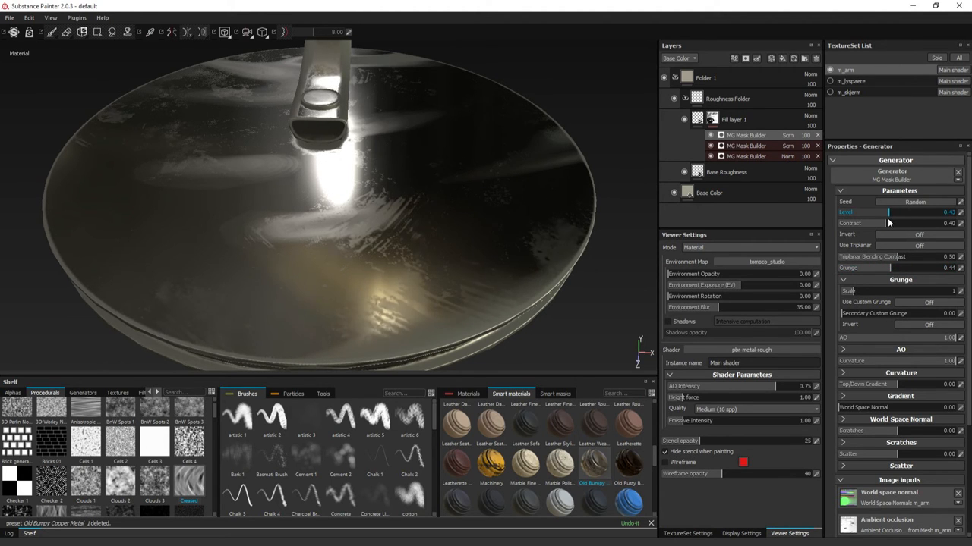
scroll("down", 3)
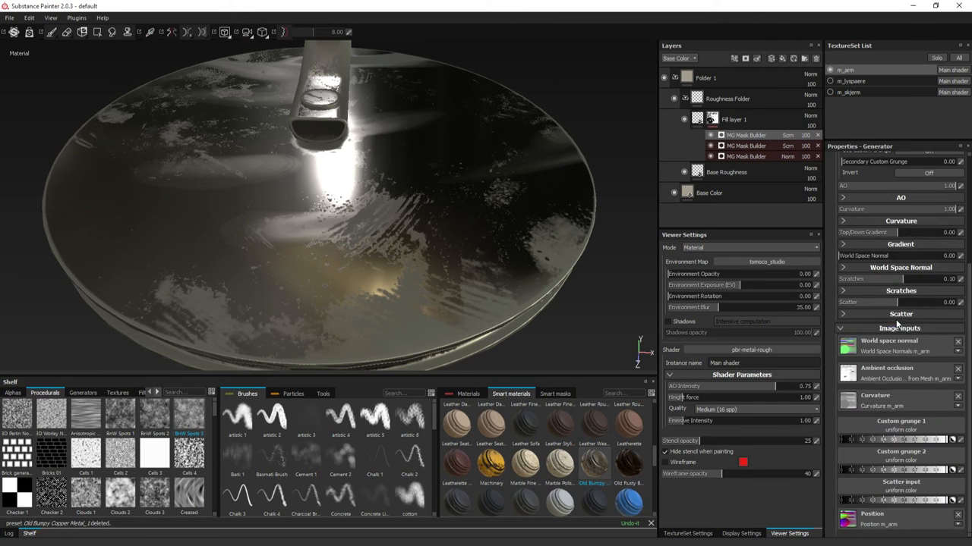
scroll("up", 3)
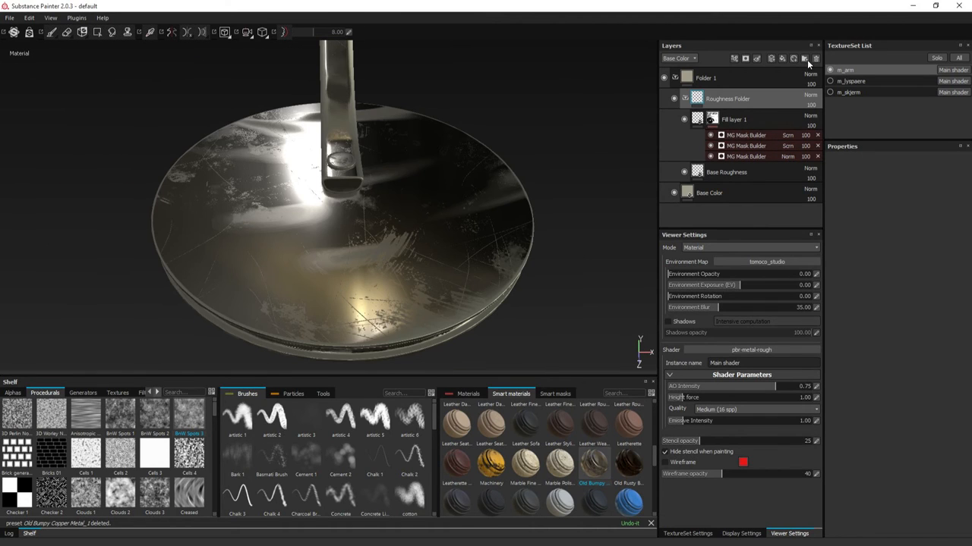
Move Fill layer 2 into Damage Folder, enable its height channel and add a generator mask to it
left_click(805, 58)
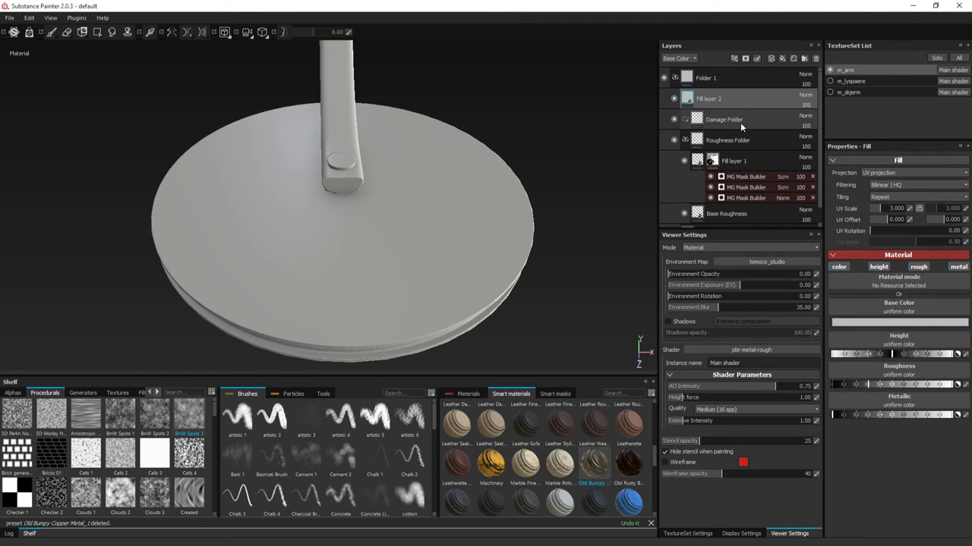
left_click_drag(707, 97, 707, 118)
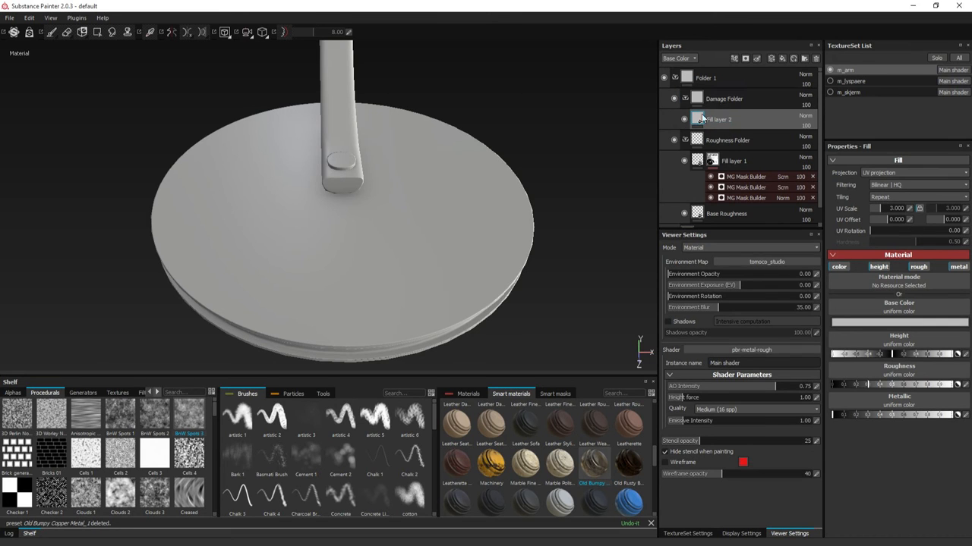
left_click(674, 98)
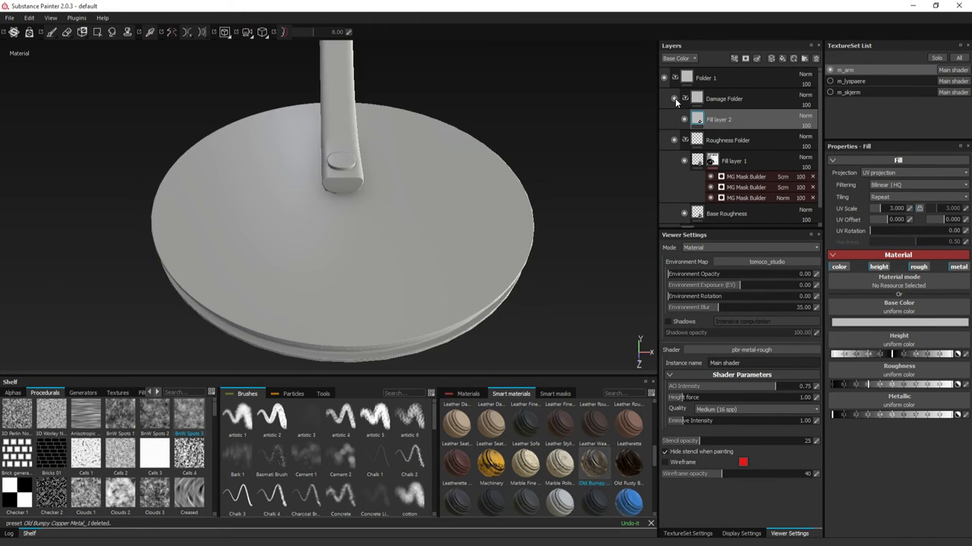
left_click(674, 98)
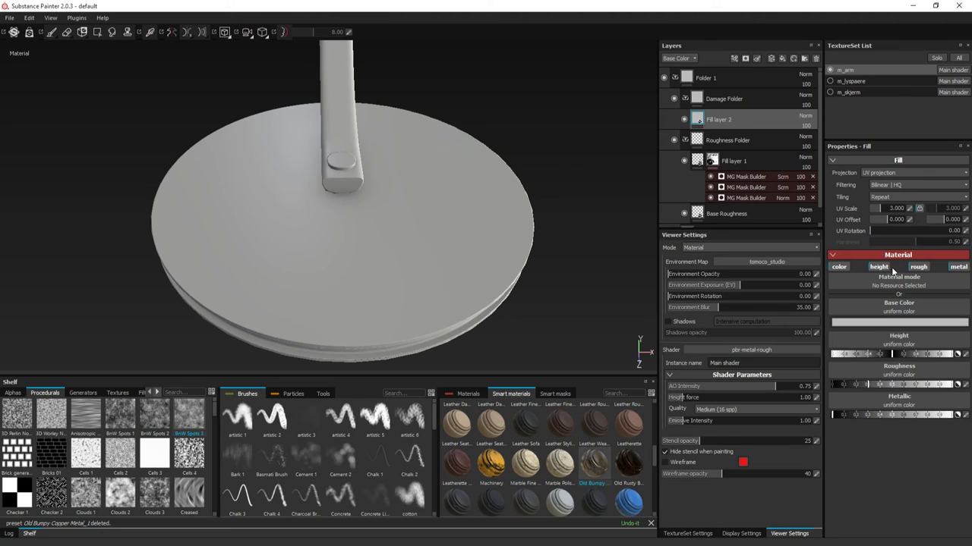
left_click(877, 267)
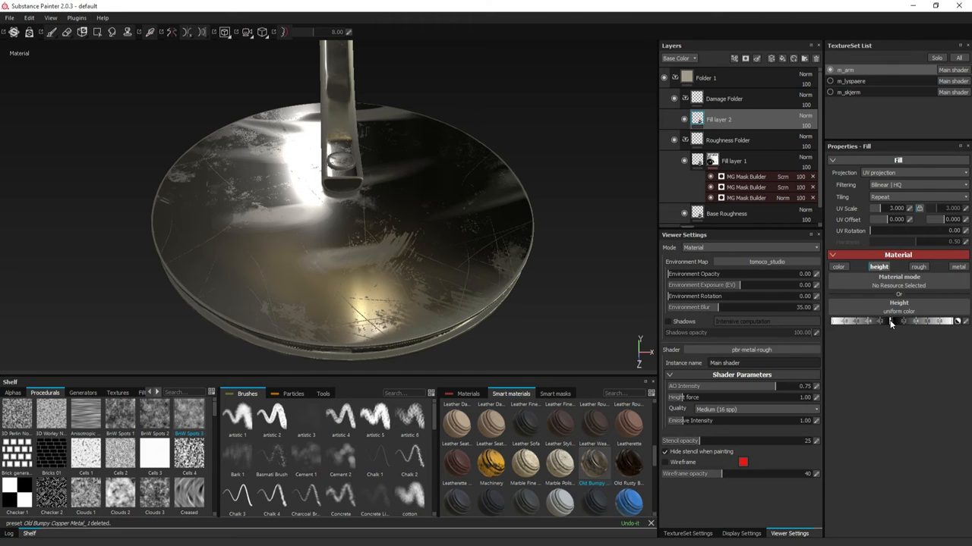
right_click(719, 118)
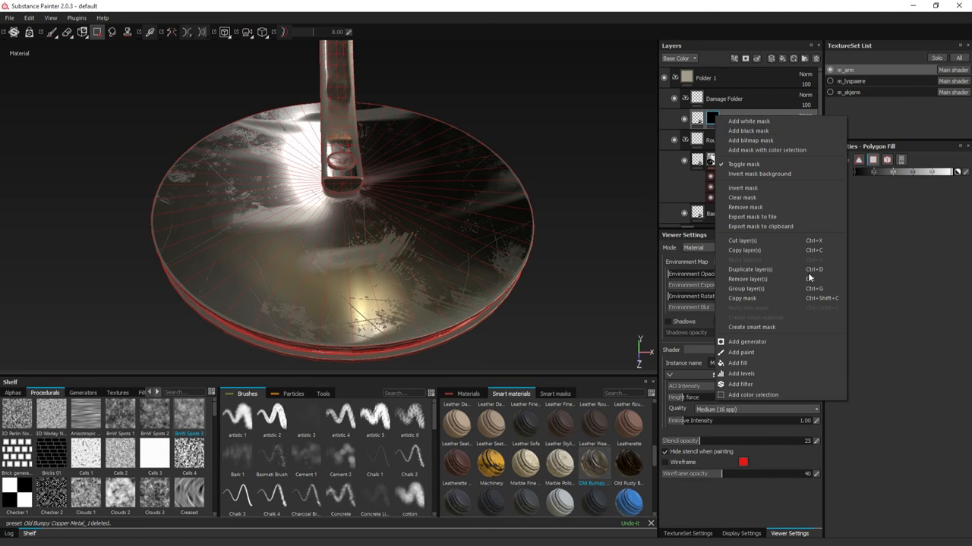
left_click(747, 341)
type("clo")
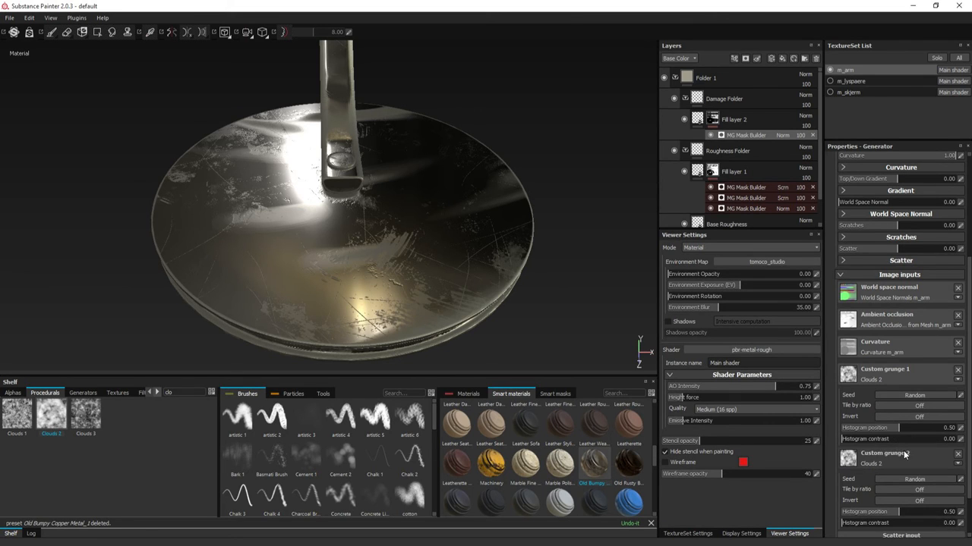
Find the Crease texture, use it as the Mask Builder's custom grunge and refine the dent coverage
scroll("down", 3)
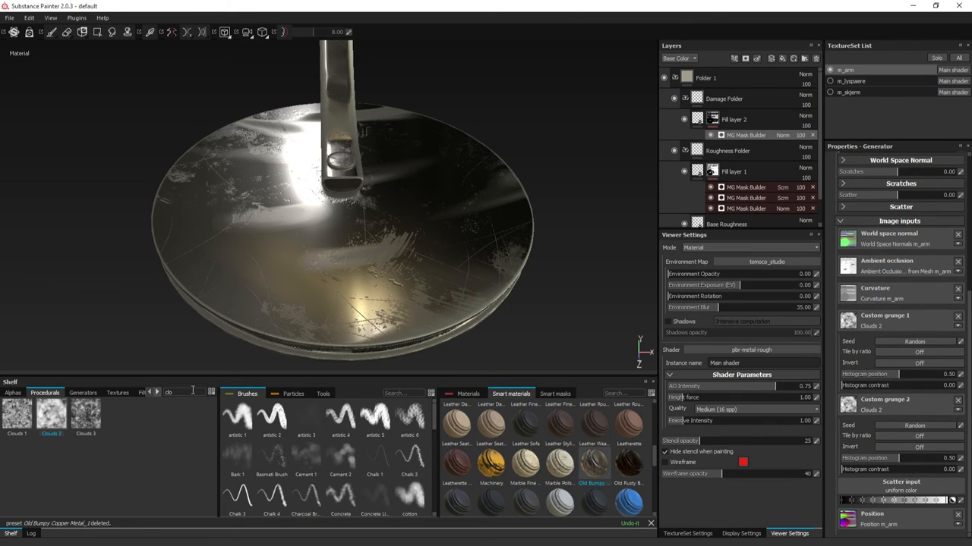
type("crease")
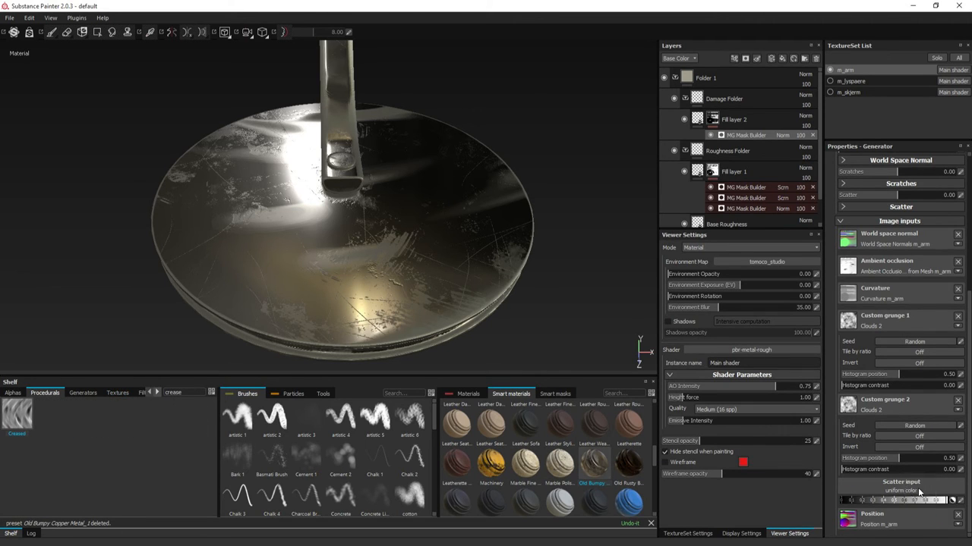
scroll("down", 3)
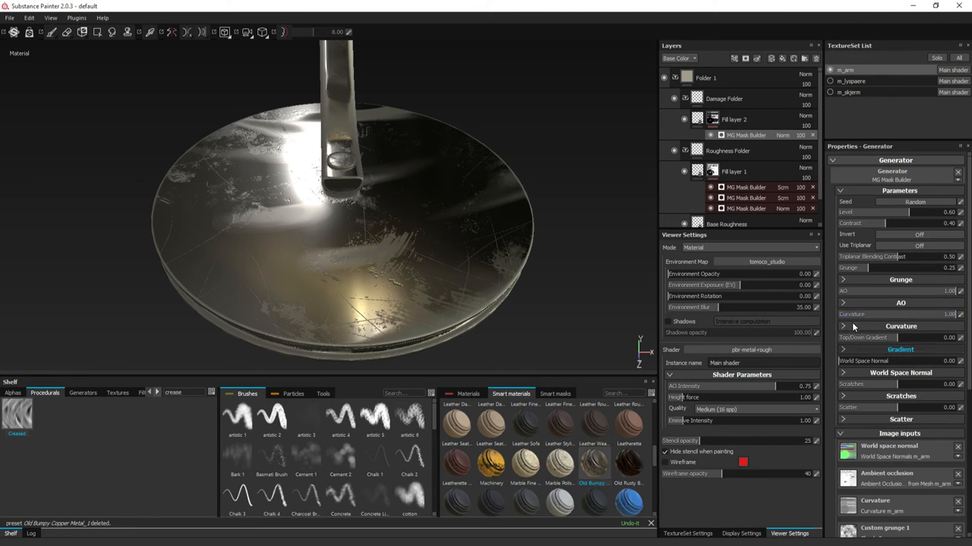
left_click(842, 279)
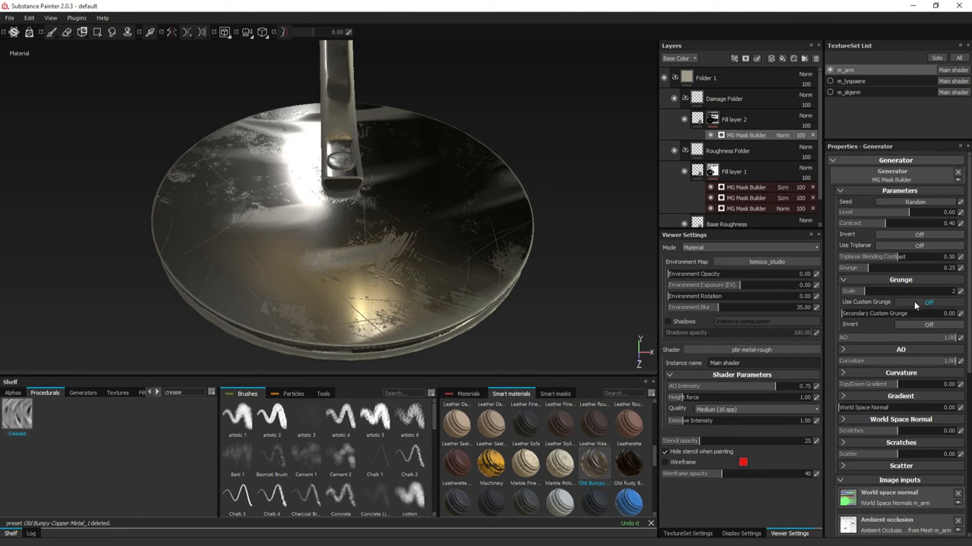
left_click(928, 302)
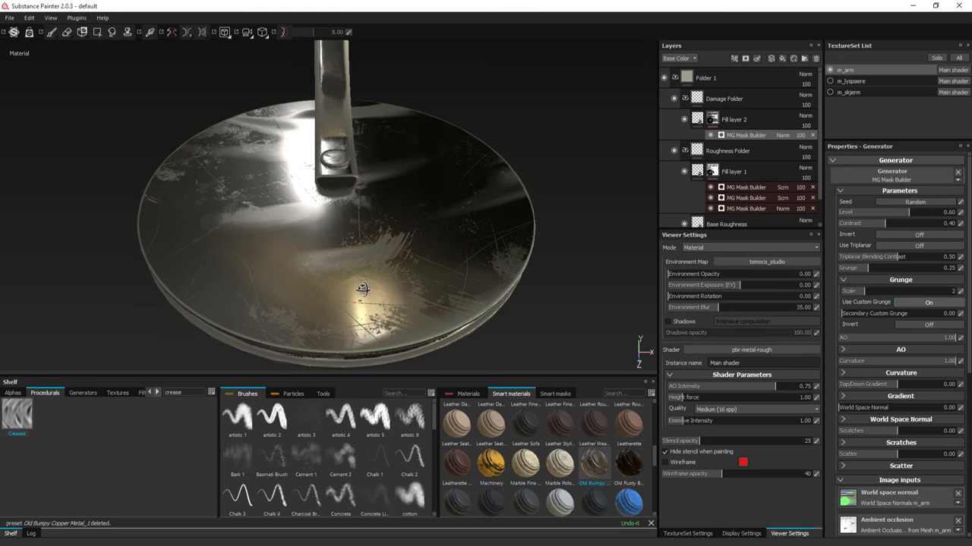
left_click_drag(361, 290, 458, 312)
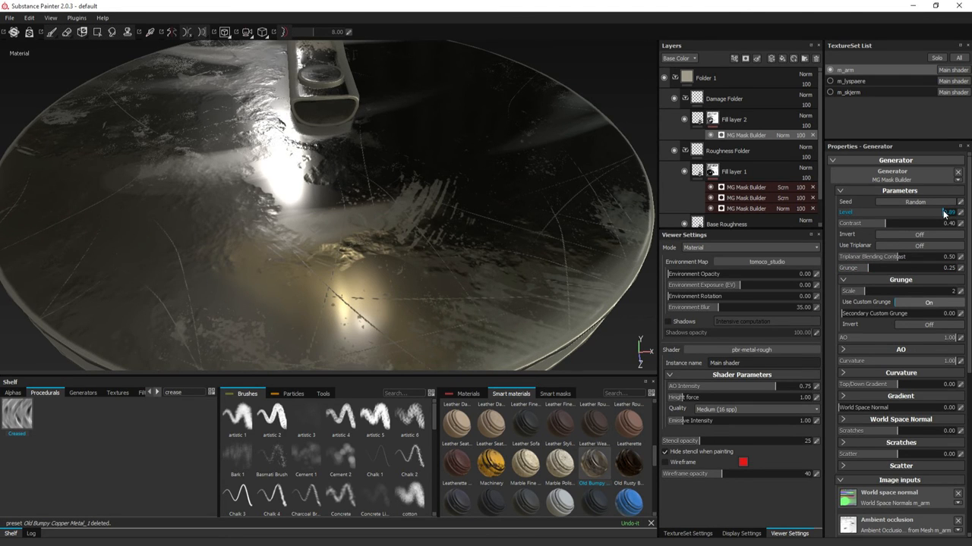
left_click_drag(865, 267, 889, 267)
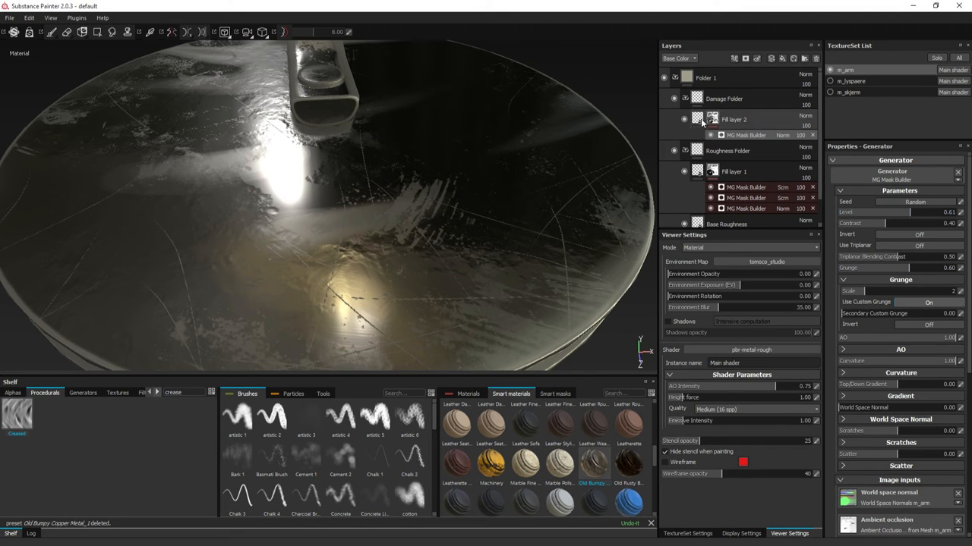
left_click(734, 119)
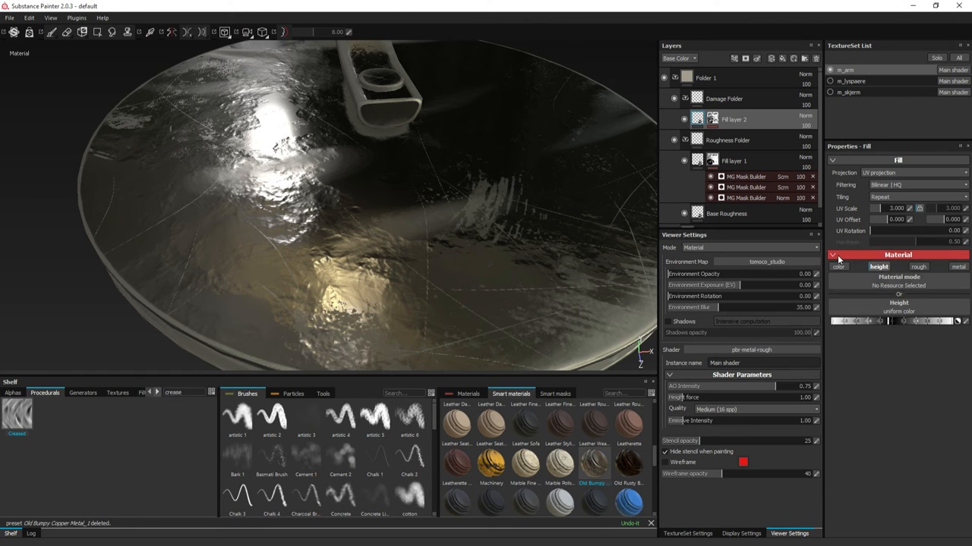
Set the damage fill's base colour and height amount, then raise the Mask Builder's Scratches value
left_click(838, 267)
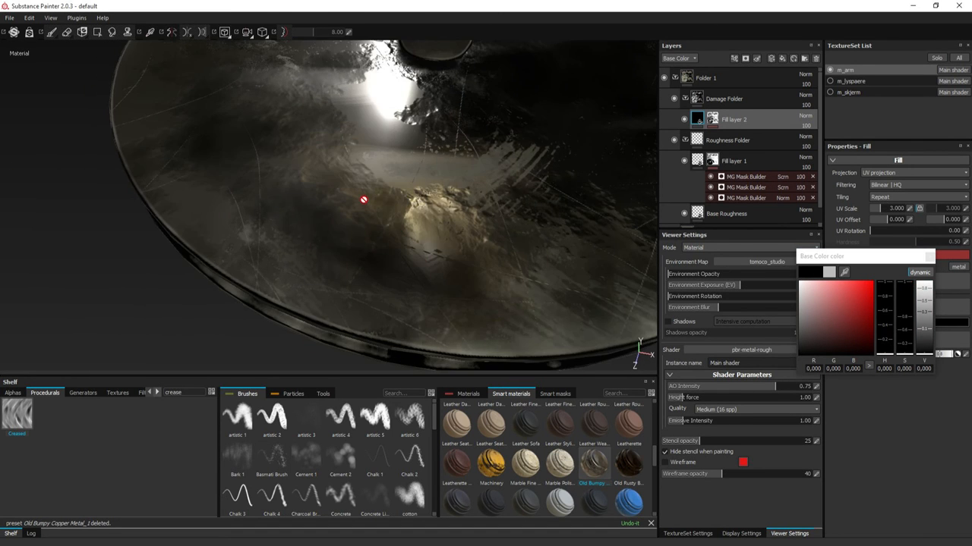
left_click_drag(364, 200, 415, 249)
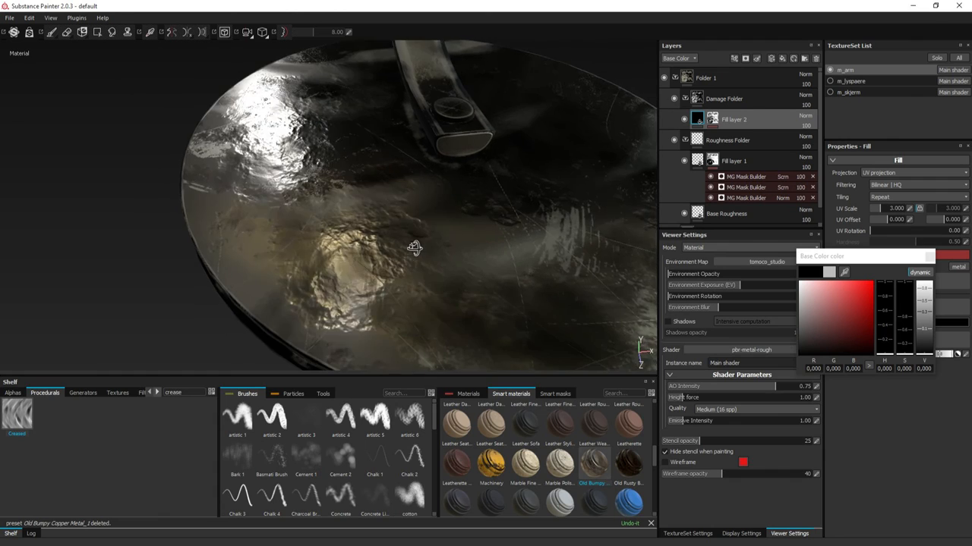
left_click_drag(412, 249, 326, 210)
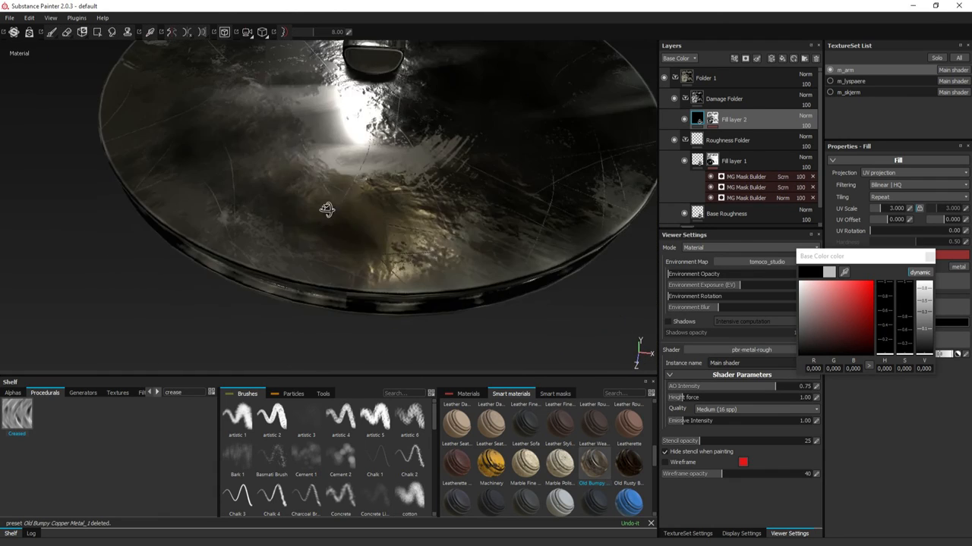
left_click_drag(326, 209, 410, 258)
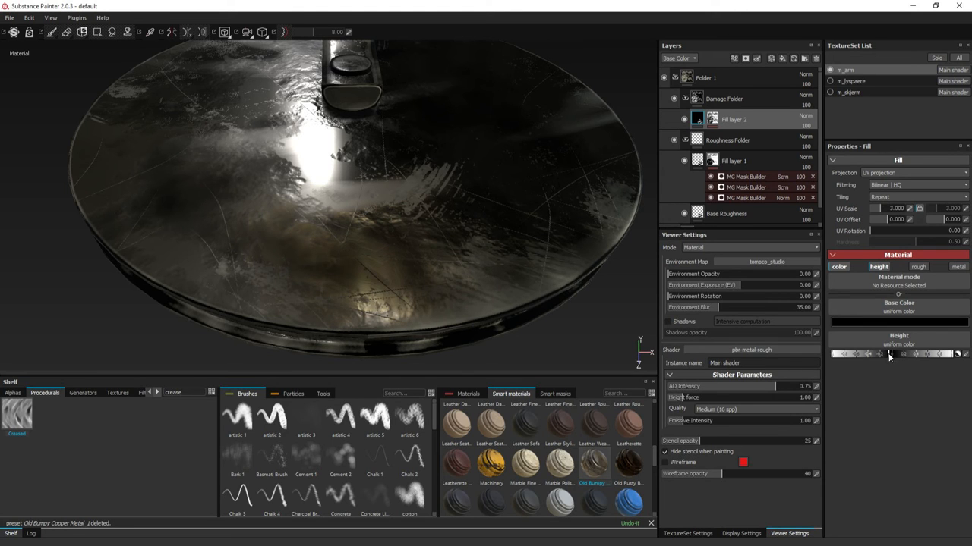
left_click(747, 135)
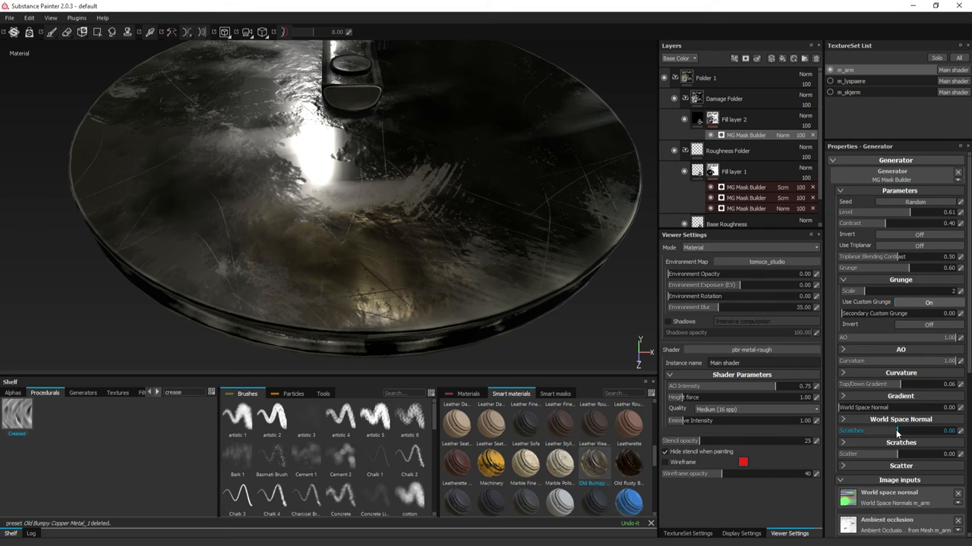
left_click_drag(918, 432, 908, 431)
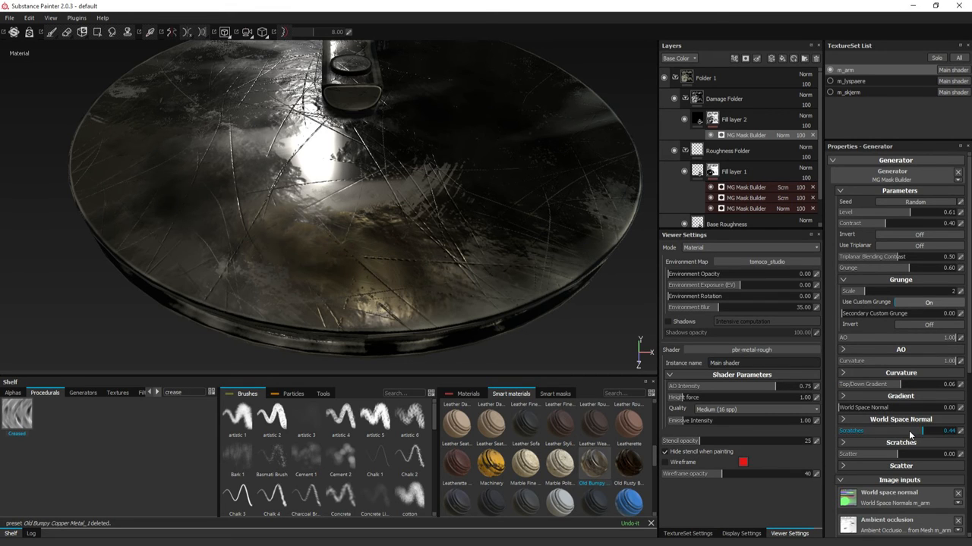
left_click_drag(926, 432, 911, 431)
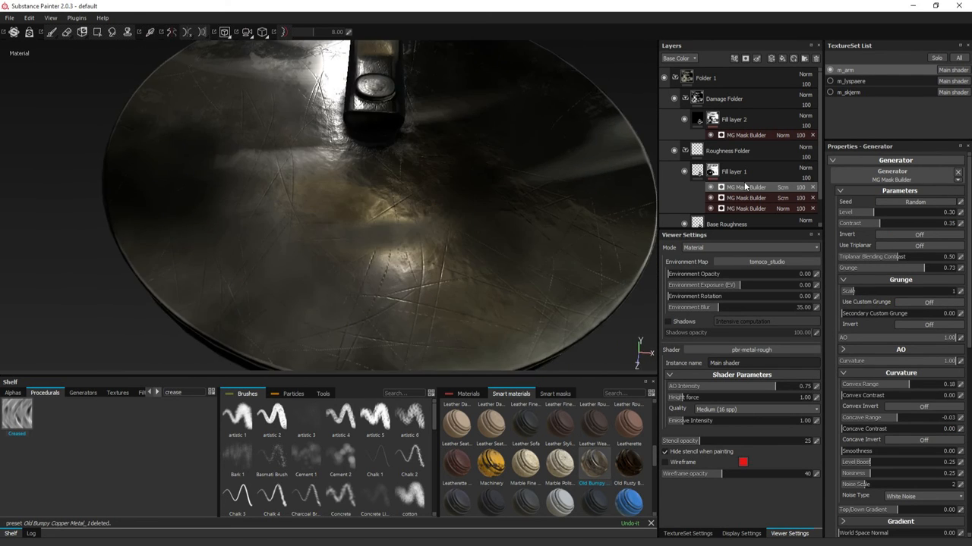
Rename Folder 1 to 'Bumpy Old Scratched Metal'
left_click(710, 170)
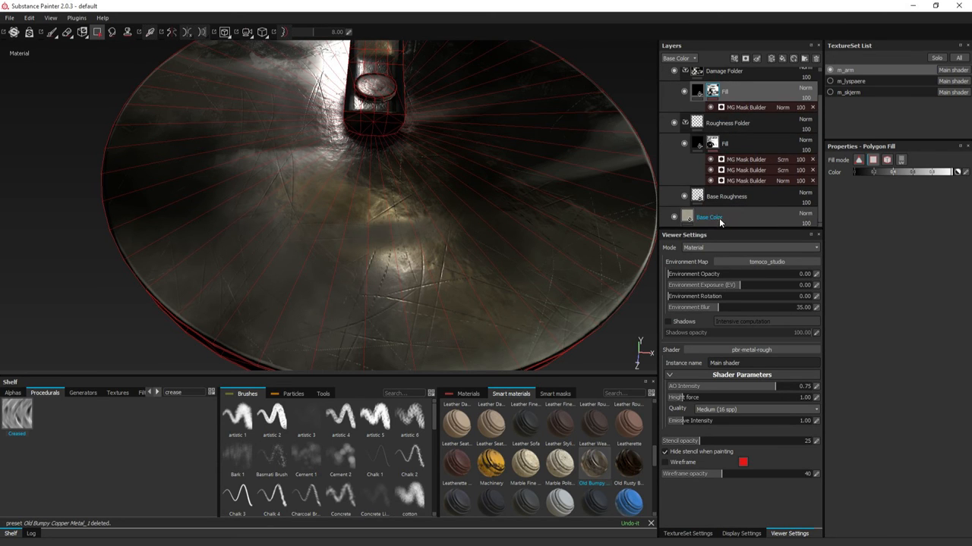
left_click(744, 58)
type("b")
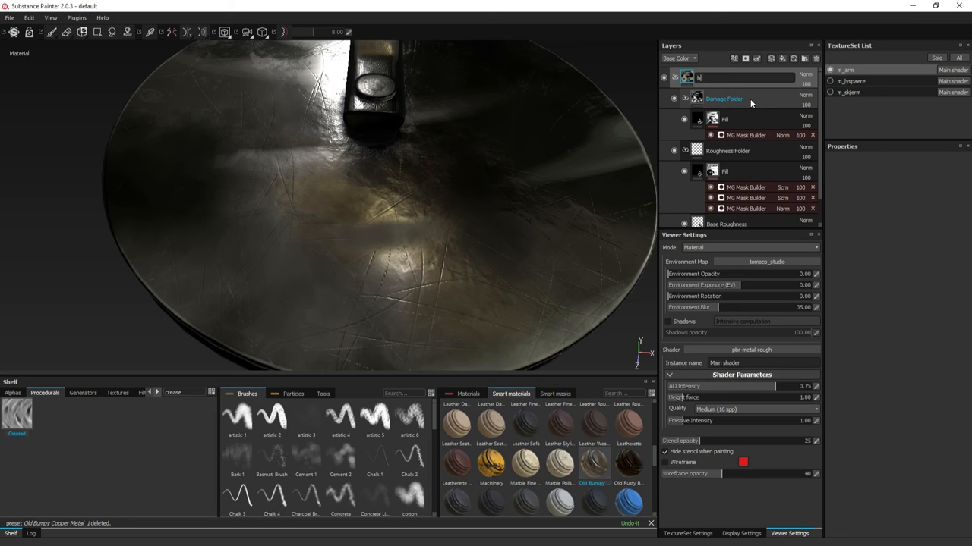
type("Bumpy Old Screatcvh")
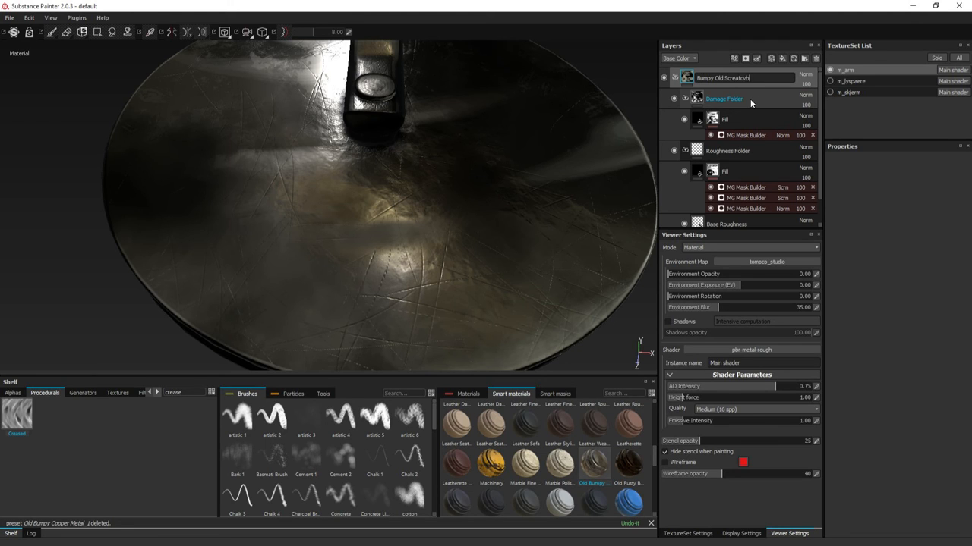
key("BackSpace")
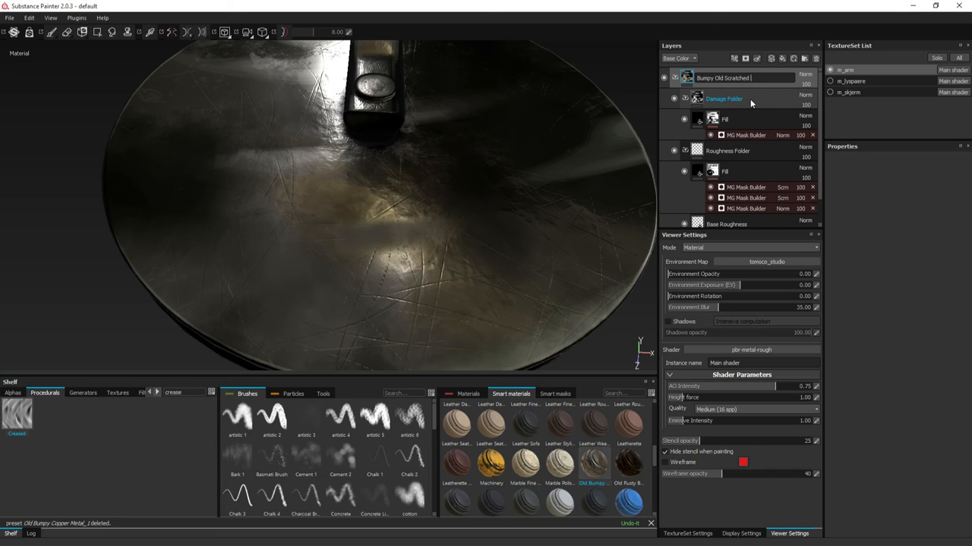
type("Metal")
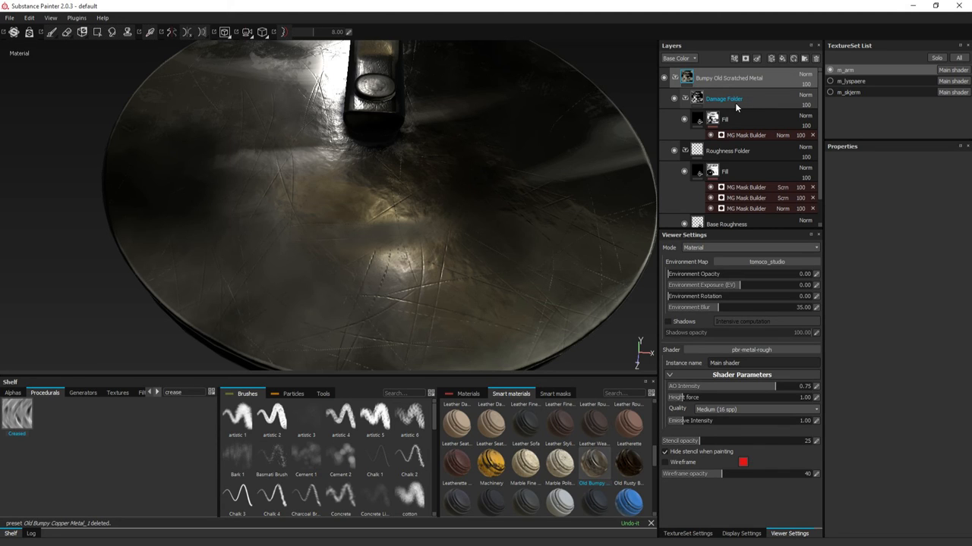
Drag the Bumpy Old Scratched Metal smart material into the stack and hide the original folder
right_click(729, 78)
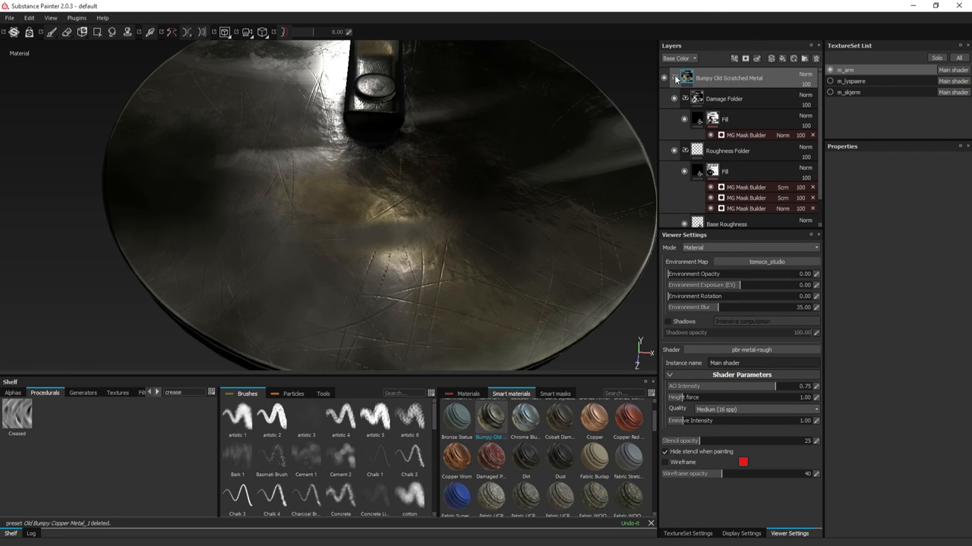
left_click(665, 77)
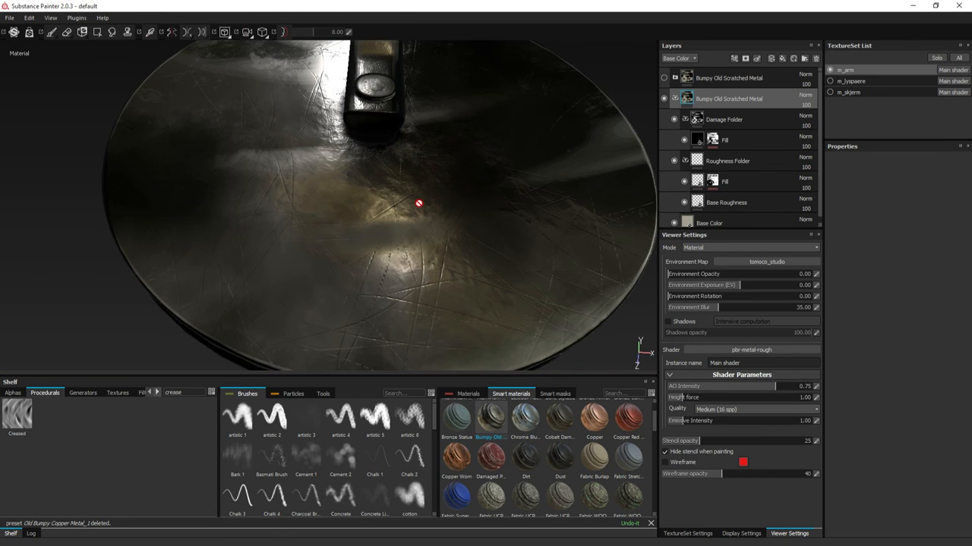
left_click_drag(418, 203, 489, 197)
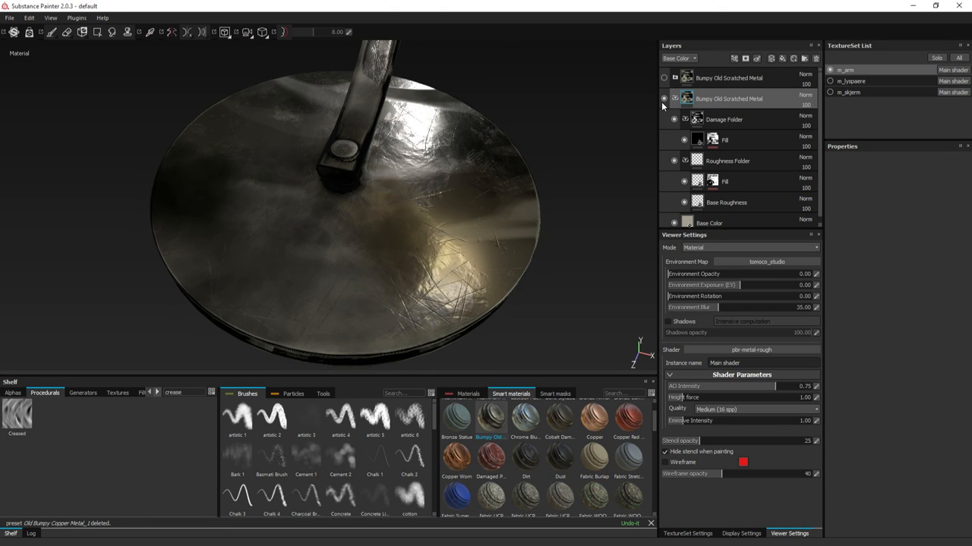
left_click(664, 78)
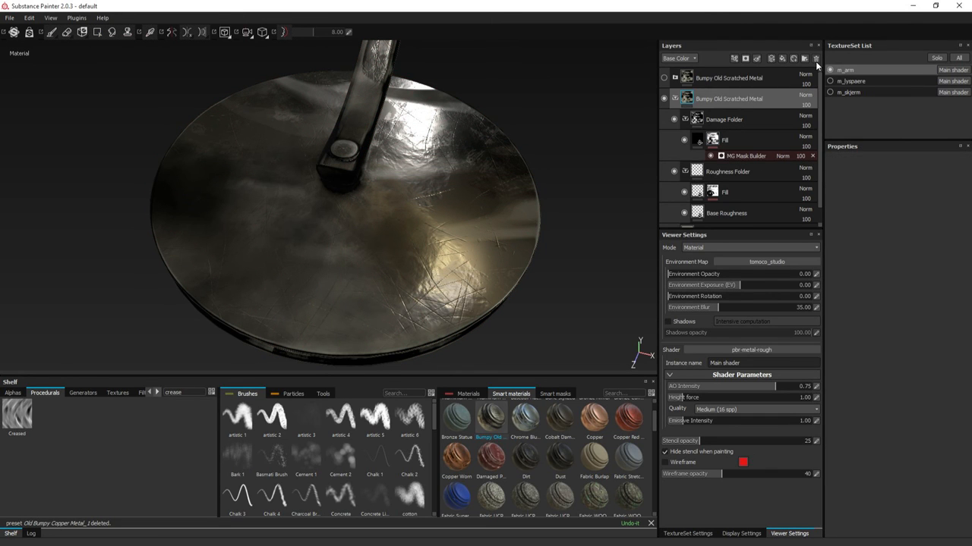
Open the PreviewSphere project, hide Bronze Armor and apply Bumpy Old Scratched Metal to the sphere
left_click(9, 18)
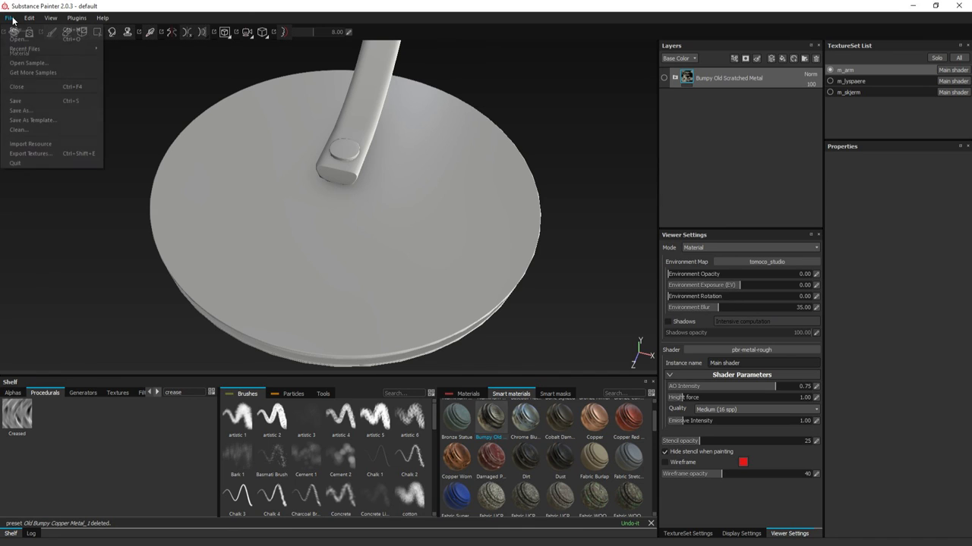
left_click(402, 296)
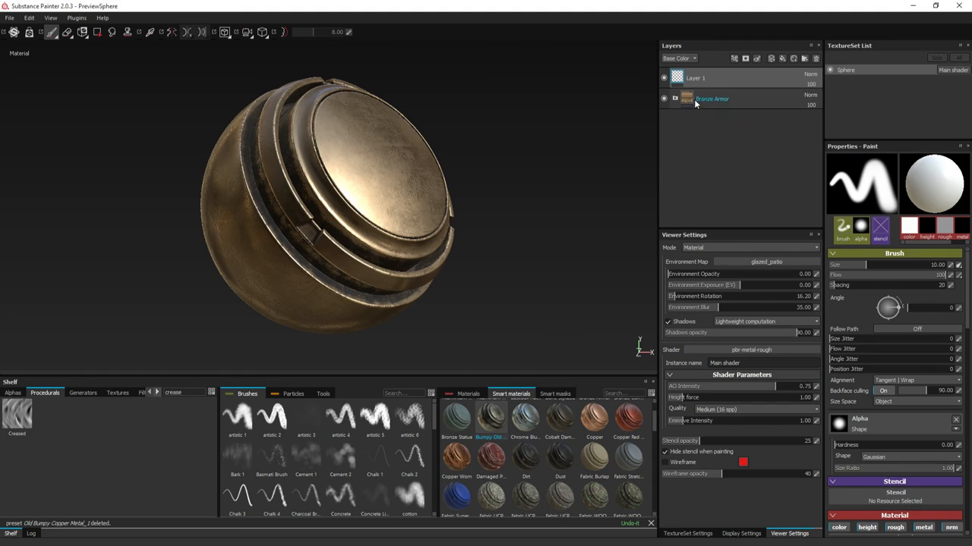
left_click(663, 99)
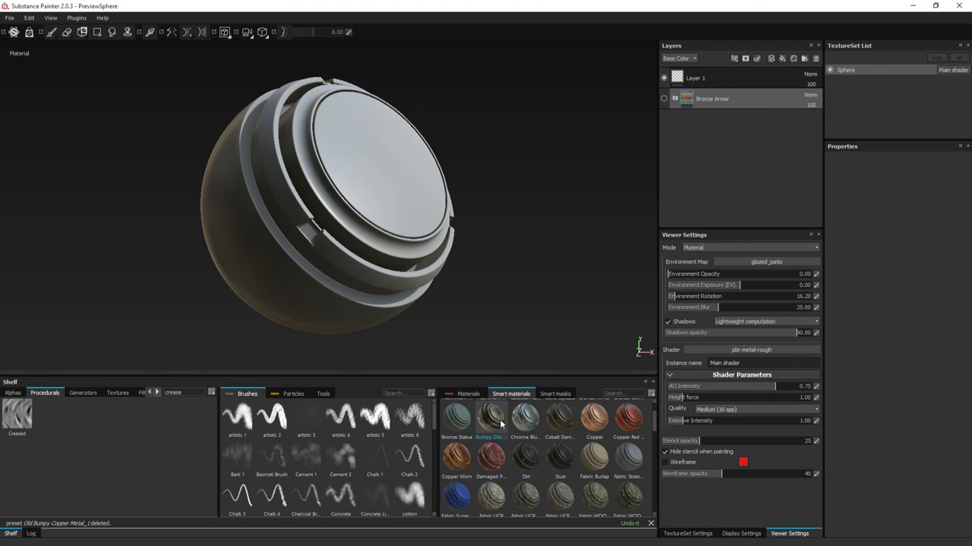
mouse_move(465, 419)
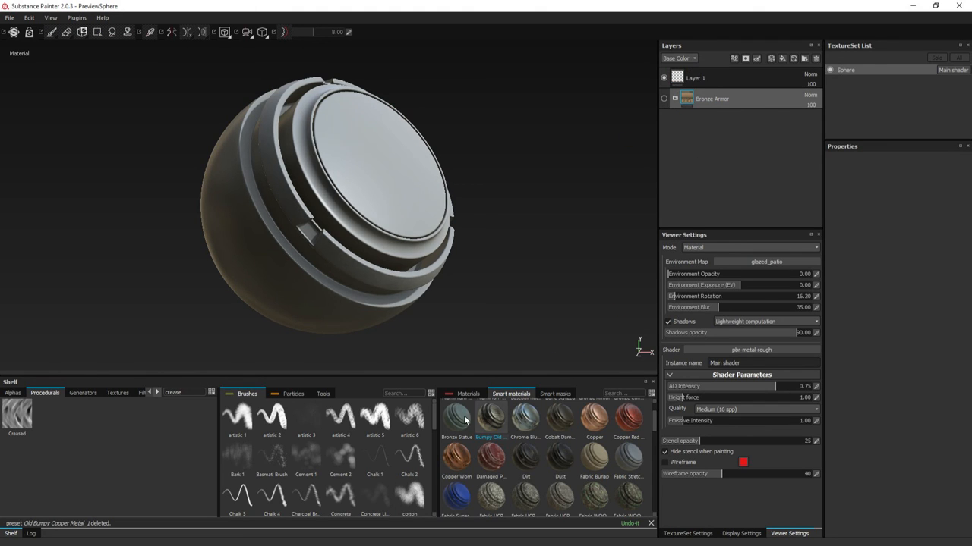
left_click(695, 77)
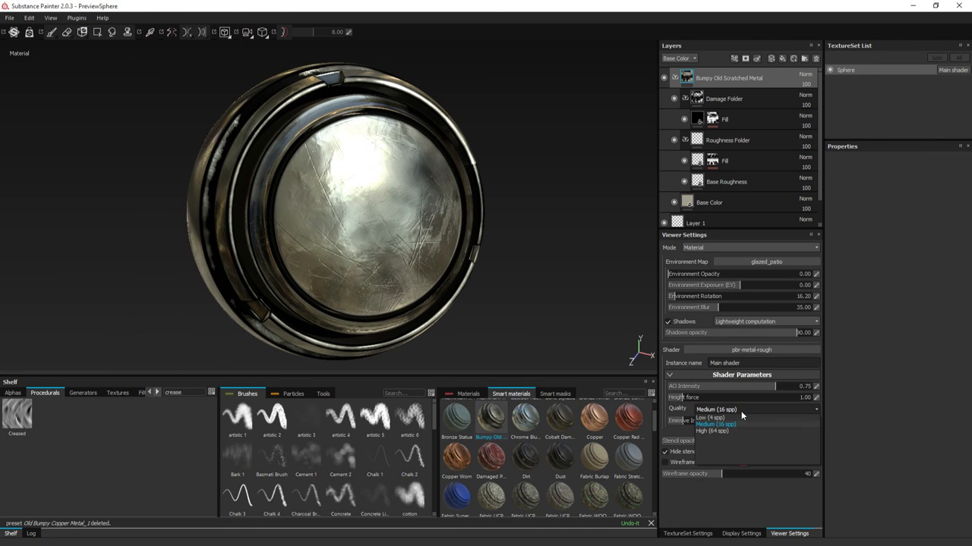
Set Viewer Settings quality to High (8 spp) and orbit the sphere to inspect the material
left_click(712, 431)
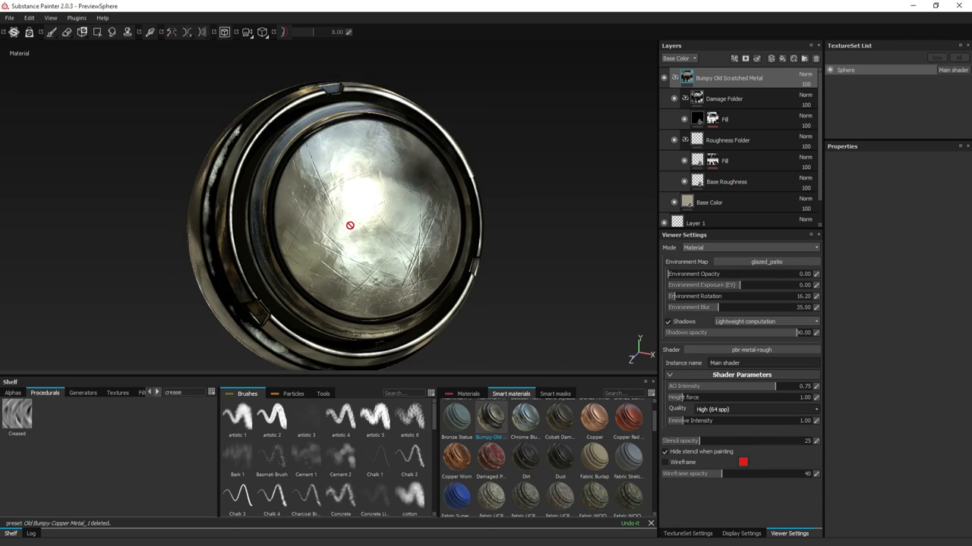
left_click_drag(349, 225, 461, 265)
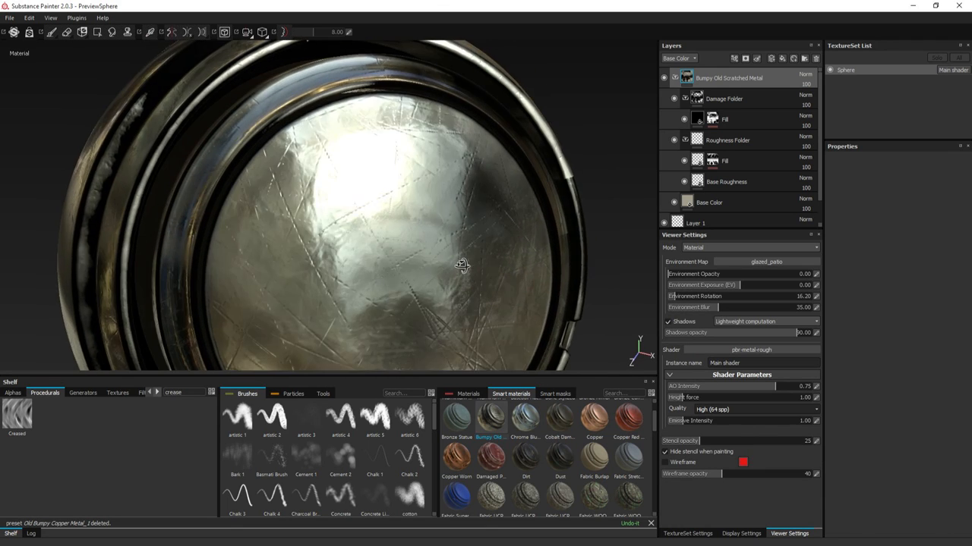
left_click_drag(462, 265, 321, 273)
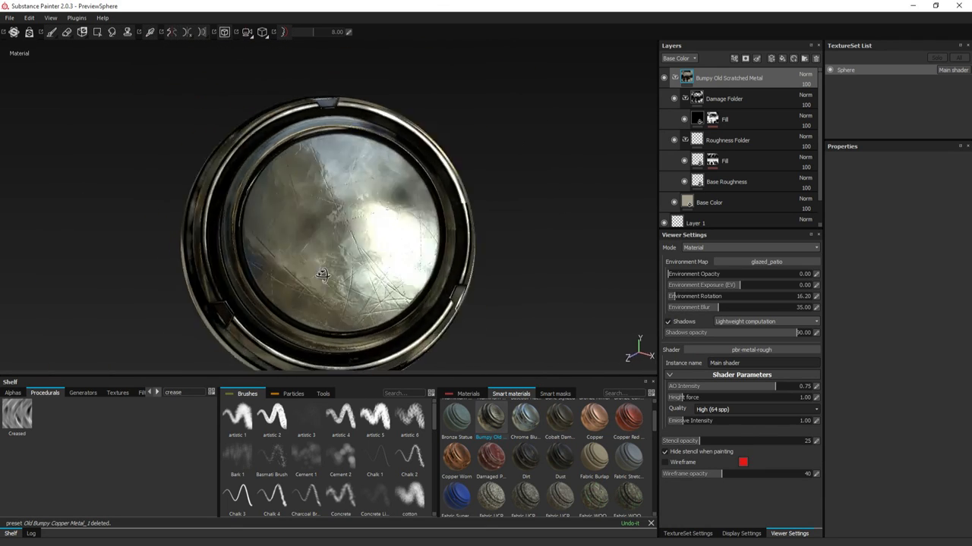
left_click_drag(322, 273, 437, 246)
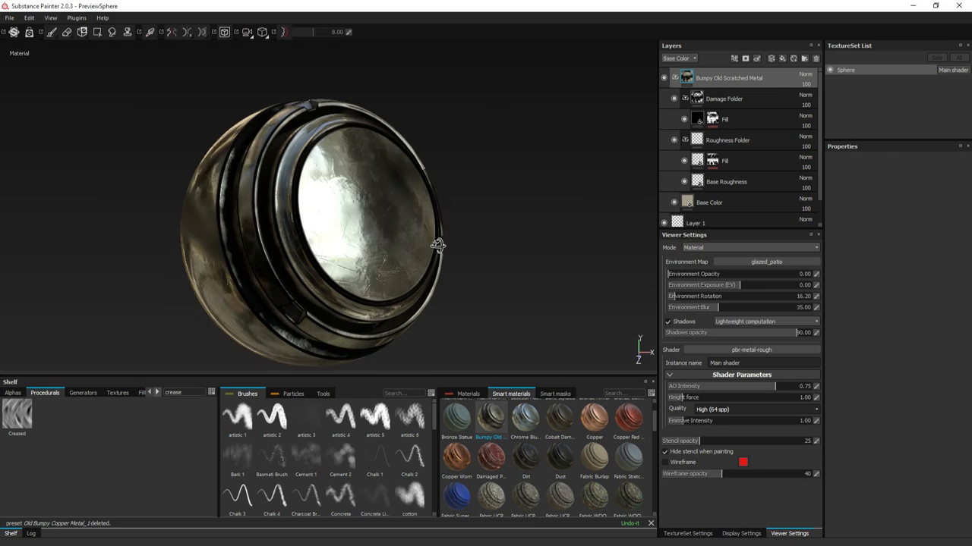
left_click_drag(437, 243, 731, 243)
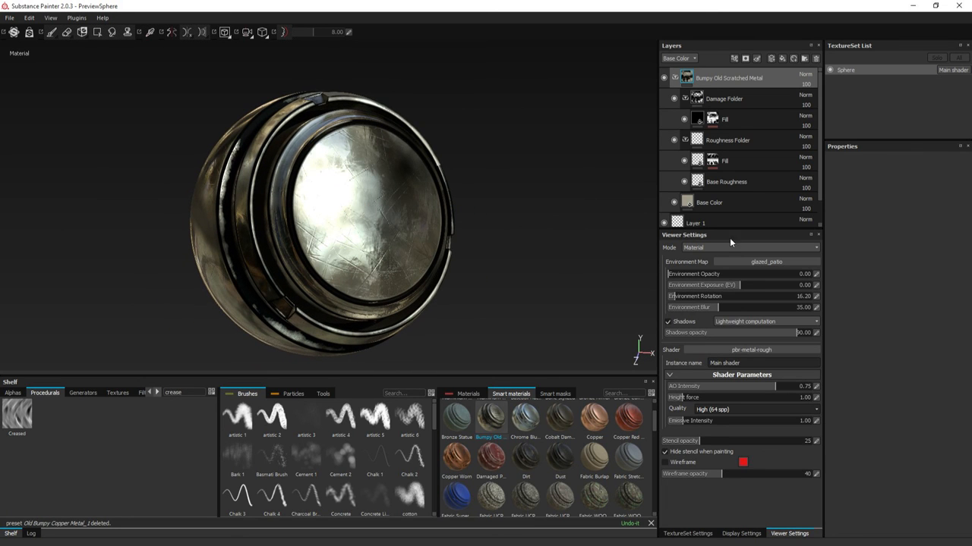
mouse_move(728, 140)
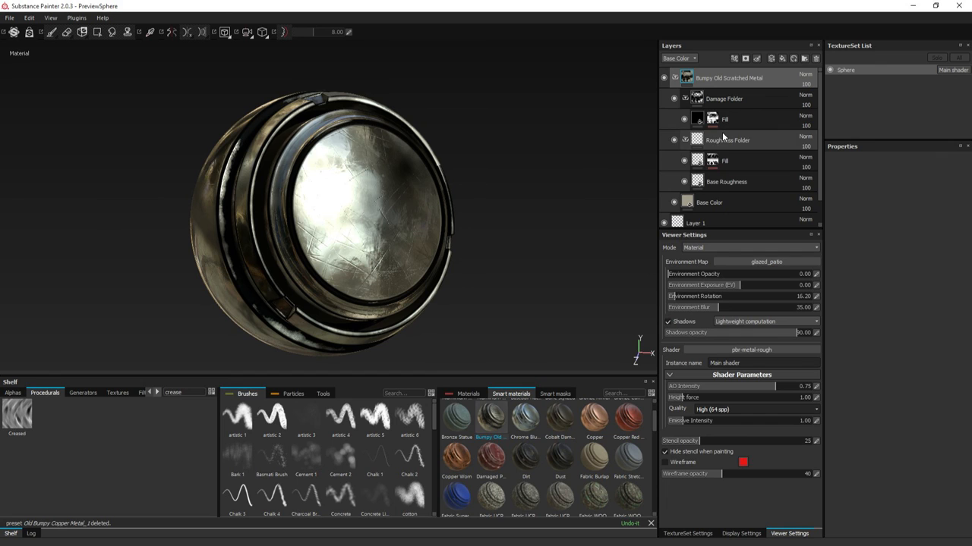
left_click(724, 119)
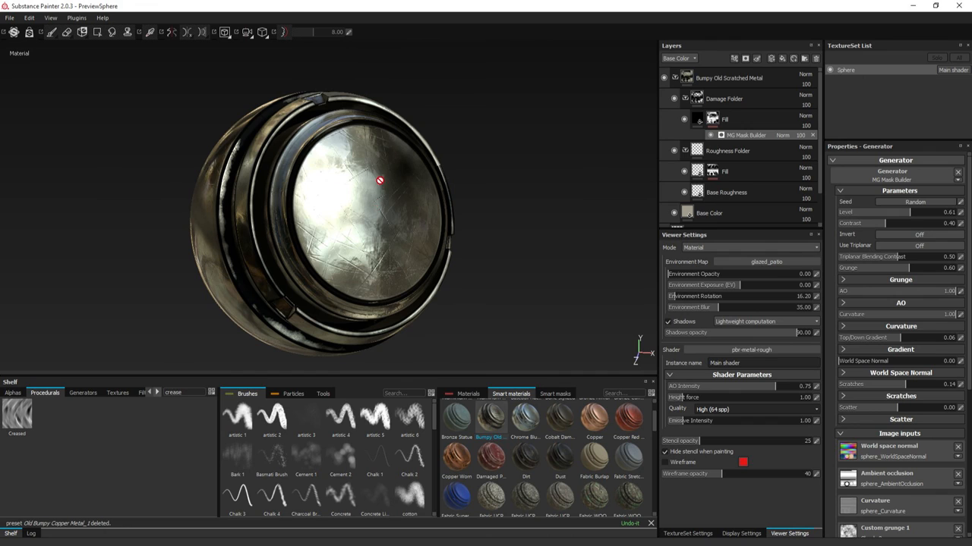
mouse_move(550, 264)
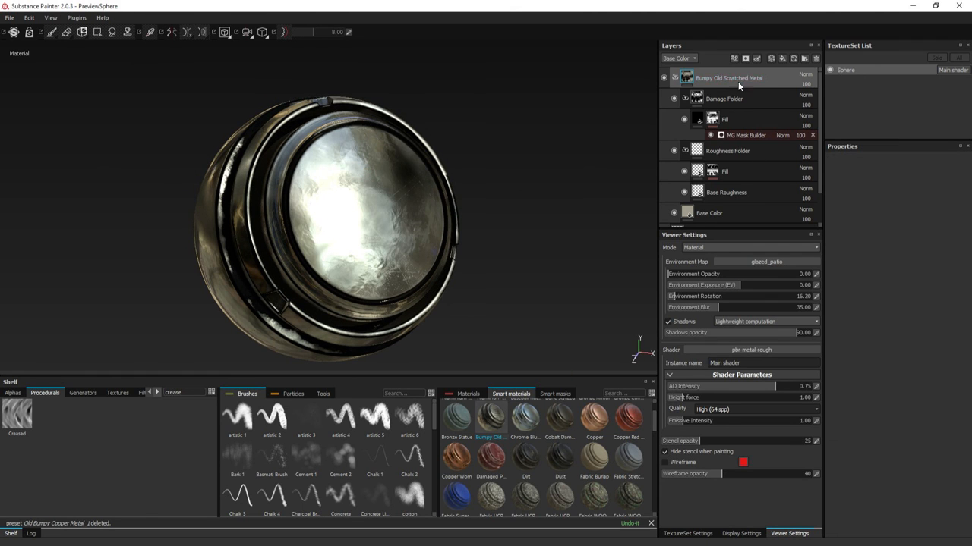
Delete the material folders and Bronze Armor so only Layer 1 remains on the bare sphere
right_click(728, 77)
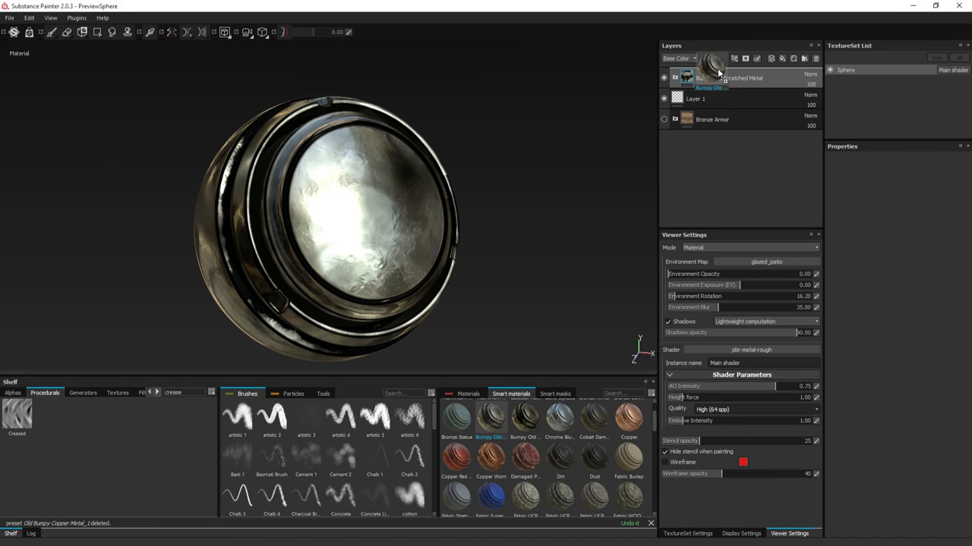
left_click(674, 78)
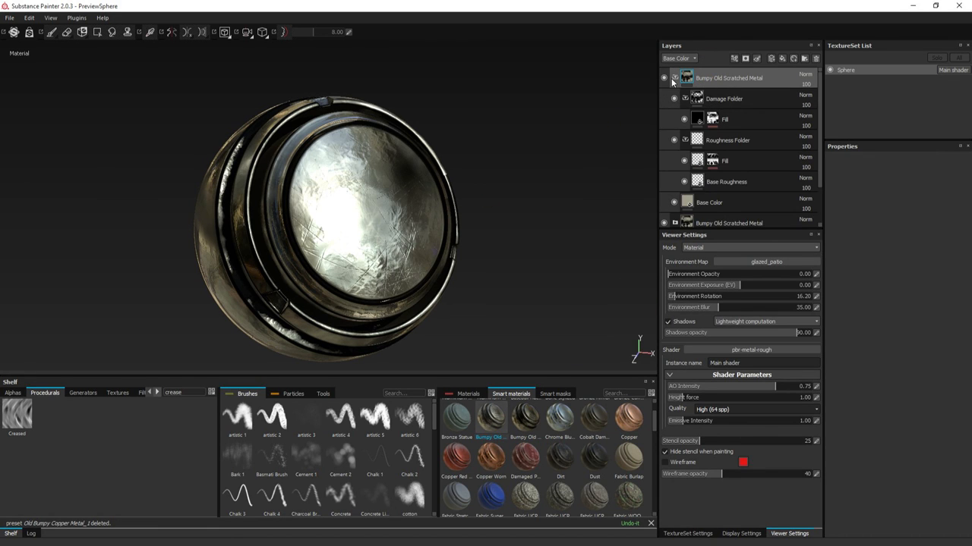
left_click(665, 77)
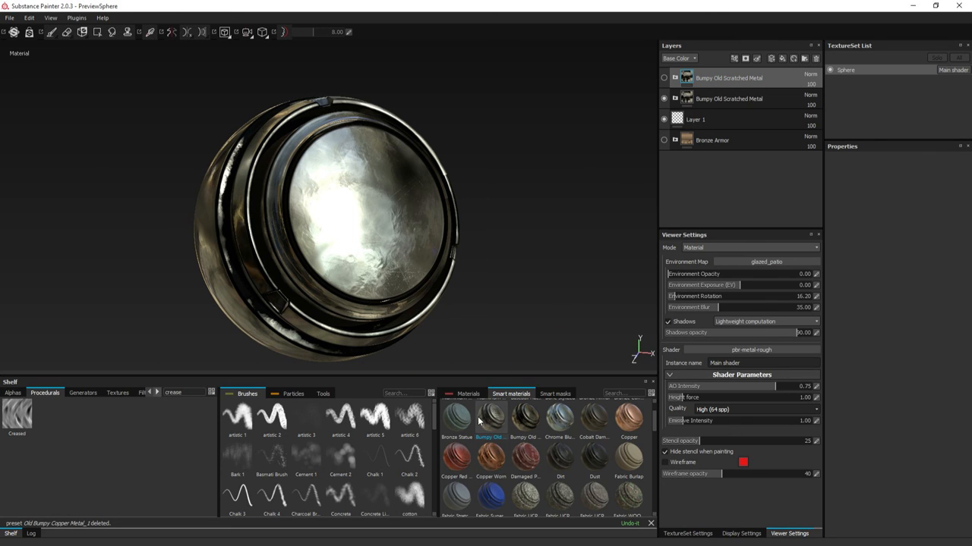
mouse_move(574, 431)
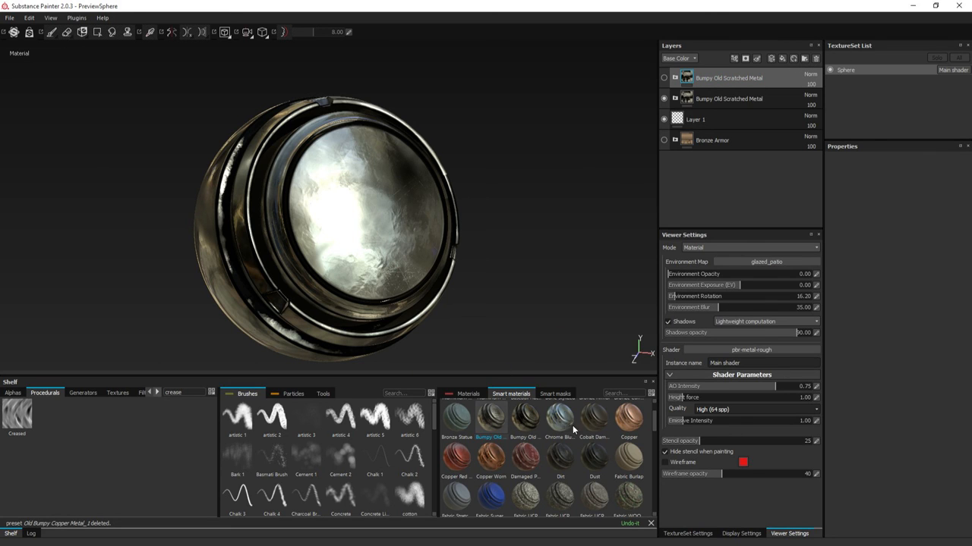
left_click(816, 58)
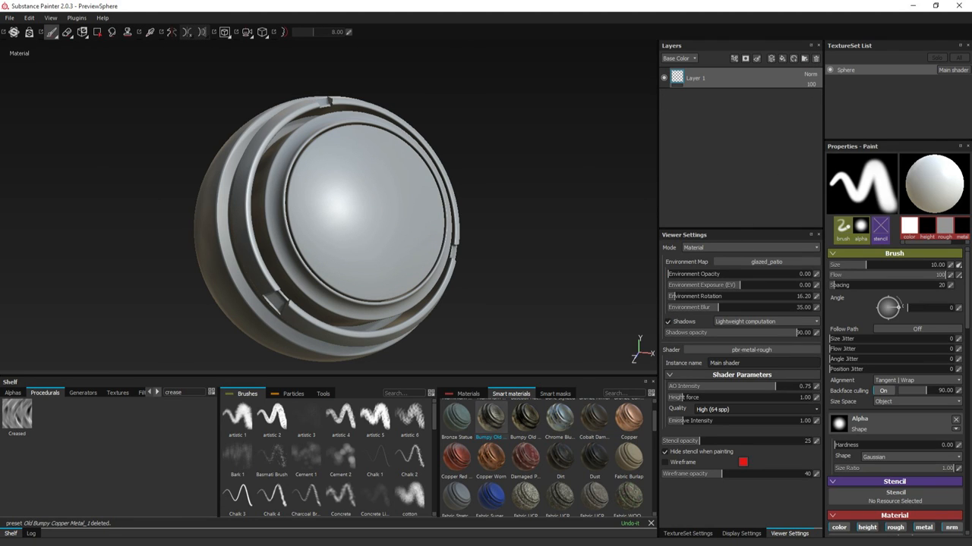
left_click_drag(342, 228, 319, 213)
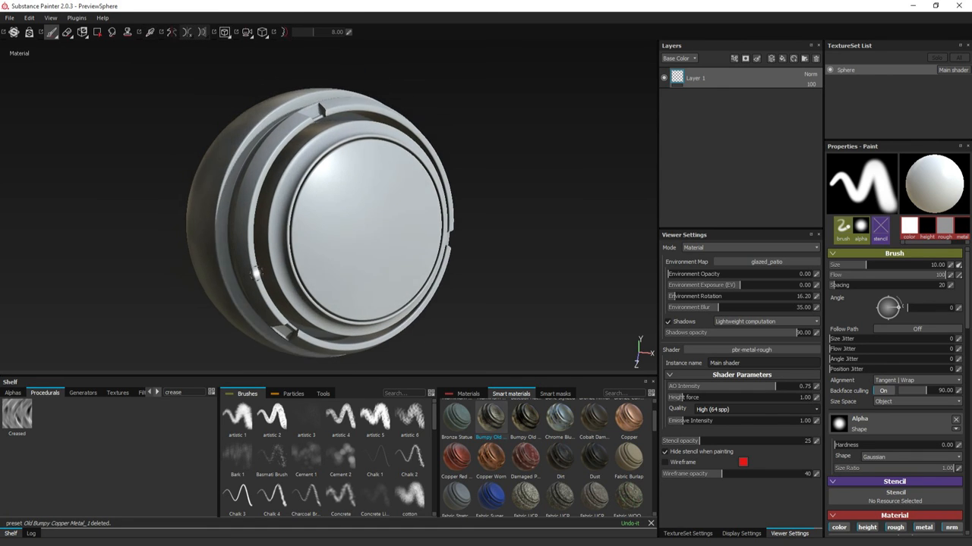